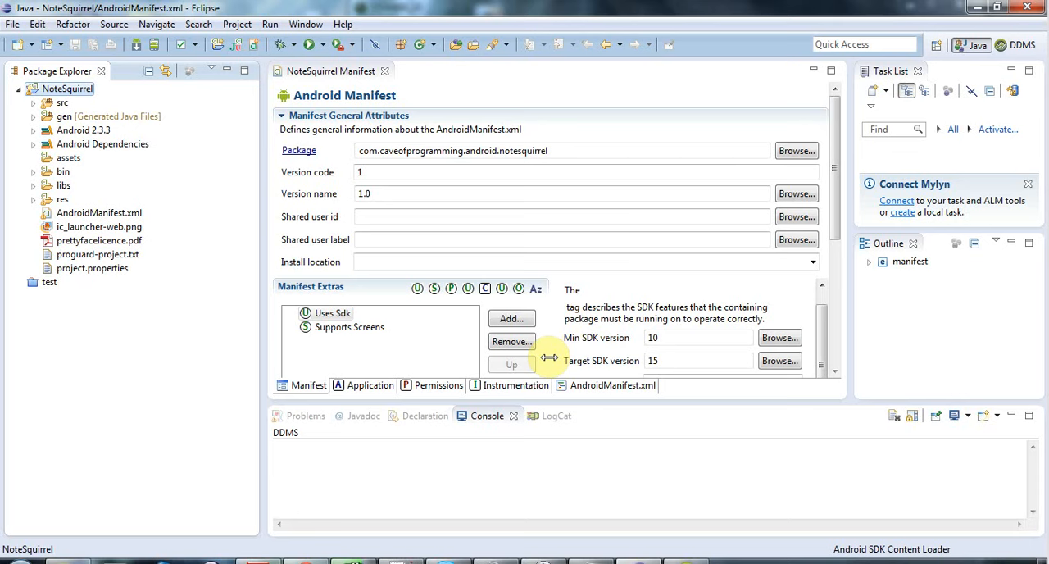
mouse_move(700, 397)
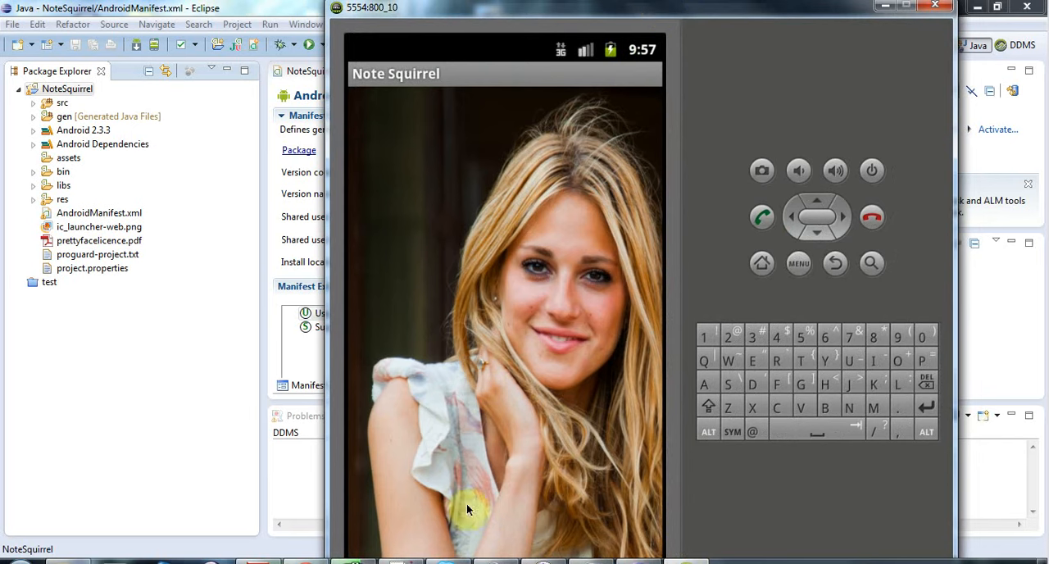
mouse_move(411, 390)
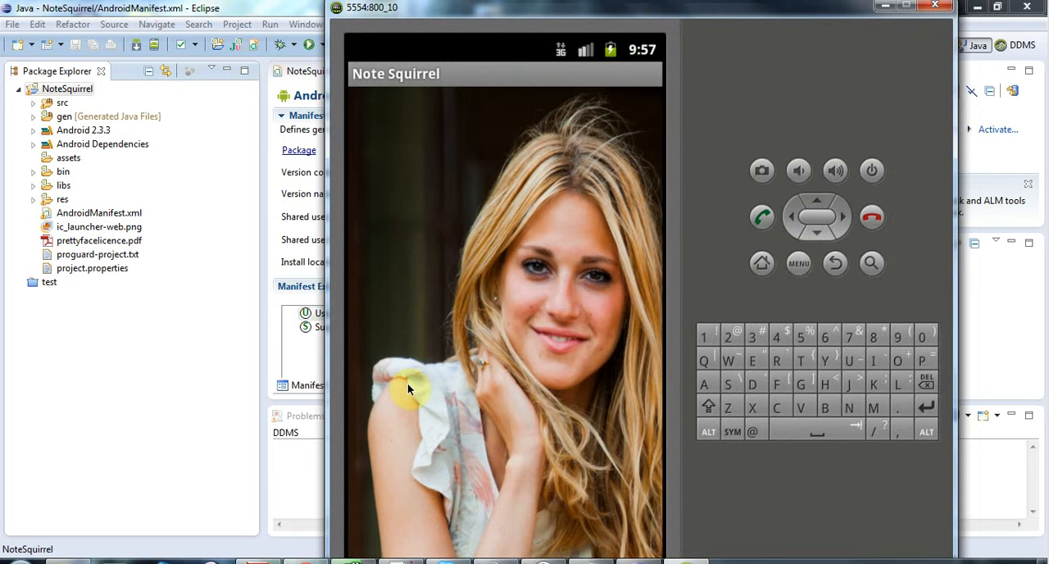
mouse_move(362, 119)
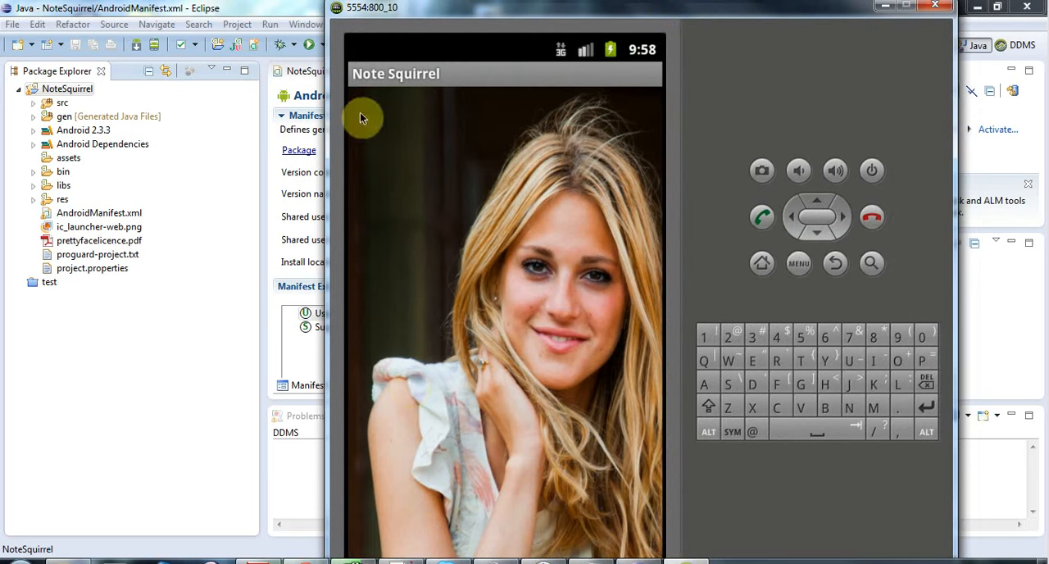
mouse_move(510, 150)
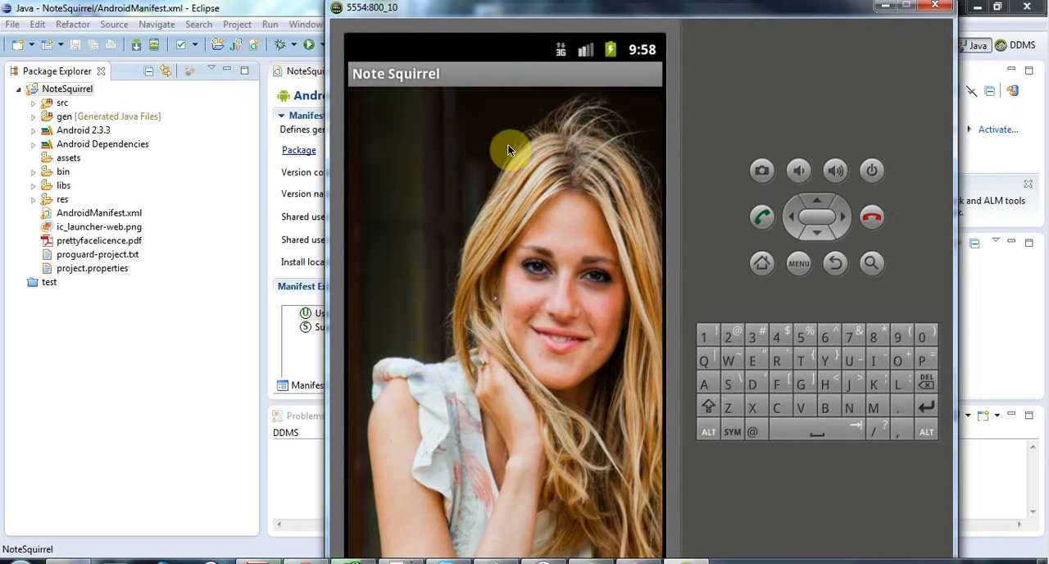
mouse_move(373, 88)
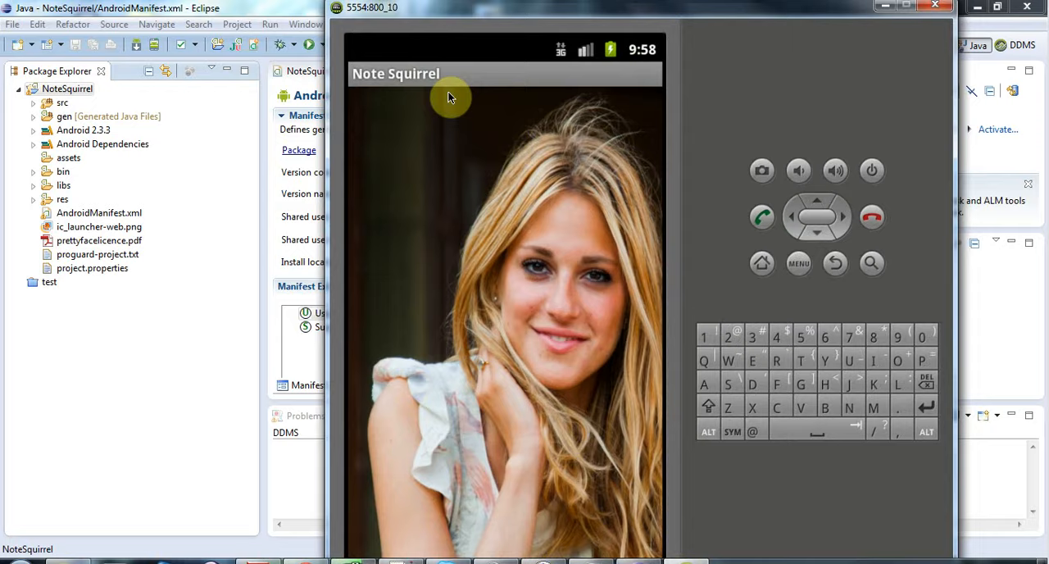
mouse_move(230, 8)
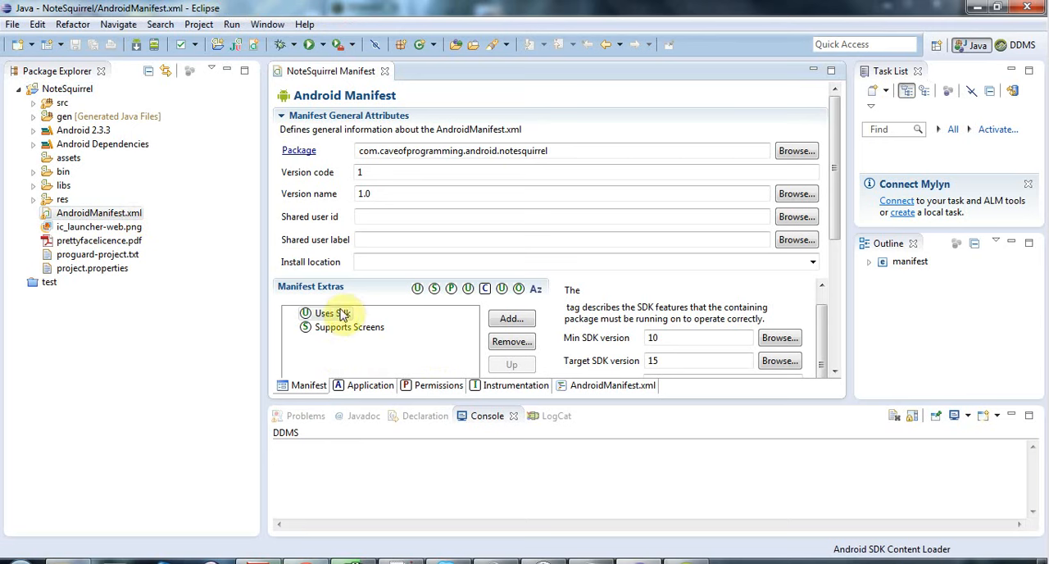
click(328, 313)
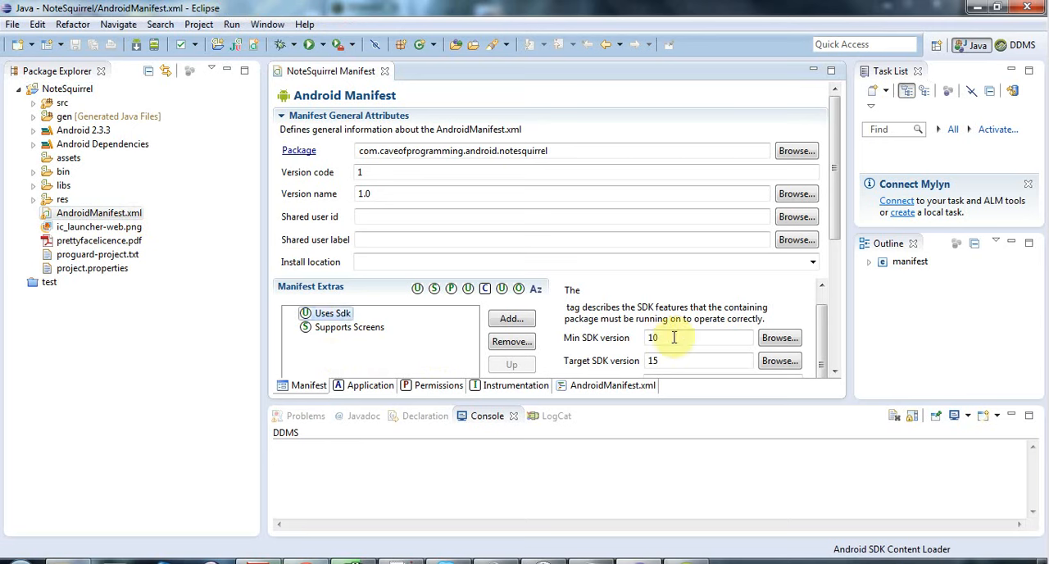
double_click(652, 338)
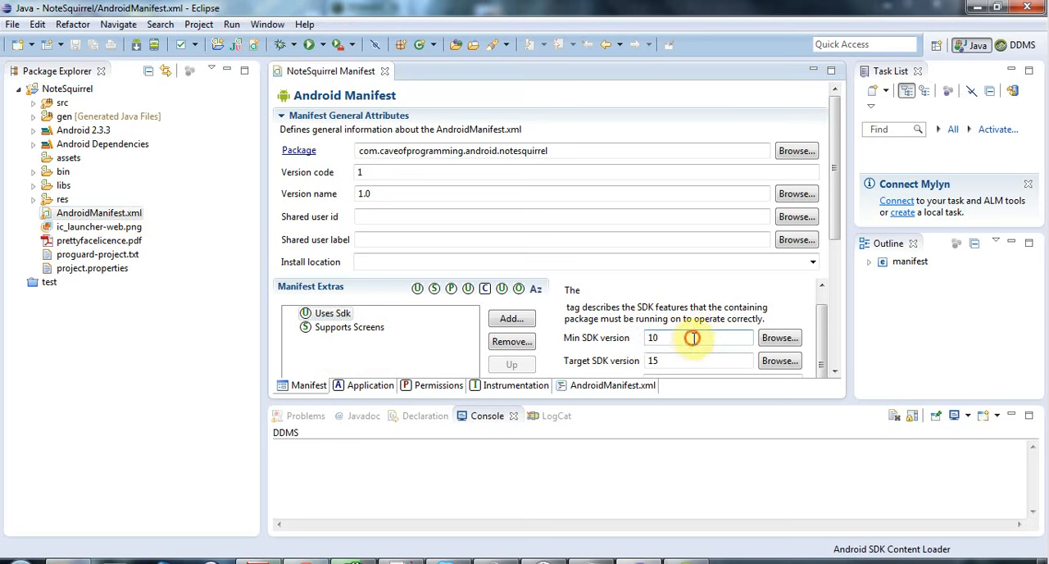
double_click(691, 338)
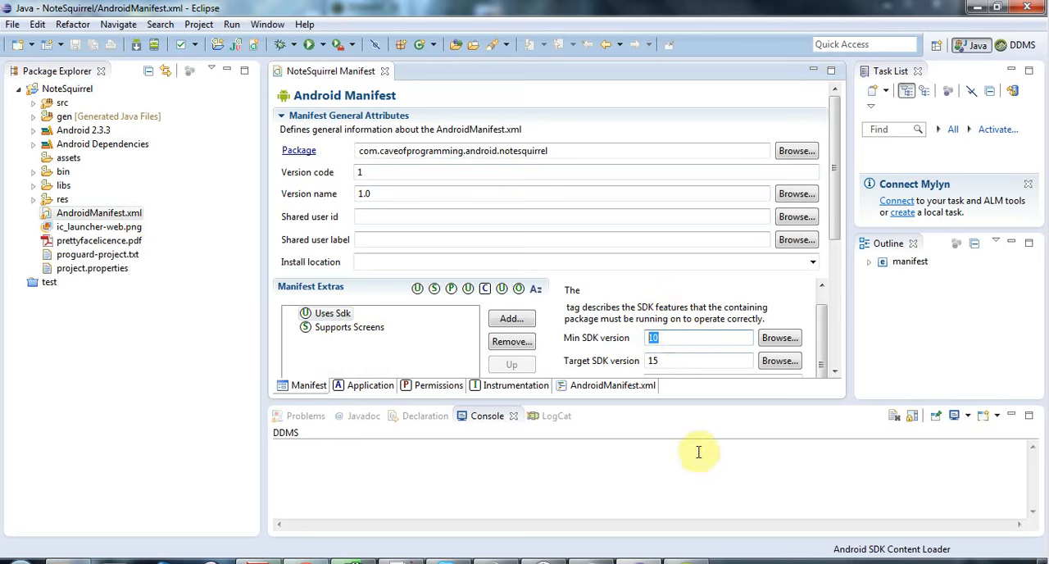
click(698, 361)
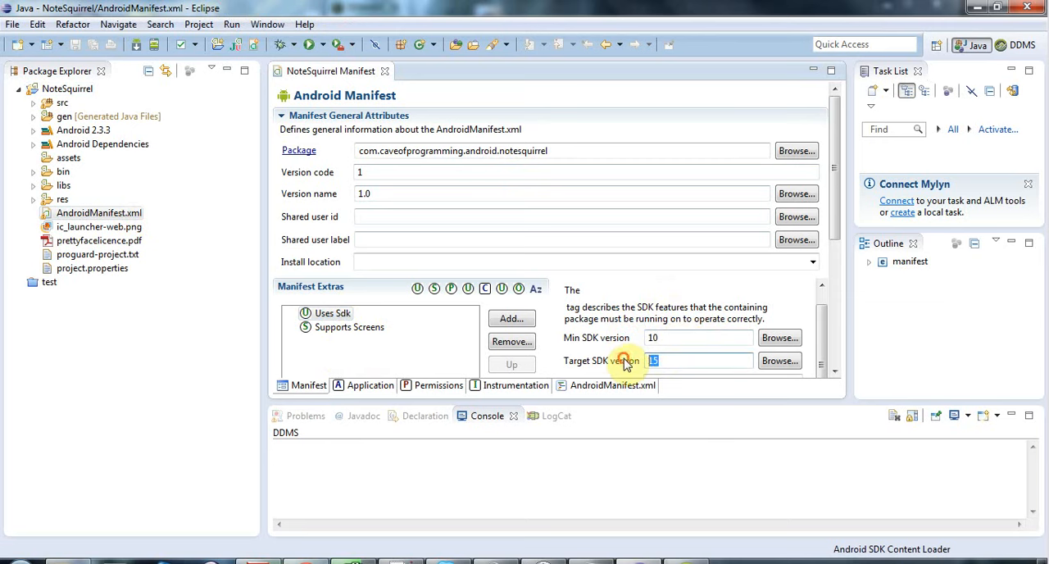
mouse_move(625, 362)
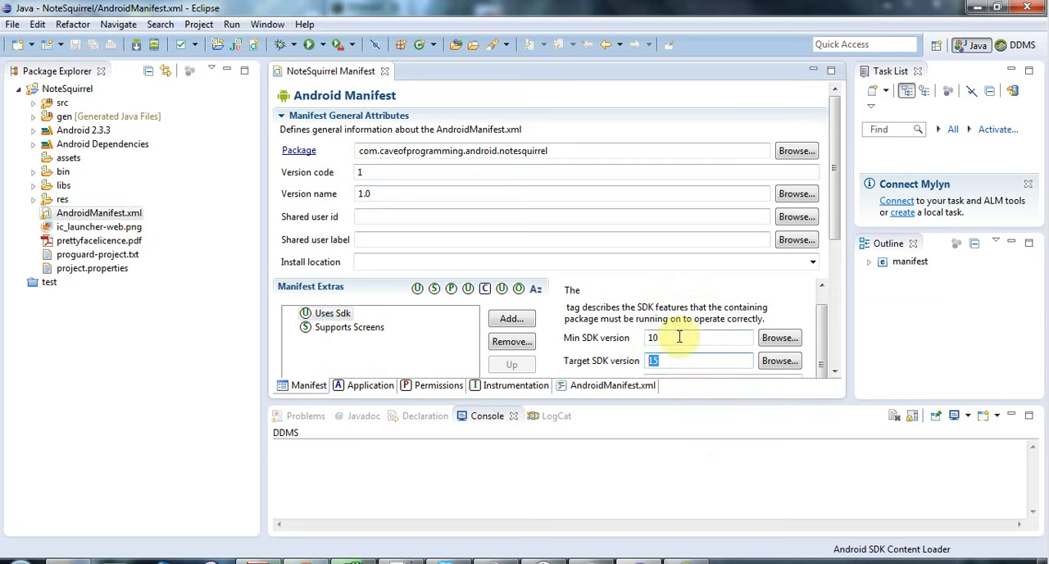
mouse_move(79, 330)
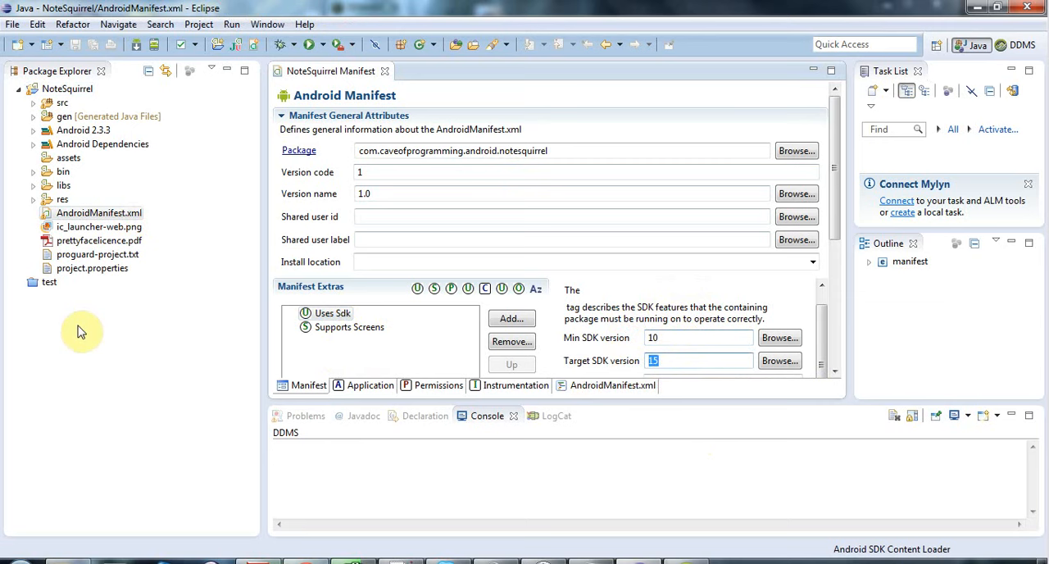
mouse_move(103, 184)
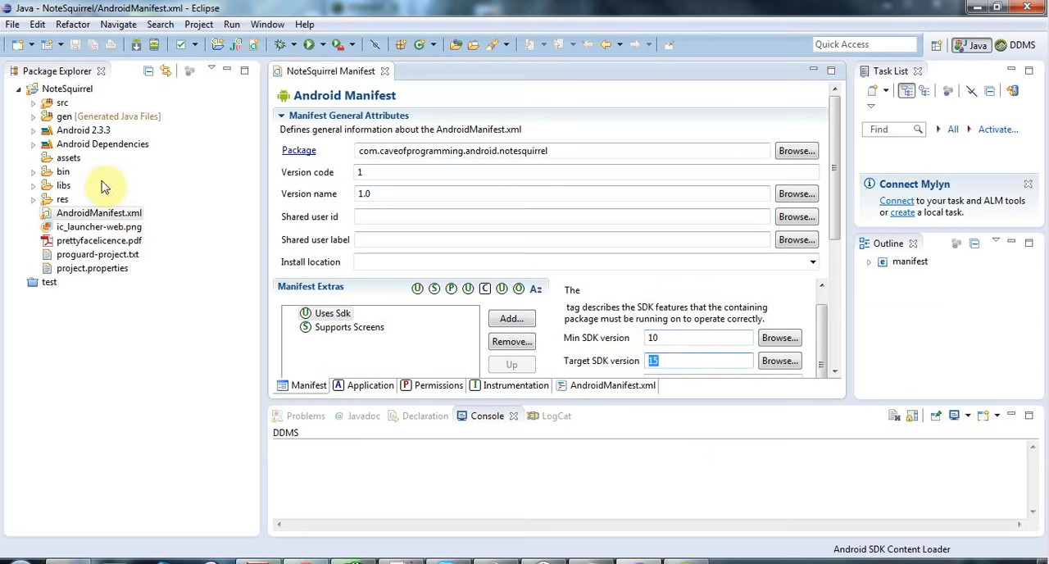
mouse_move(160, 293)
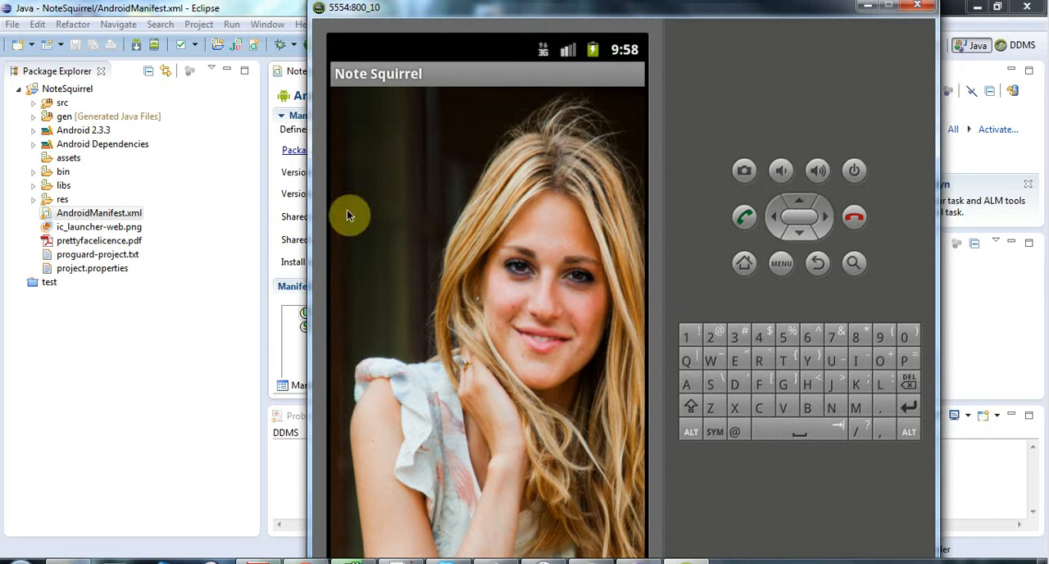
mouse_move(346, 292)
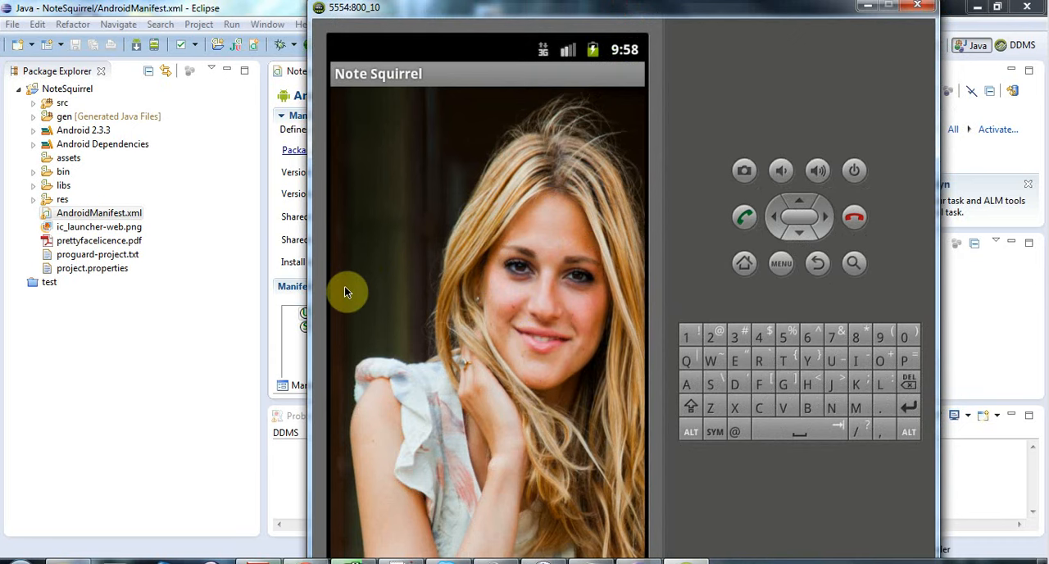
mouse_move(519, 285)
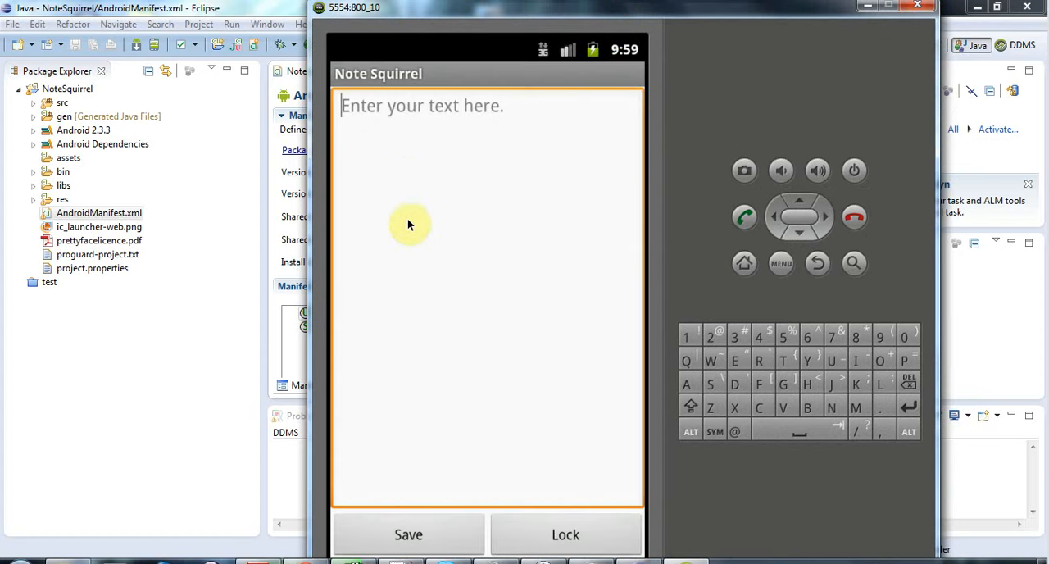
mouse_move(493, 340)
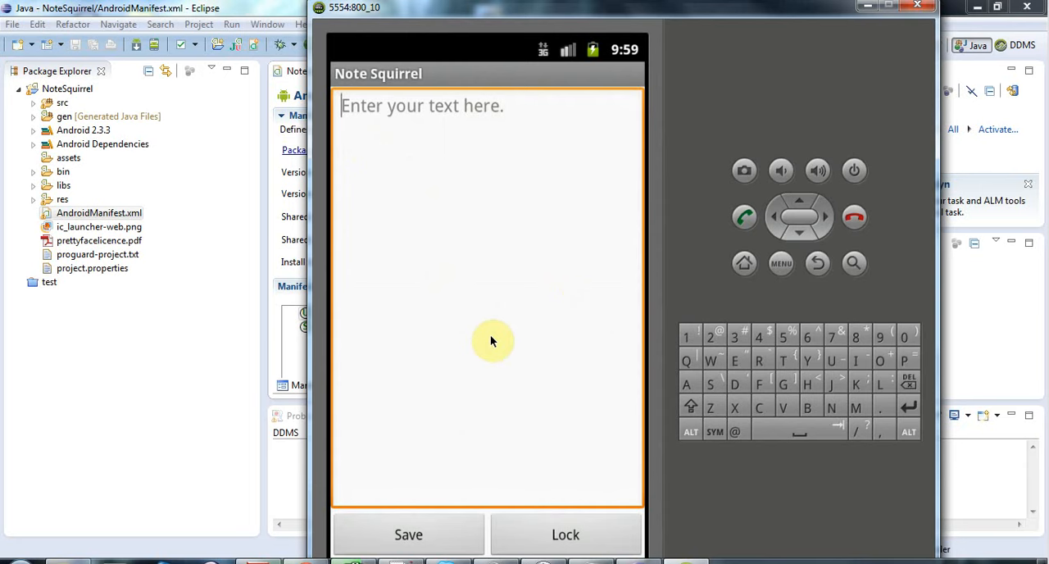
mouse_move(461, 497)
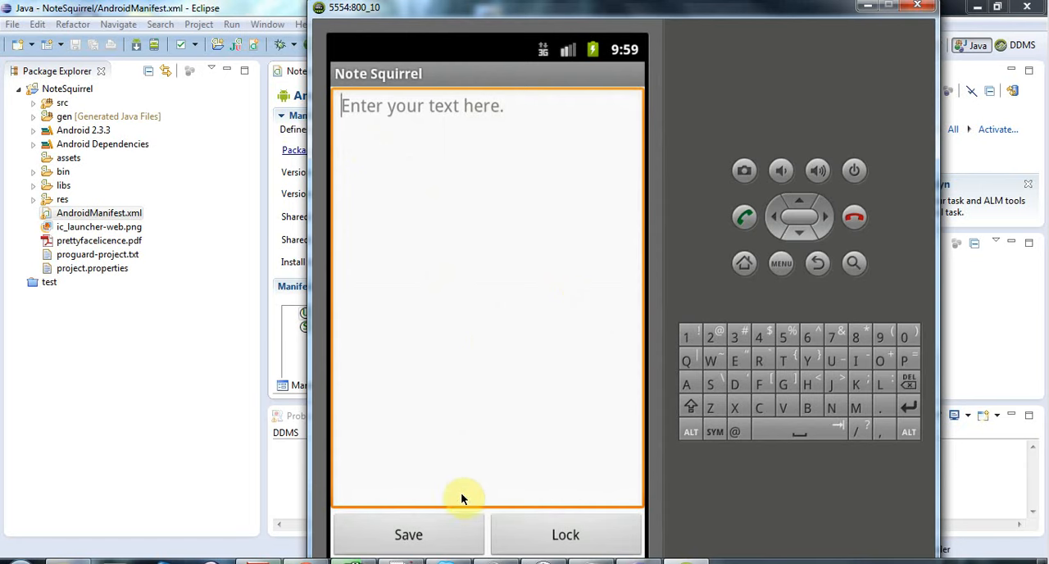
mouse_move(459, 410)
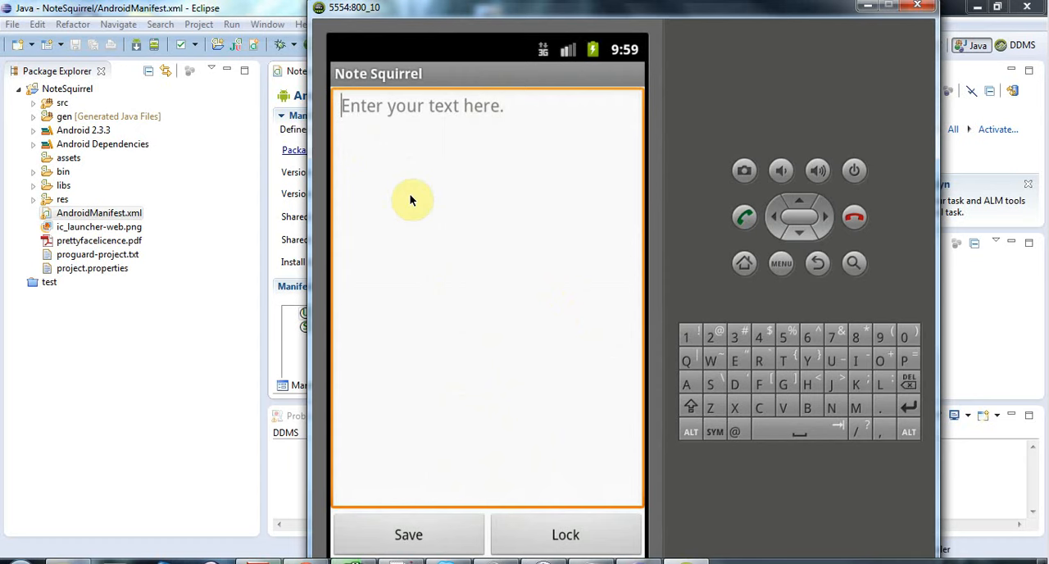
mouse_move(477, 326)
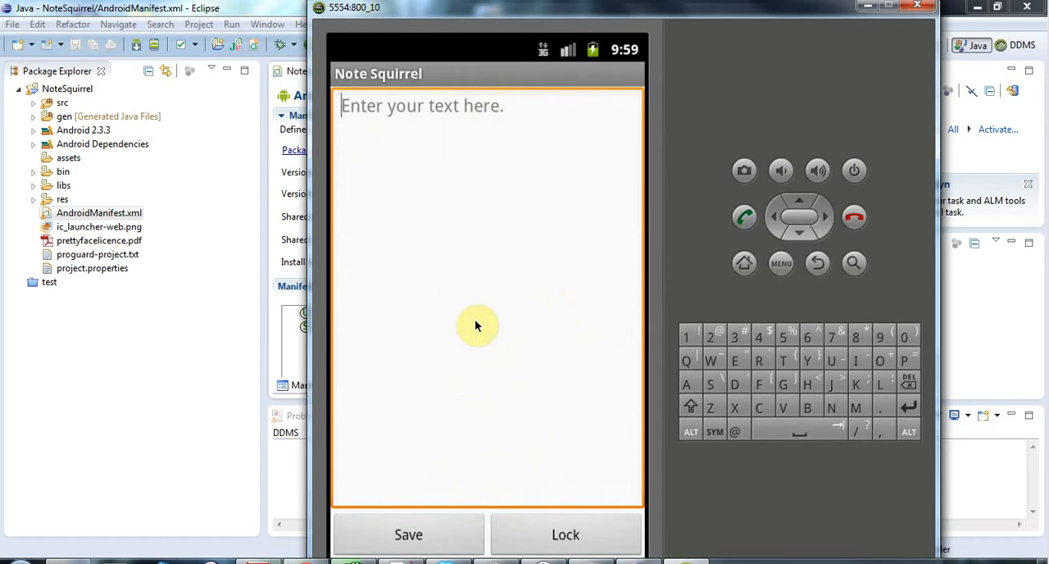
mouse_move(456, 521)
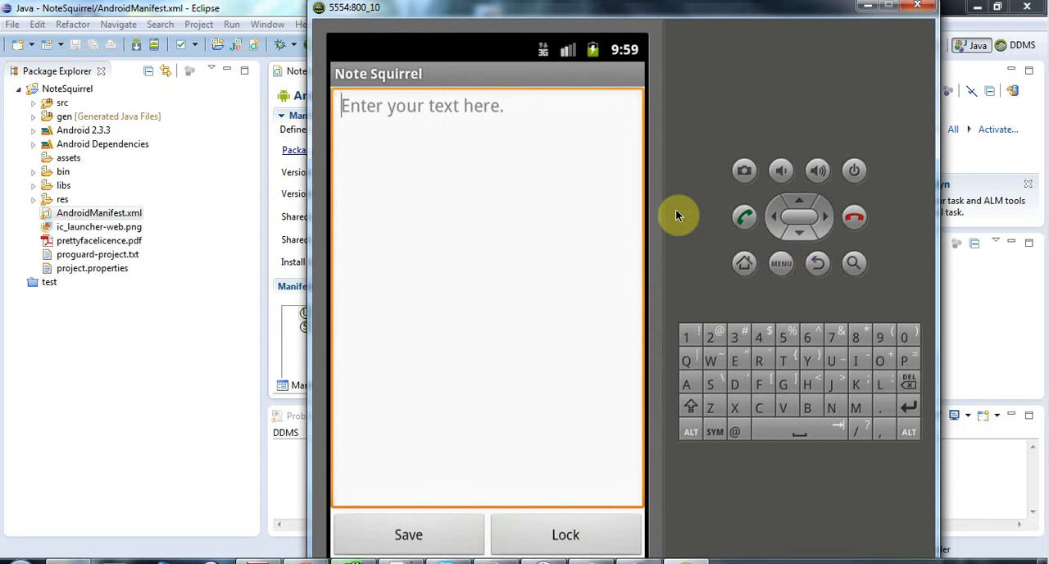
mouse_move(780, 271)
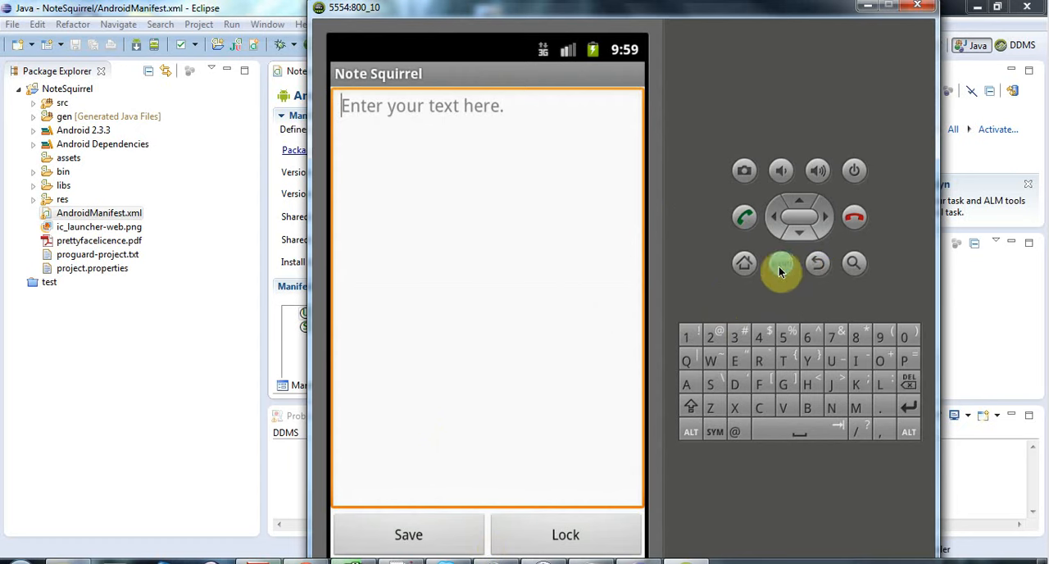
mouse_move(768, 299)
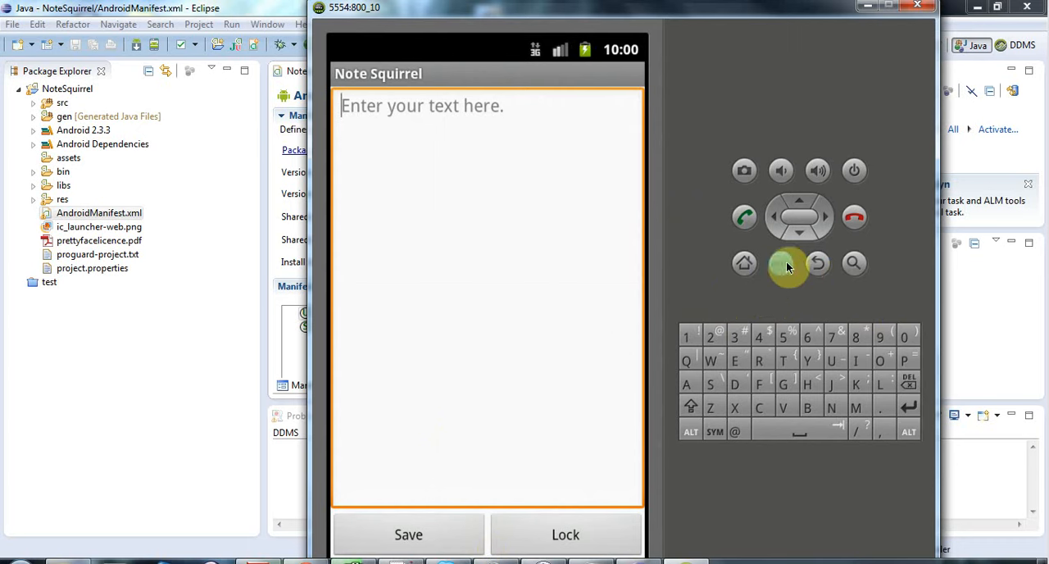
Show the Note Squirrel options menu in the emulator, offering Settings
click(781, 263)
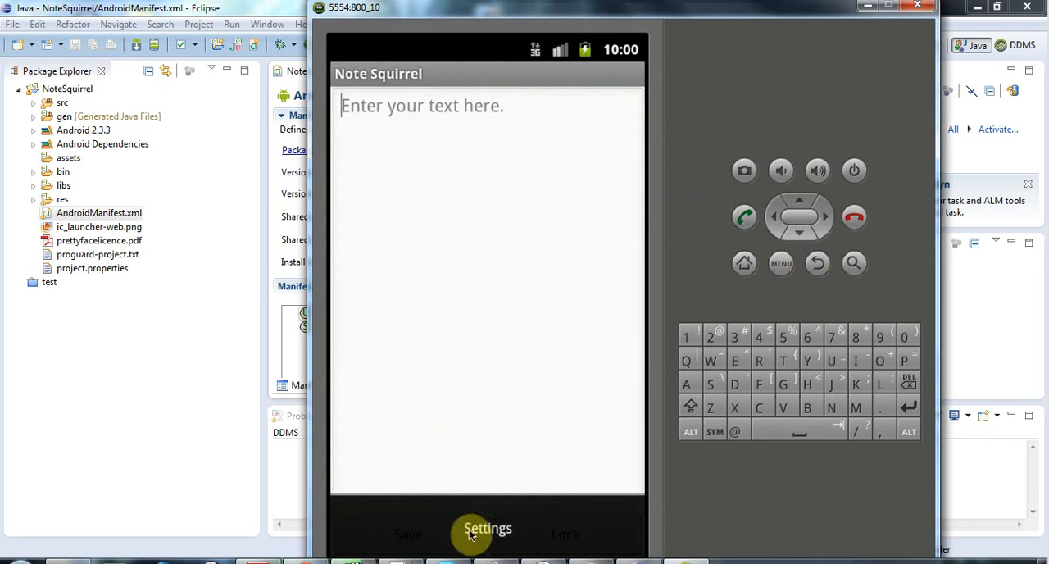
mouse_move(490, 531)
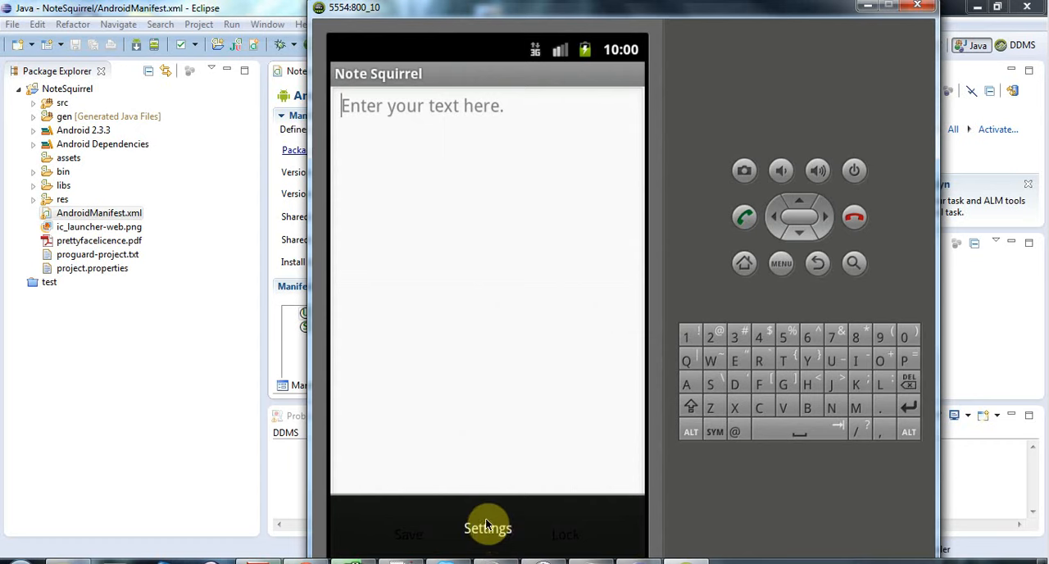
mouse_move(190, 10)
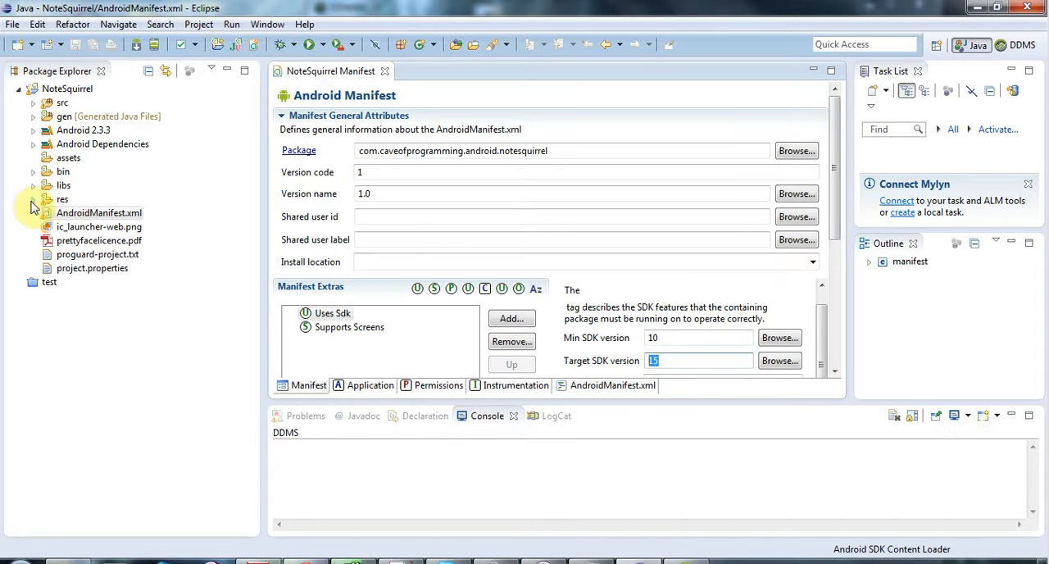
Expand the project's res folder to reveal the menu folder and its XML files
click(32, 199)
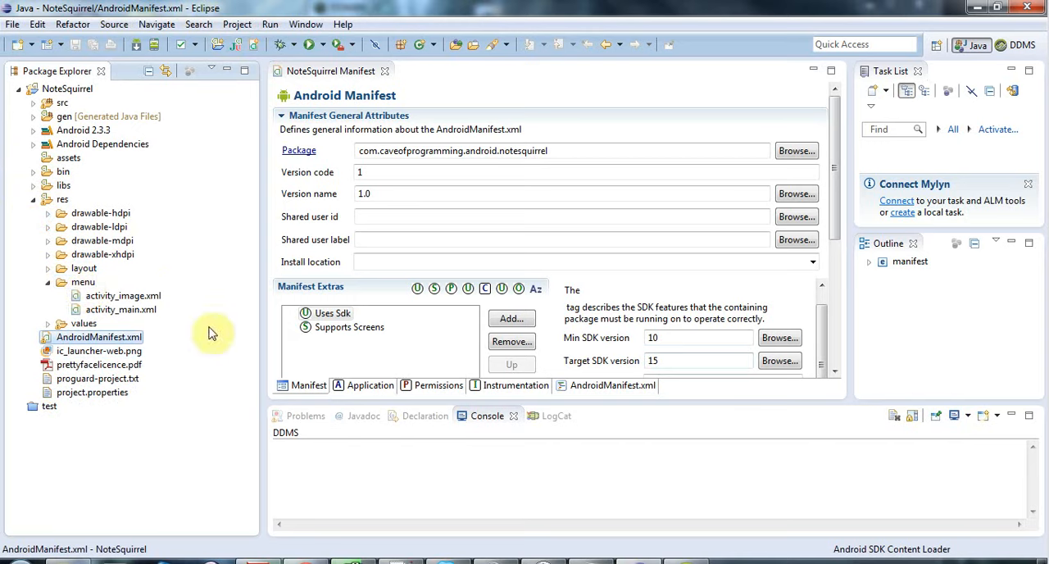
mouse_move(220, 361)
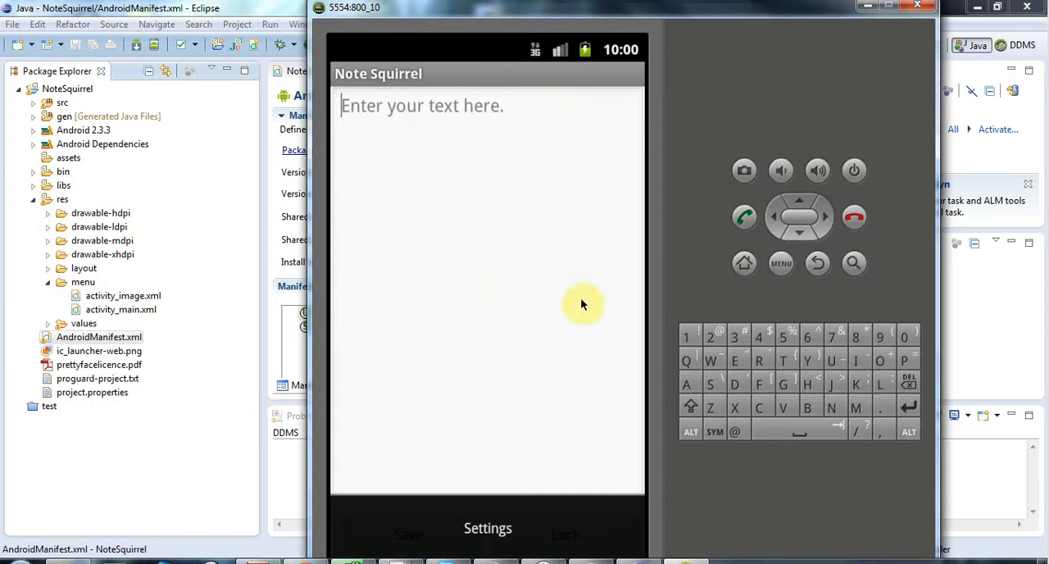
mouse_move(436, 308)
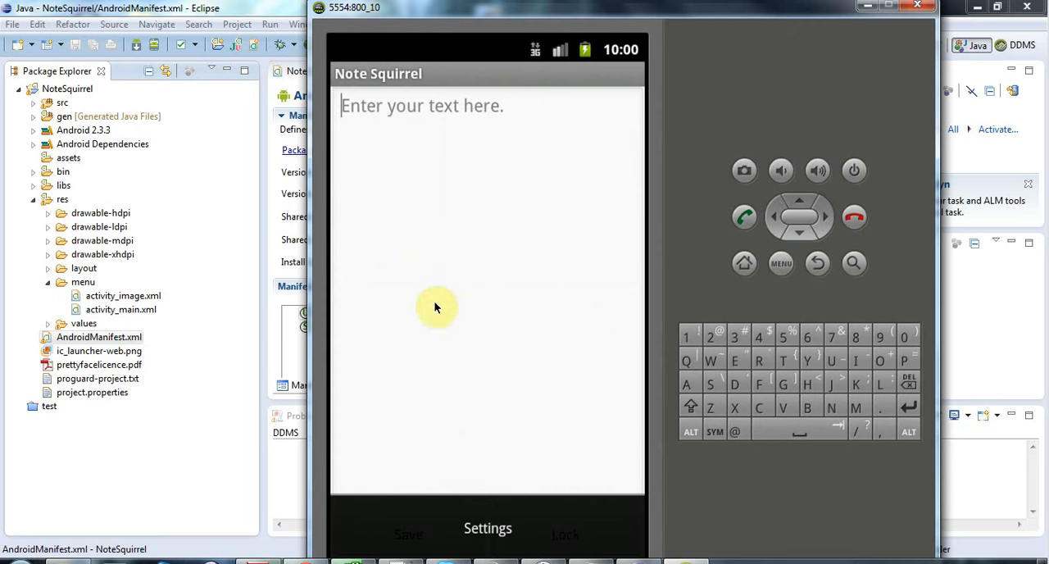
mouse_move(473, 345)
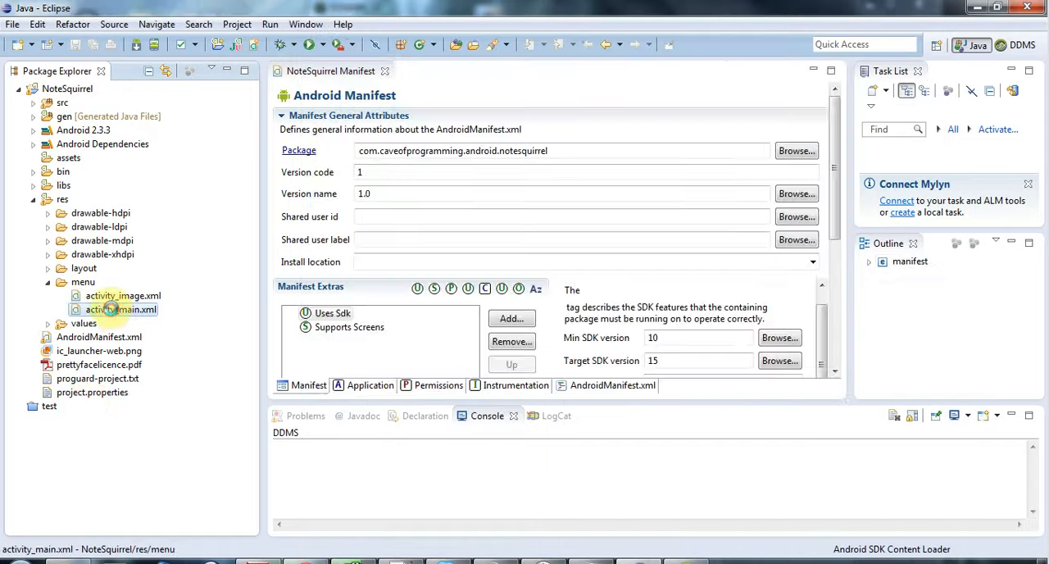
double_click(121, 309)
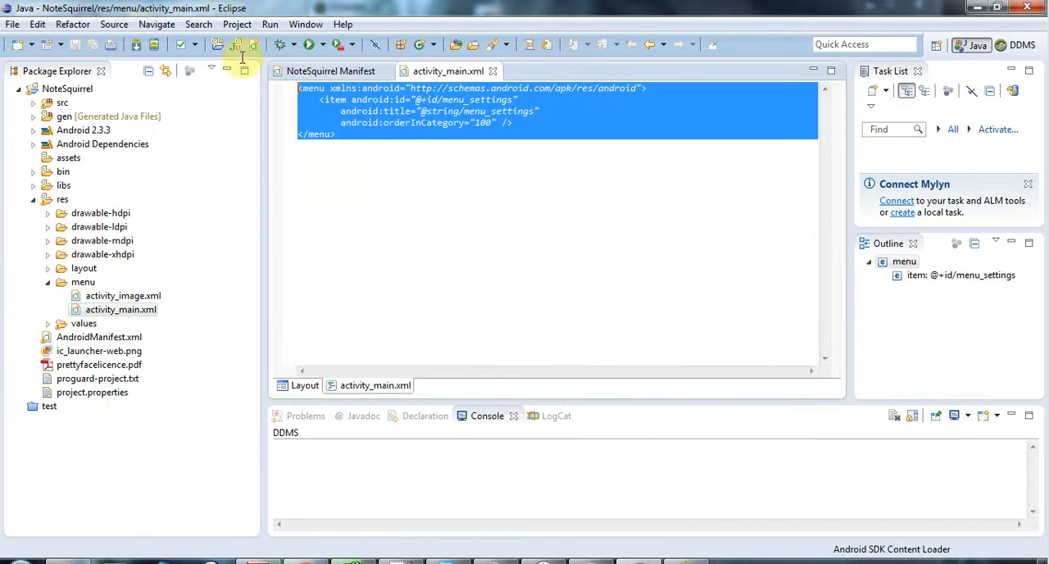
click(411, 146)
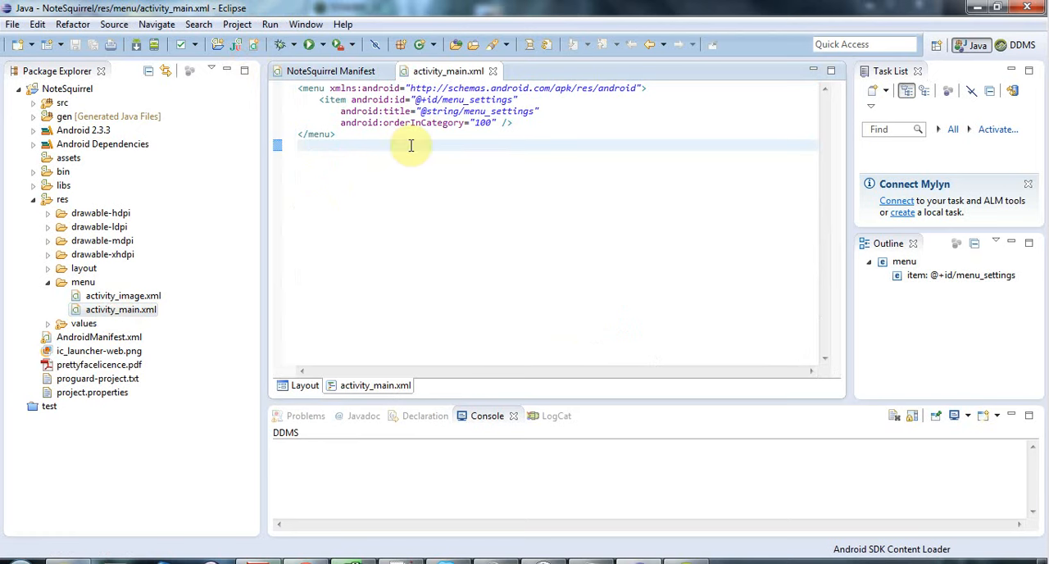
mouse_move(367, 122)
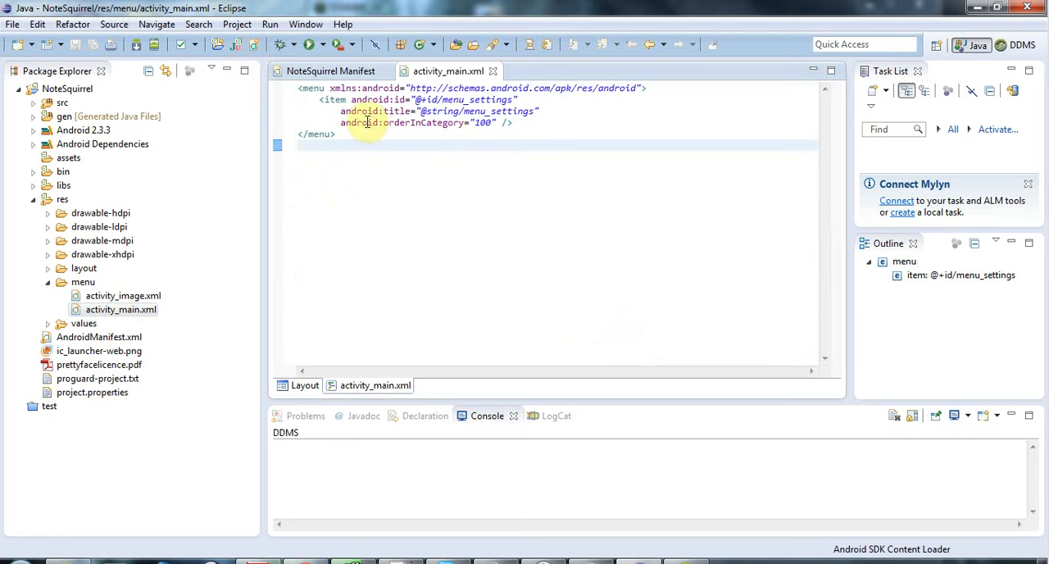
mouse_move(363, 169)
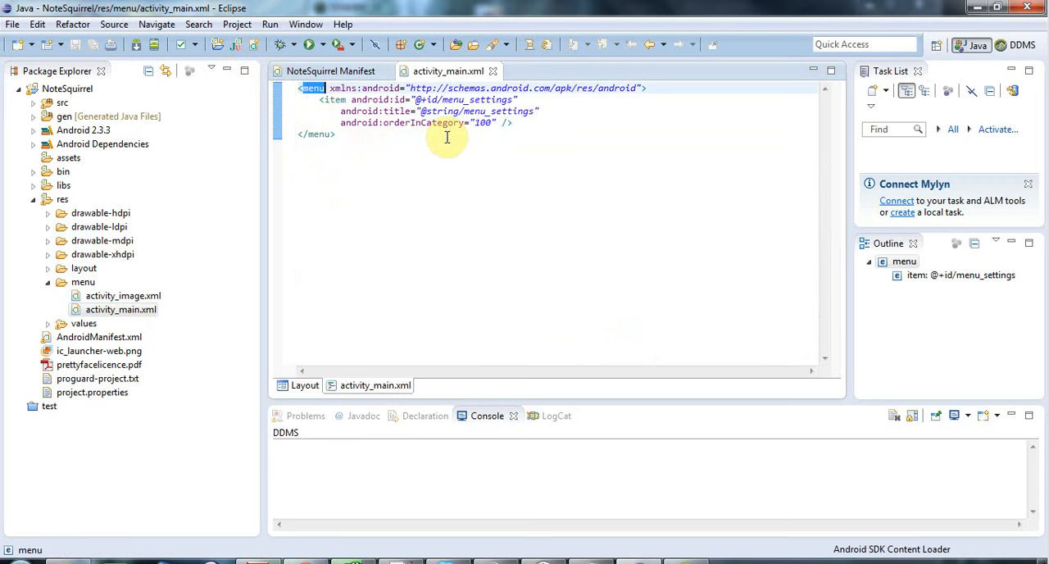
mouse_move(372, 184)
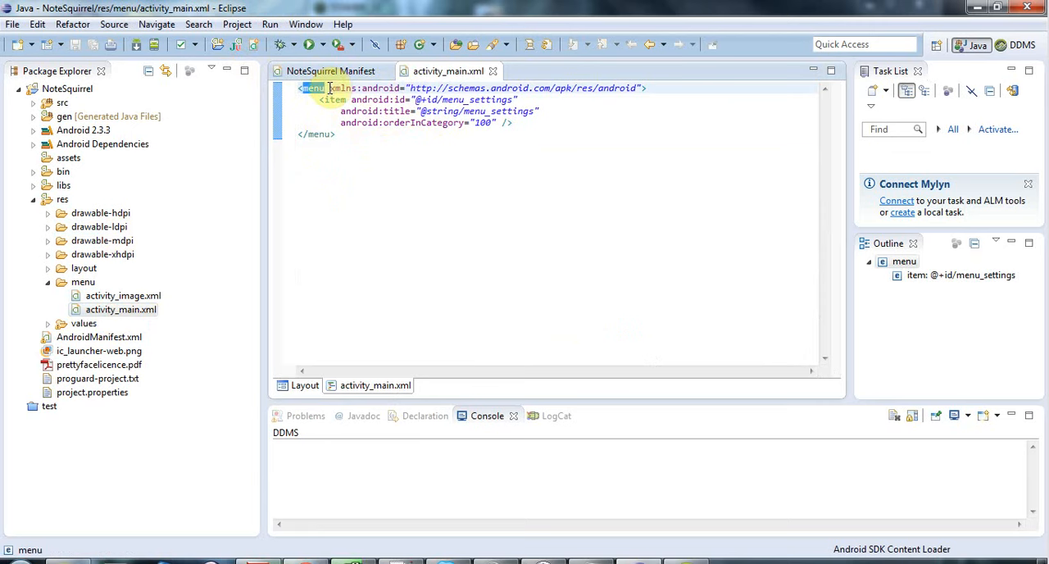
click(598, 88)
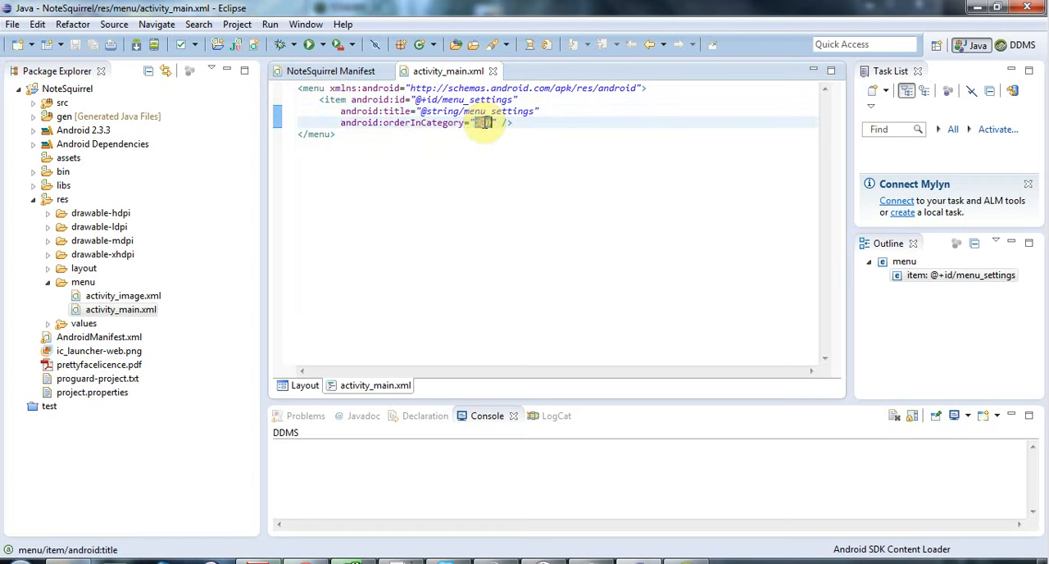
Delete the orderInCategory attribute and change the item id to @+id/menu_passpoints_reset
text(100)
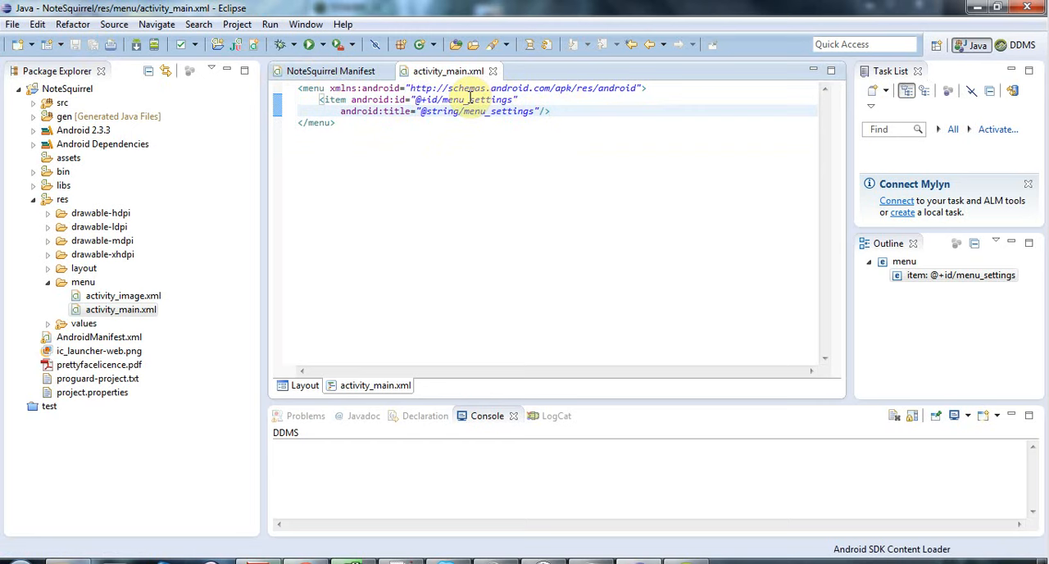
click(422, 99)
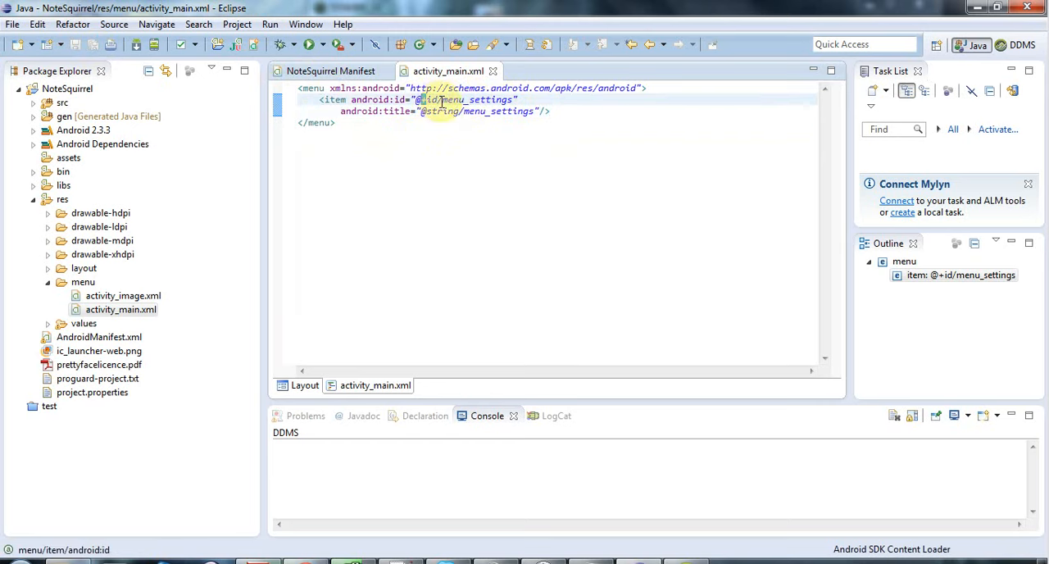
double_click(478, 99)
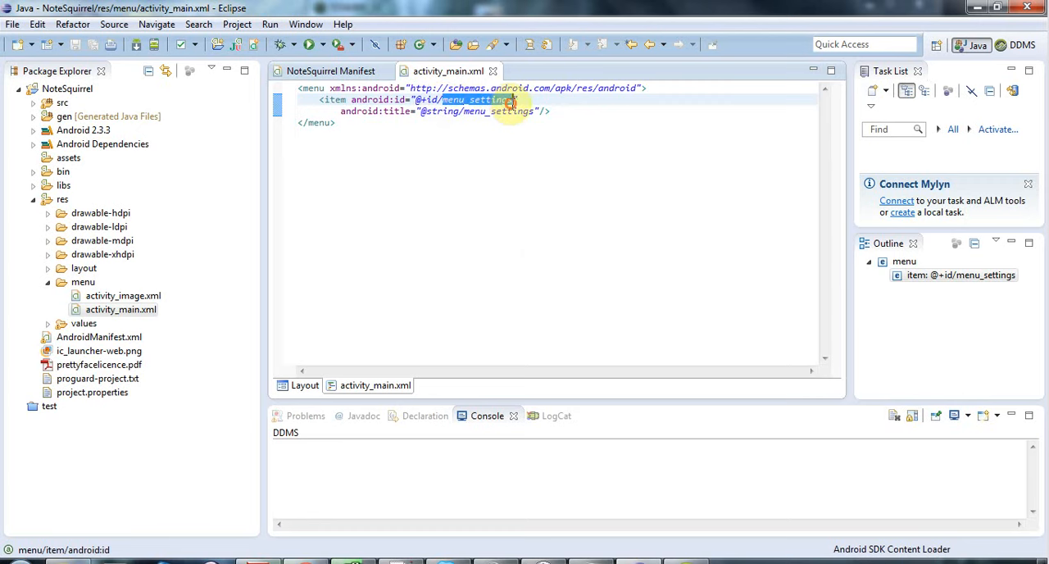
mouse_move(546, 256)
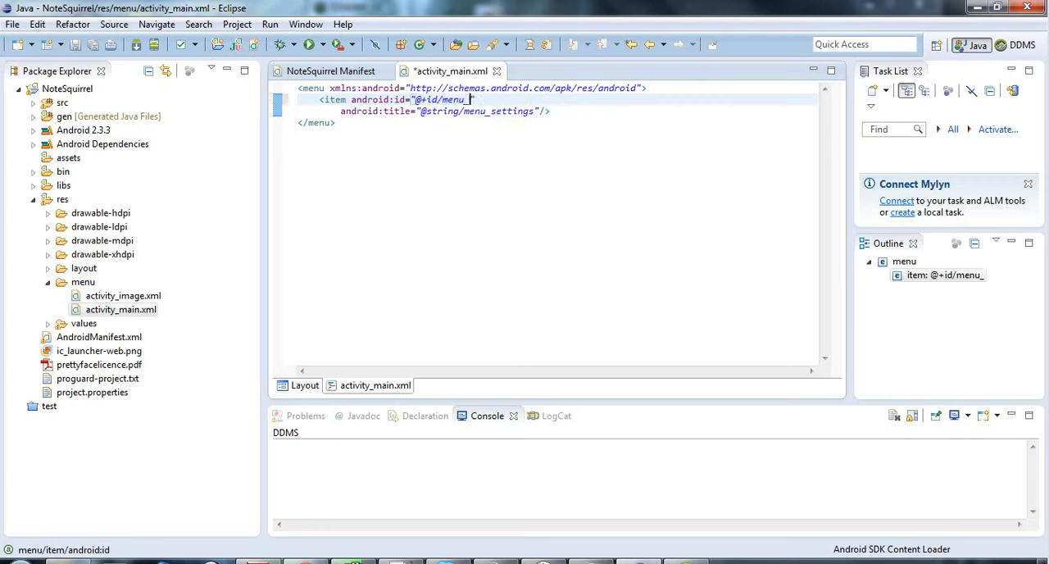
text(passpoints_reset)
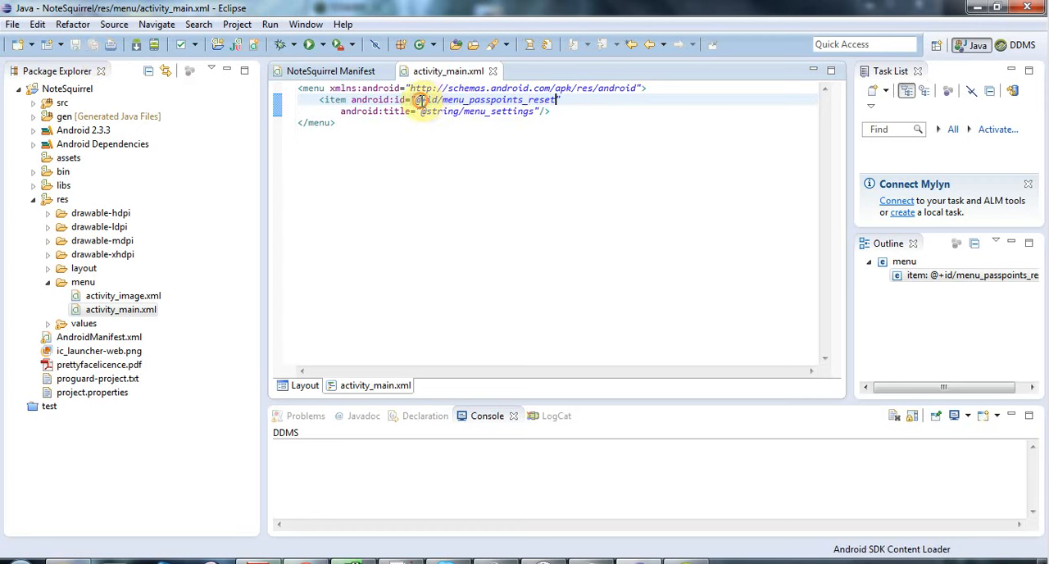
Expand res/values to reach strings.xml while selecting menu_settings in the item title
double_click(485, 99)
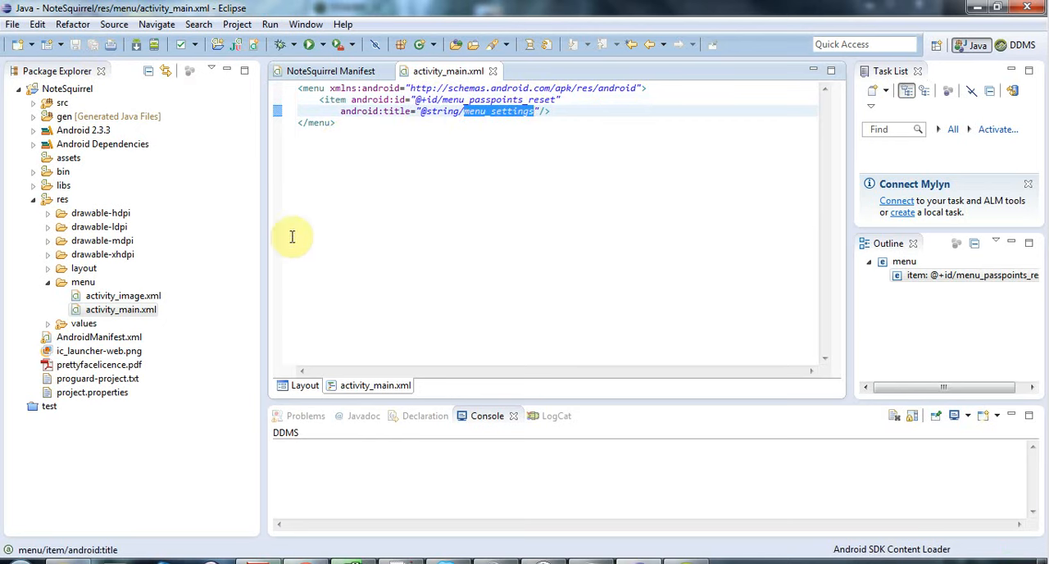
mouse_move(142, 327)
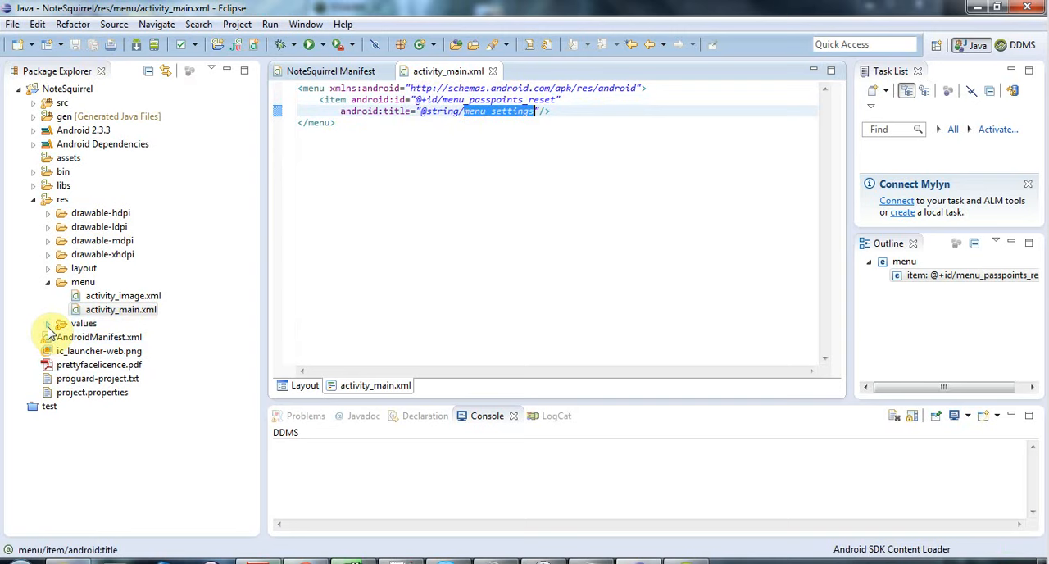
click(47, 322)
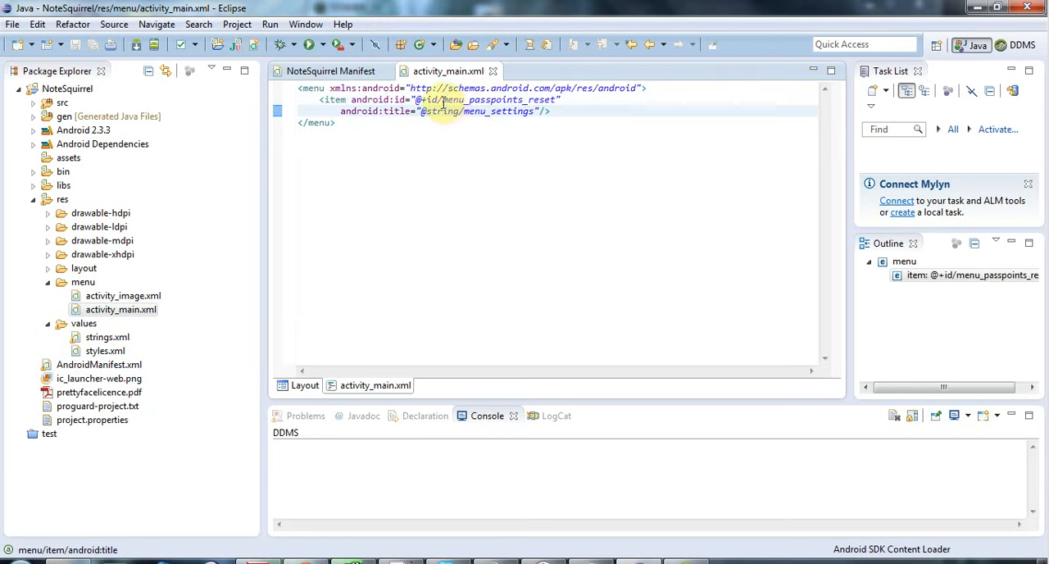
double_click(495, 99)
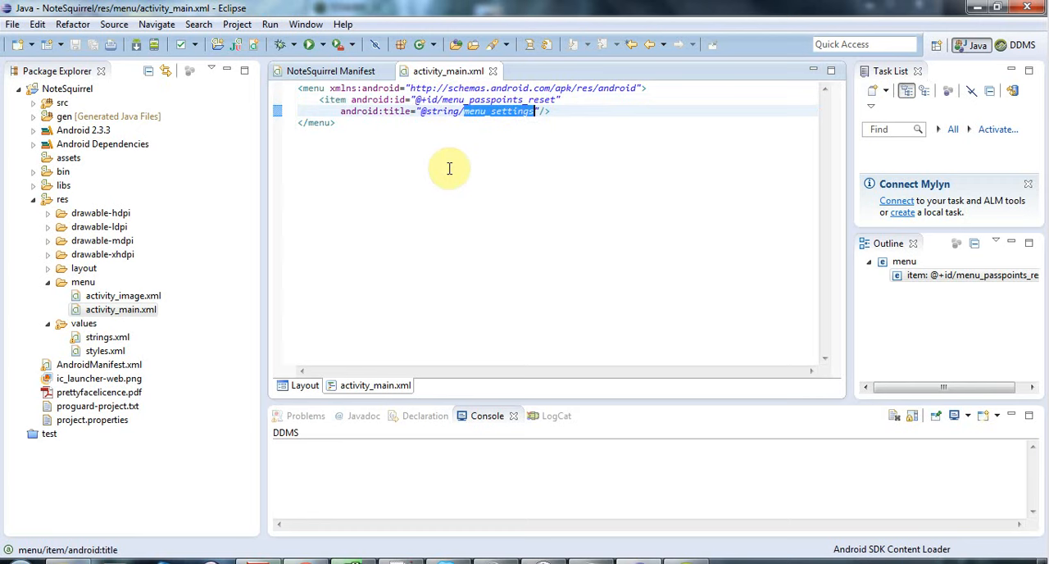
mouse_move(476, 185)
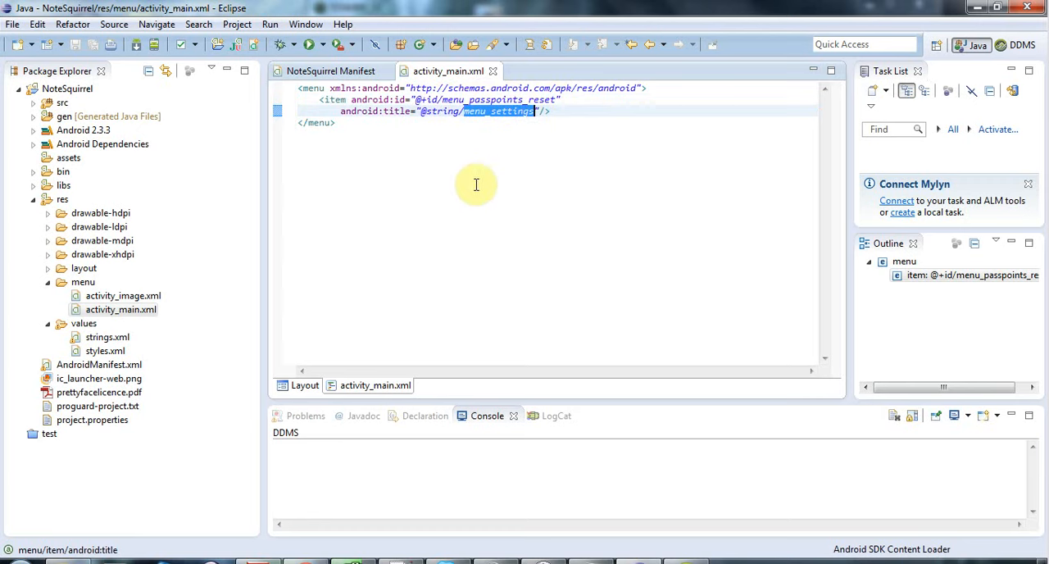
mouse_move(457, 111)
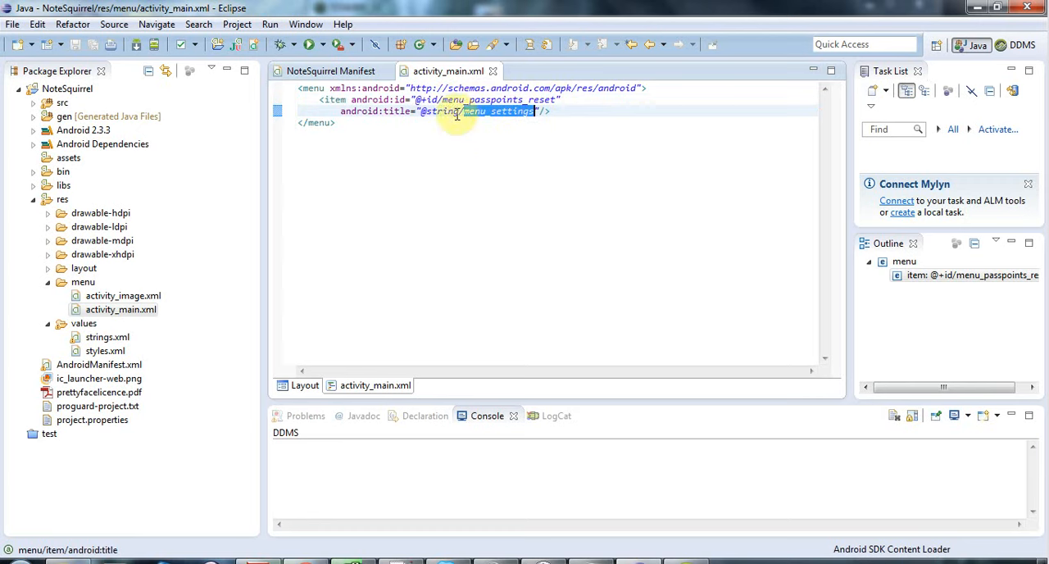
mouse_move(423, 288)
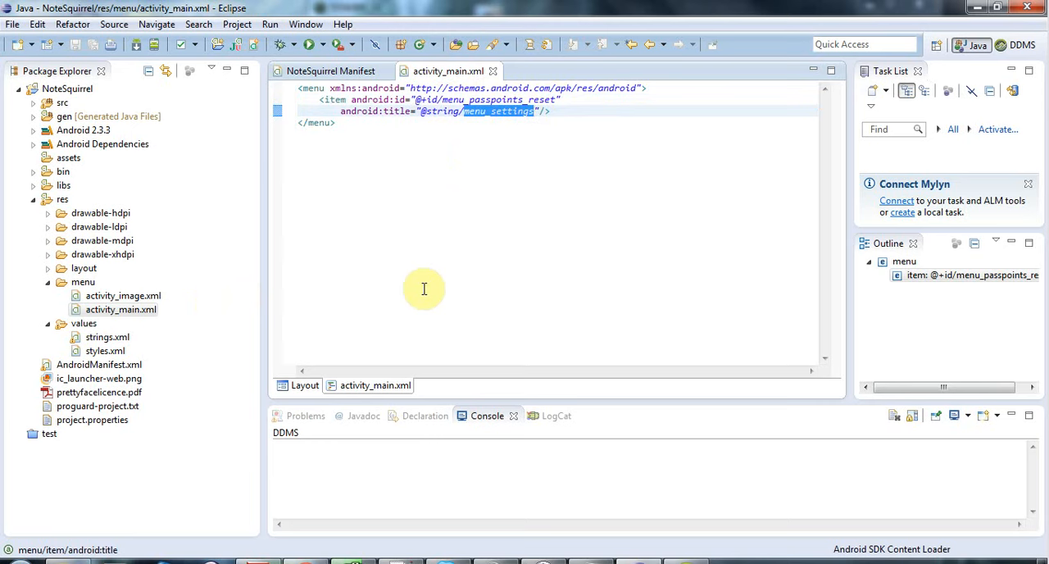
mouse_move(255, 299)
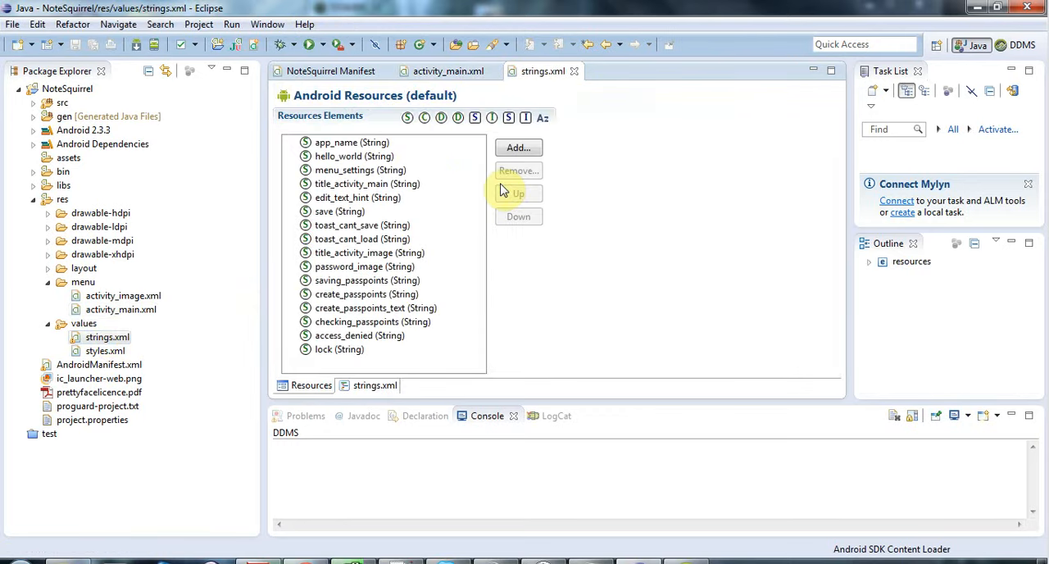
Add a new String resource named menu_passpoints_reset in strings.xml
click(517, 147)
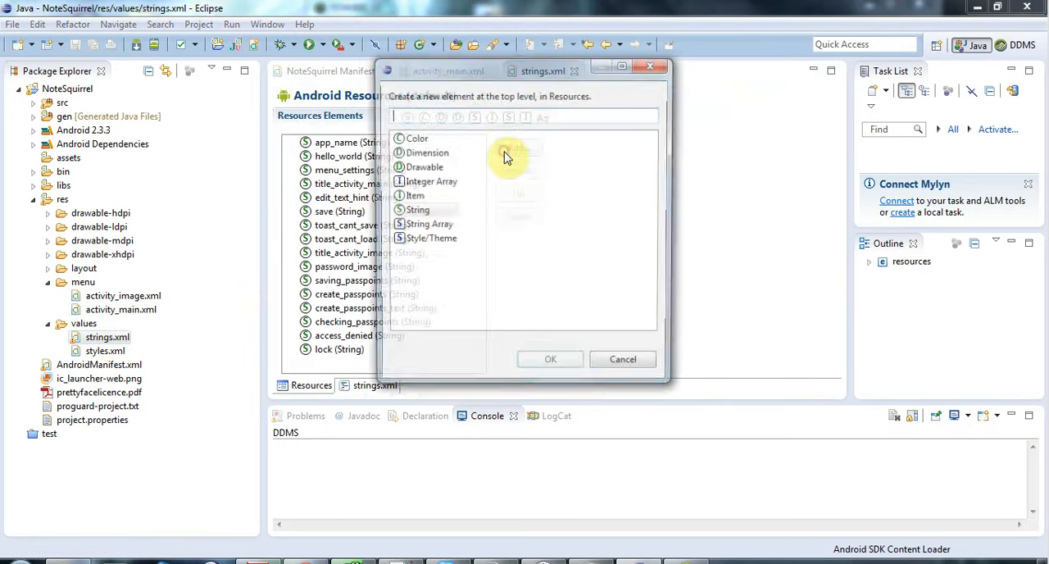
click(418, 210)
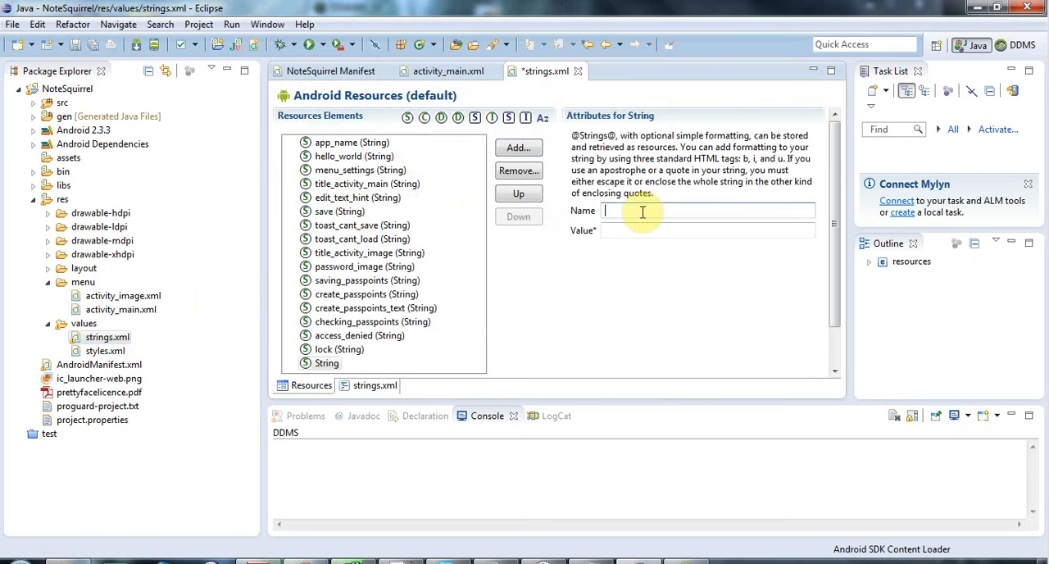
text(menu_password)
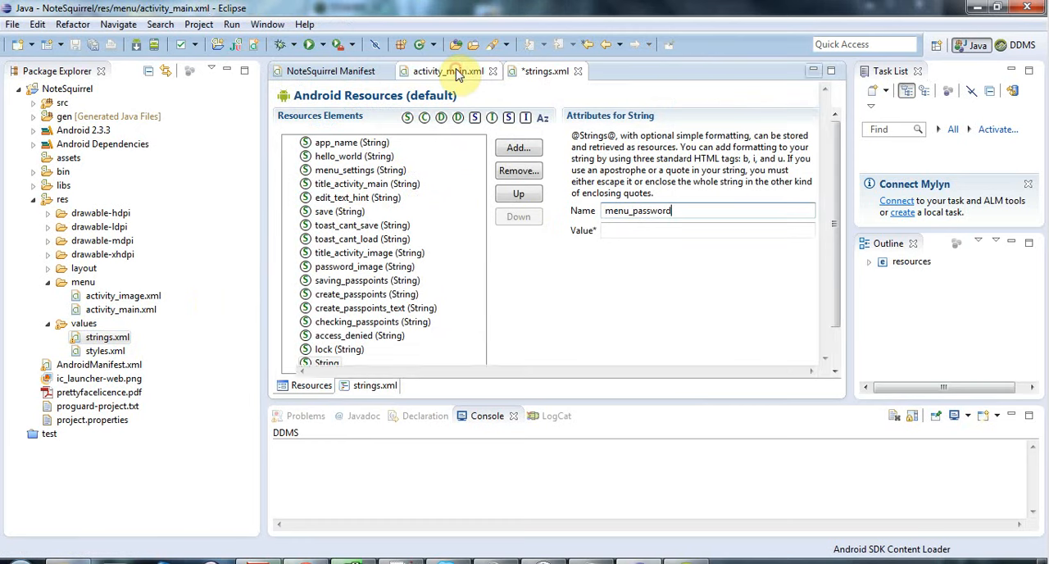
click(449, 72)
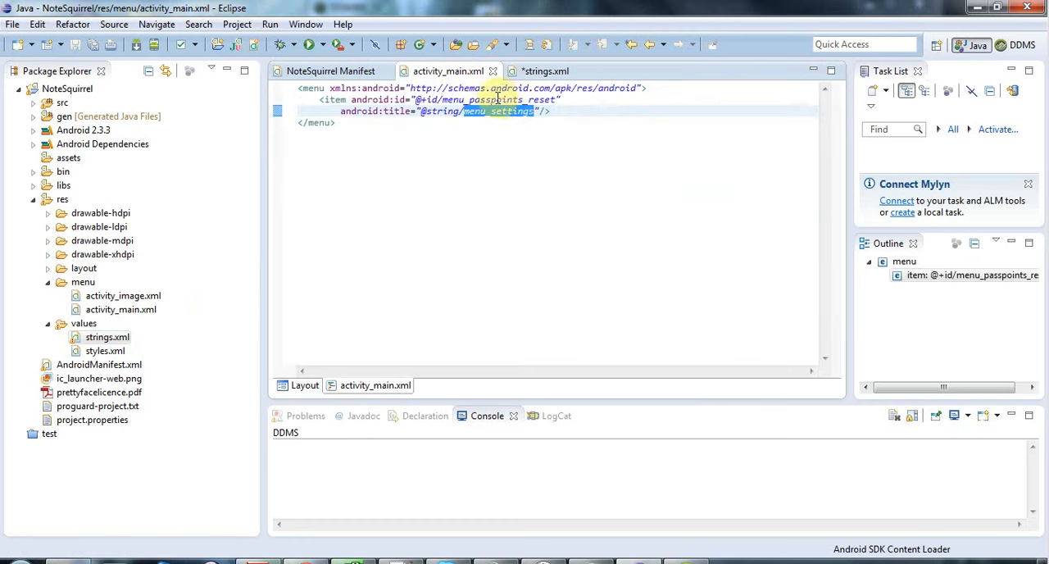
mouse_move(528, 70)
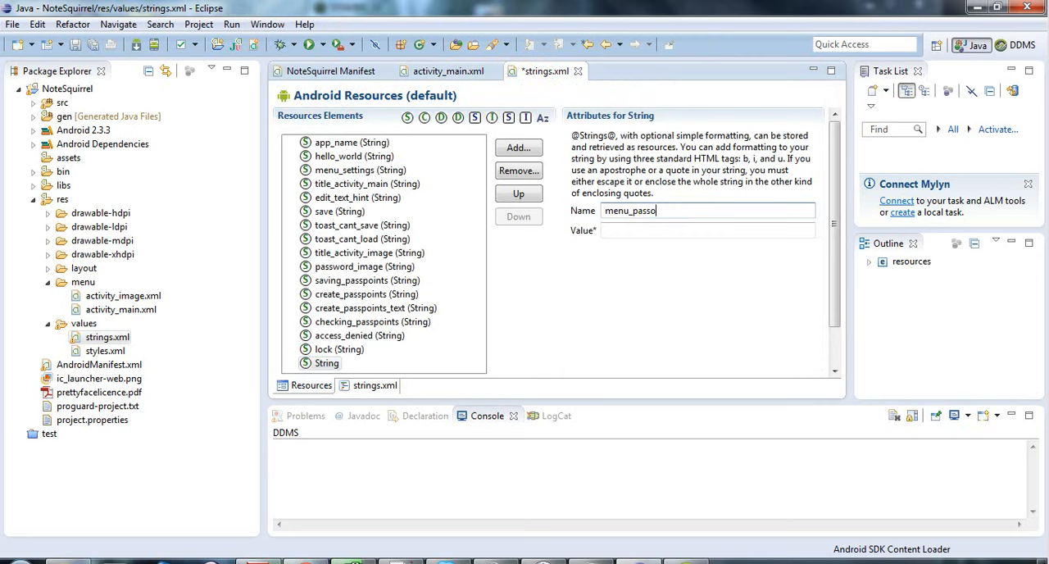
key(BackSpace)
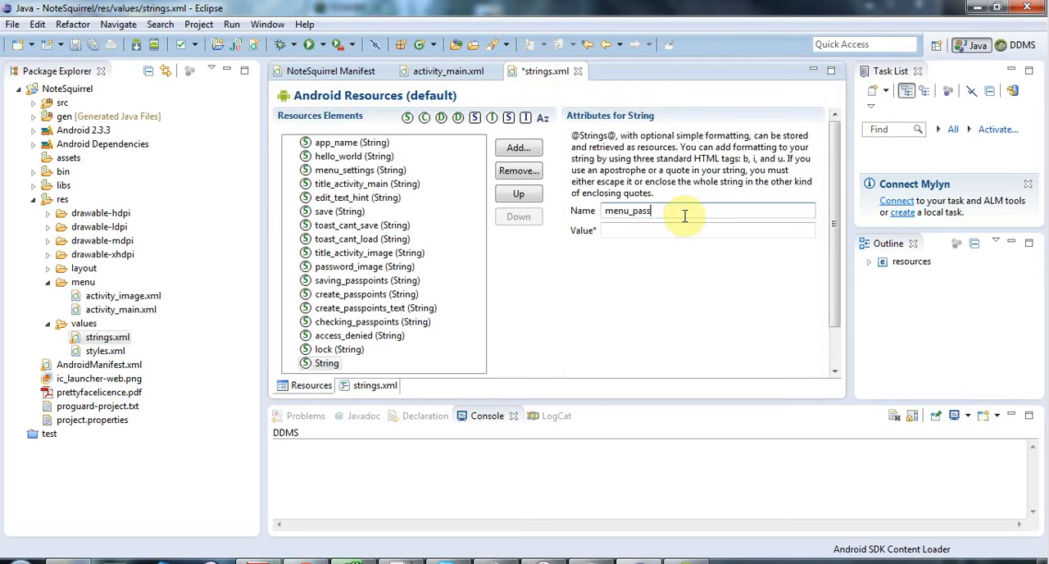
text(points_reset)
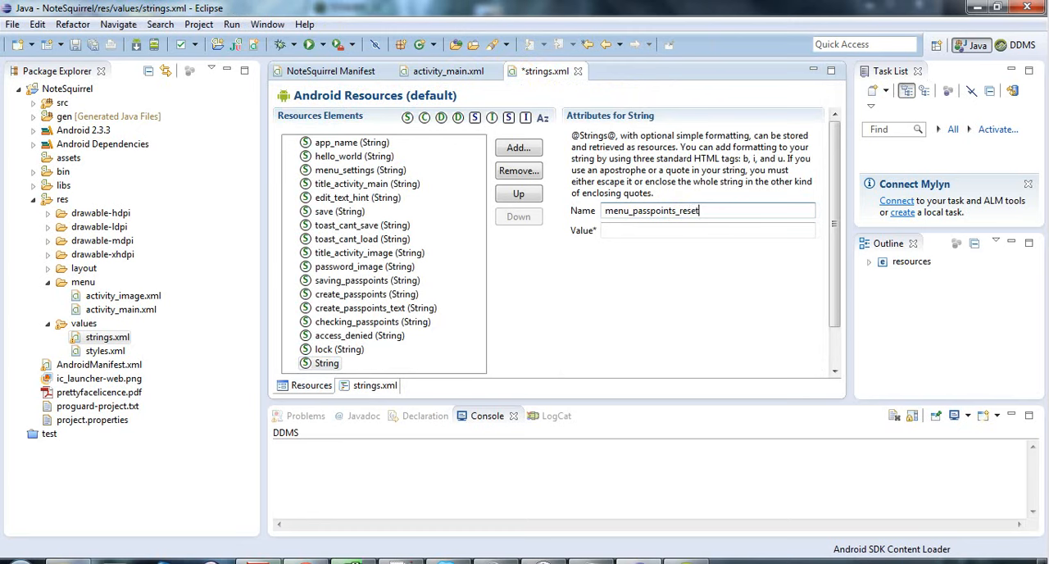
mouse_move(554, 87)
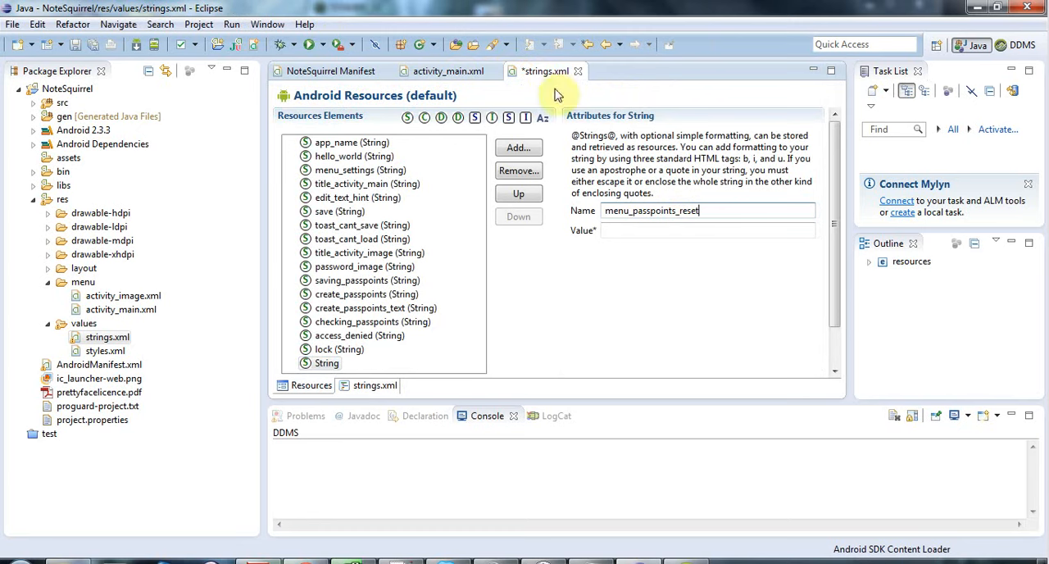
Save the new string and give it the value Reset Passpoints
click(446, 70)
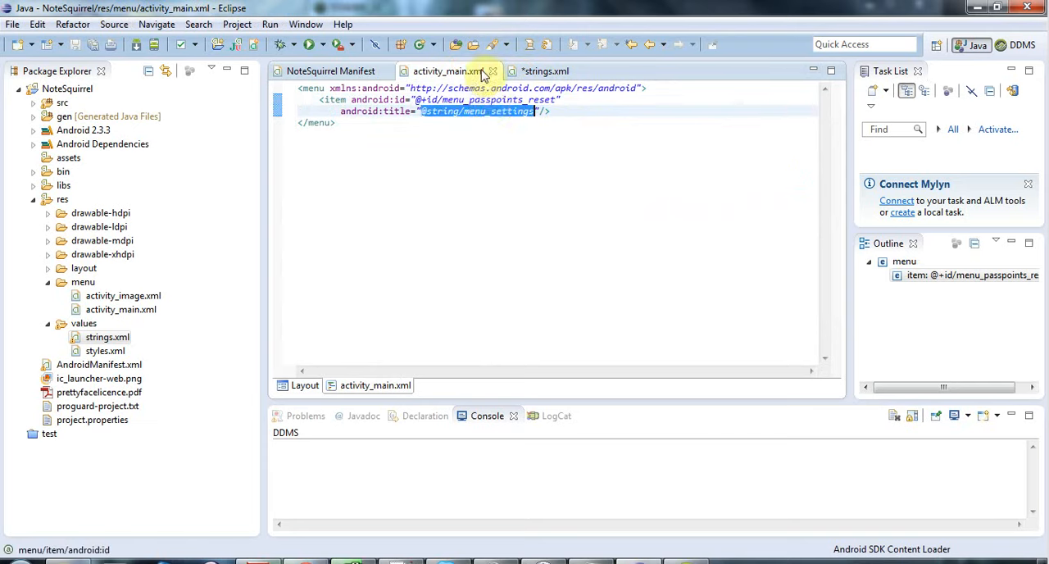
click(542, 70)
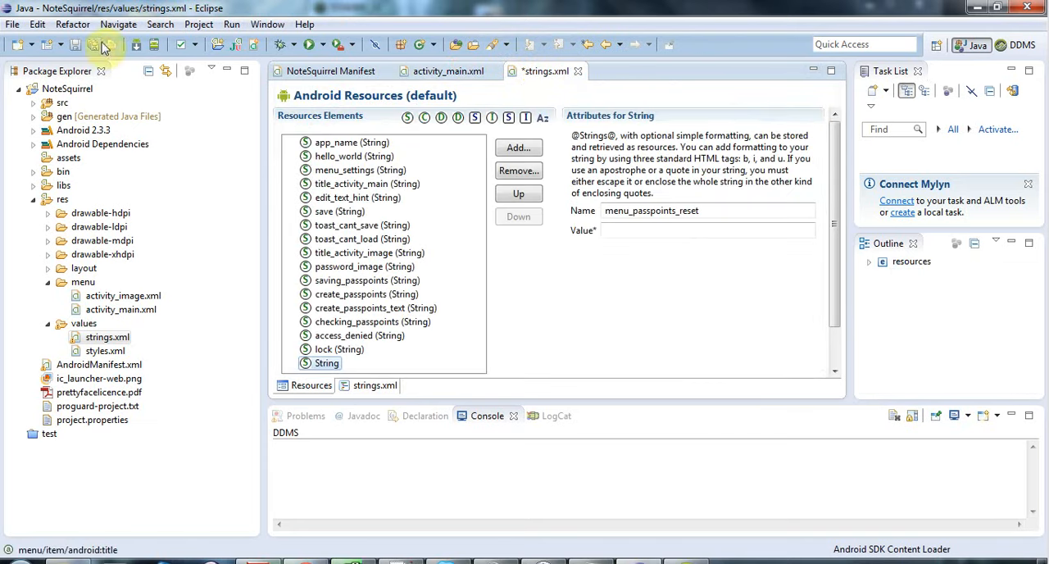
click(448, 71)
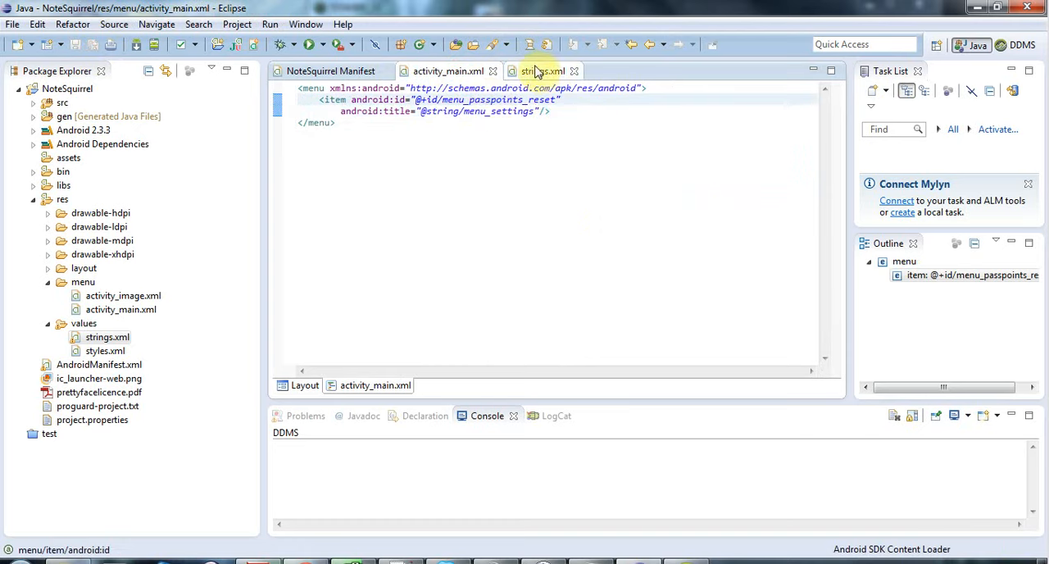
click(541, 71)
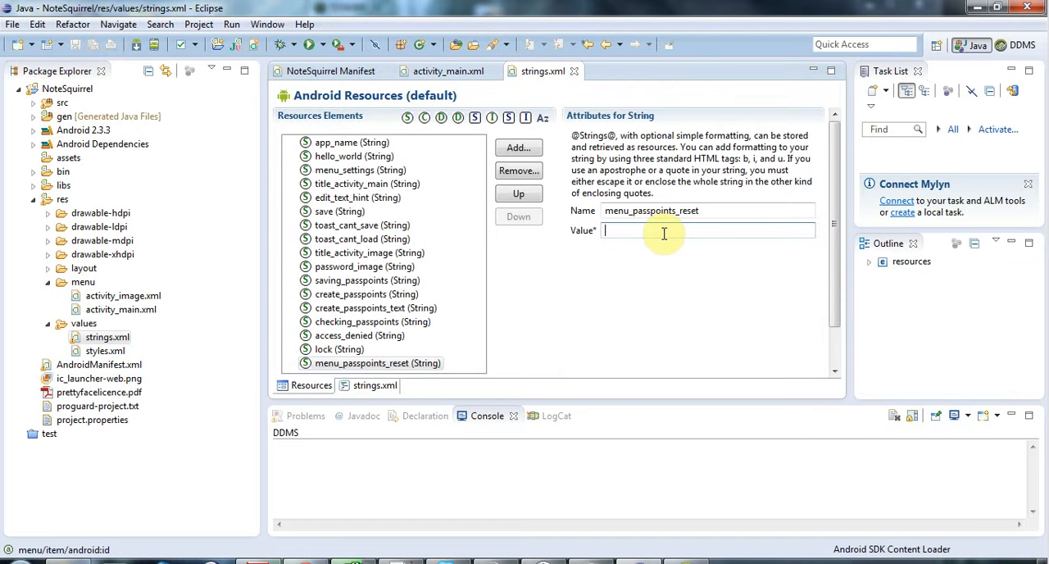
text(Reset P)
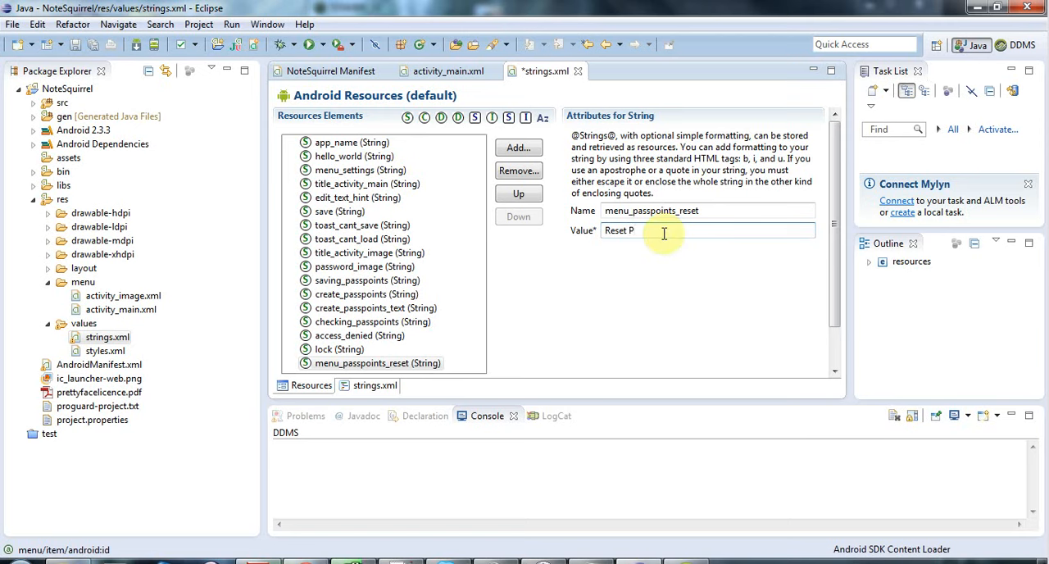
text(asspoints)
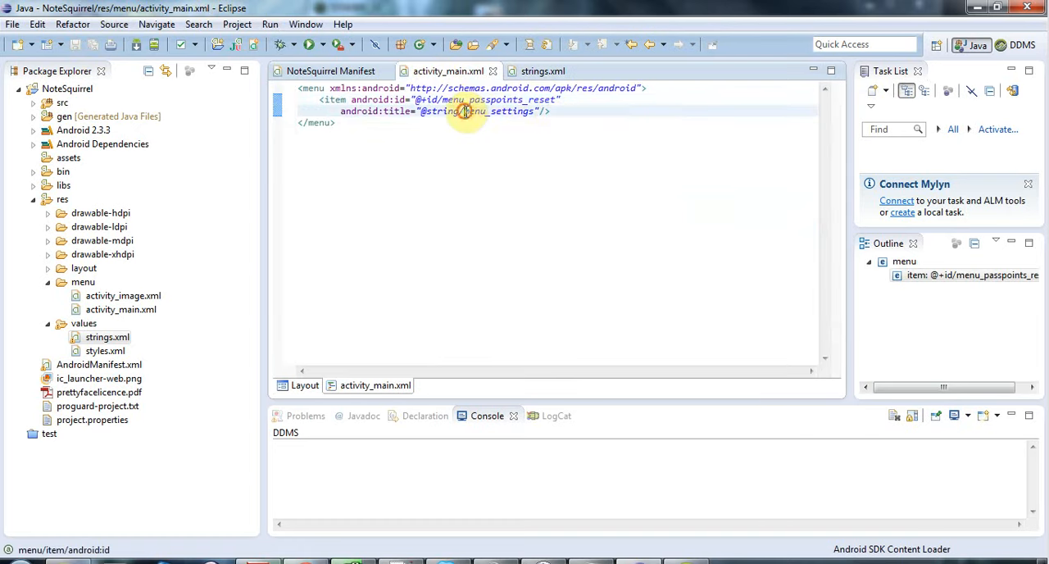
double_click(504, 110)
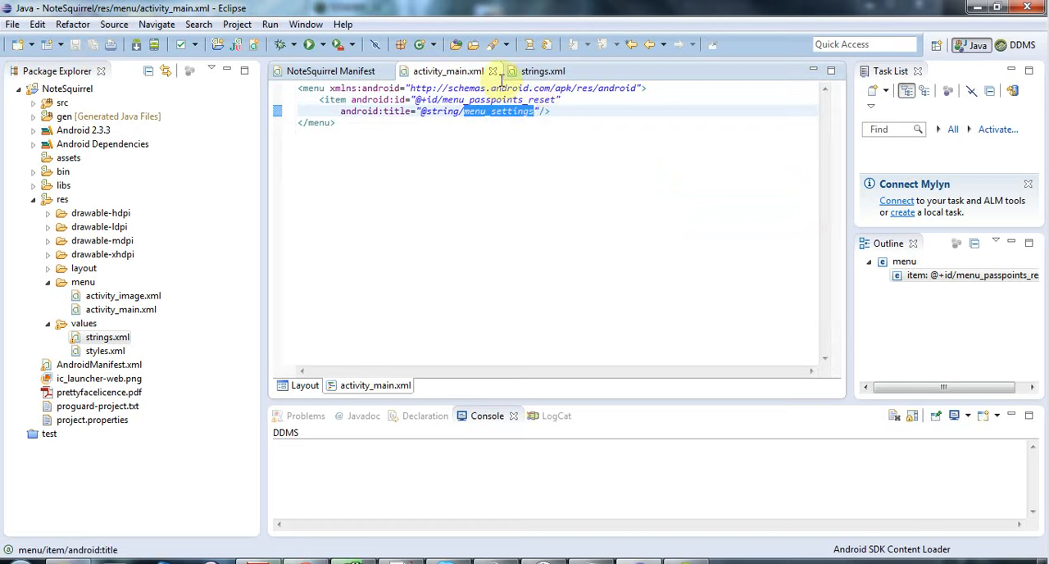
click(538, 71)
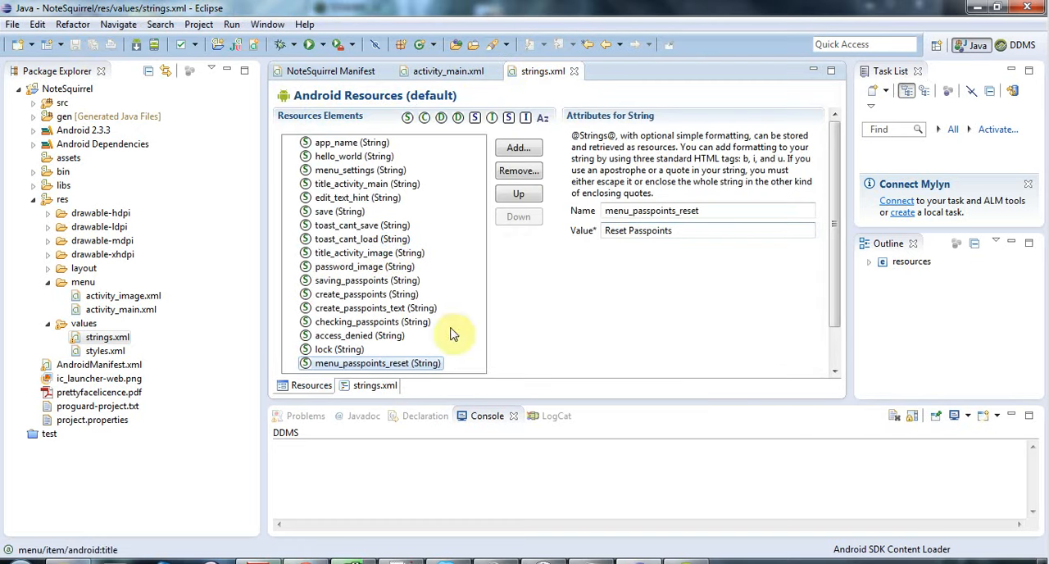
mouse_move(395, 365)
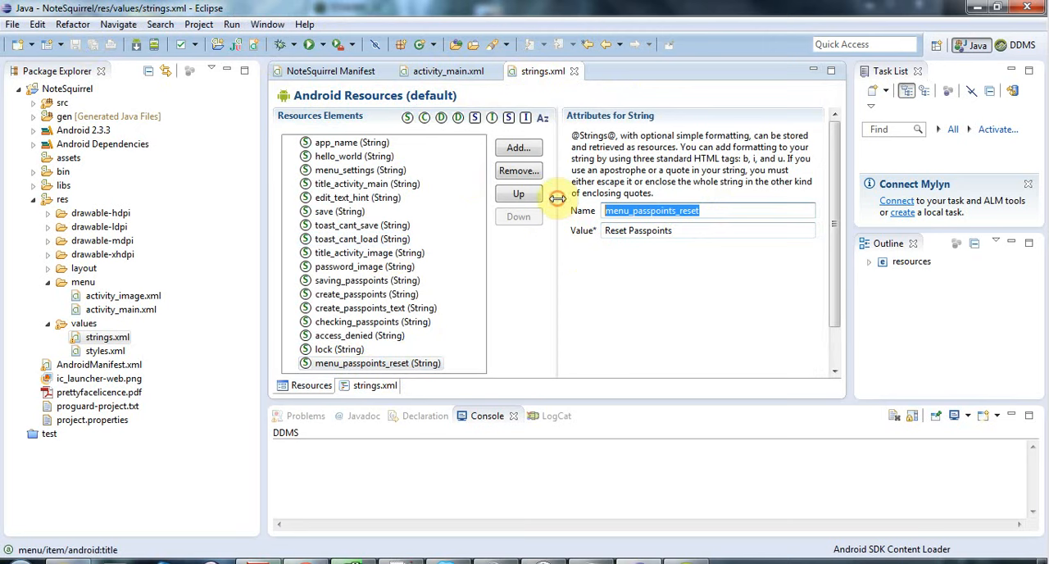
mouse_move(436, 72)
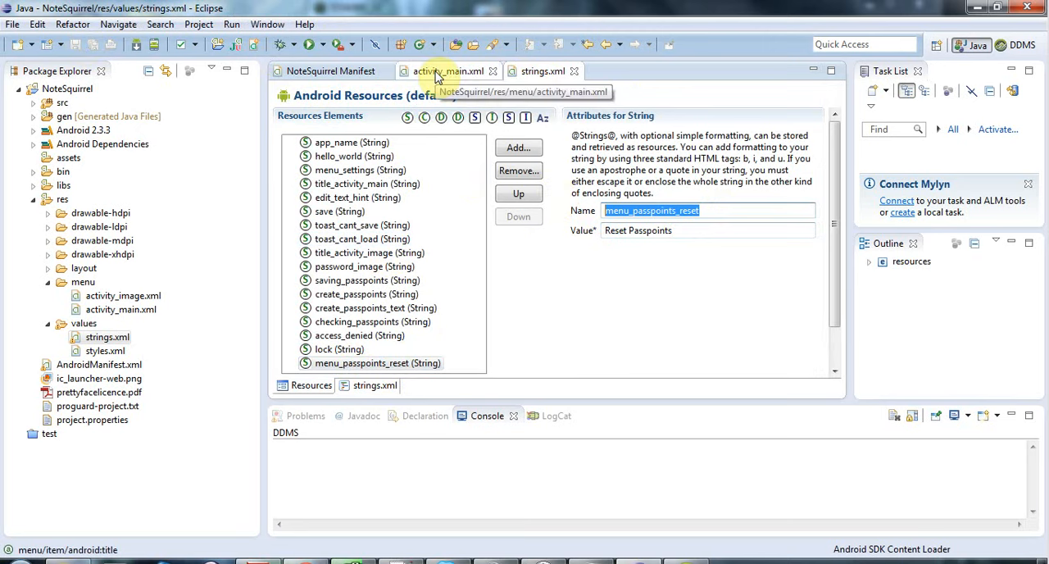
click(438, 71)
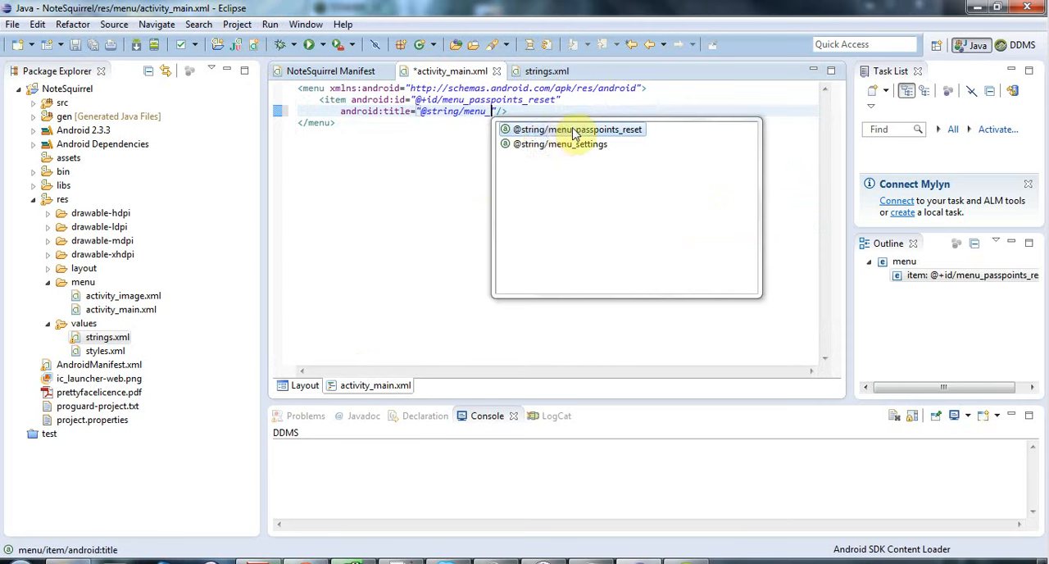
click(576, 129)
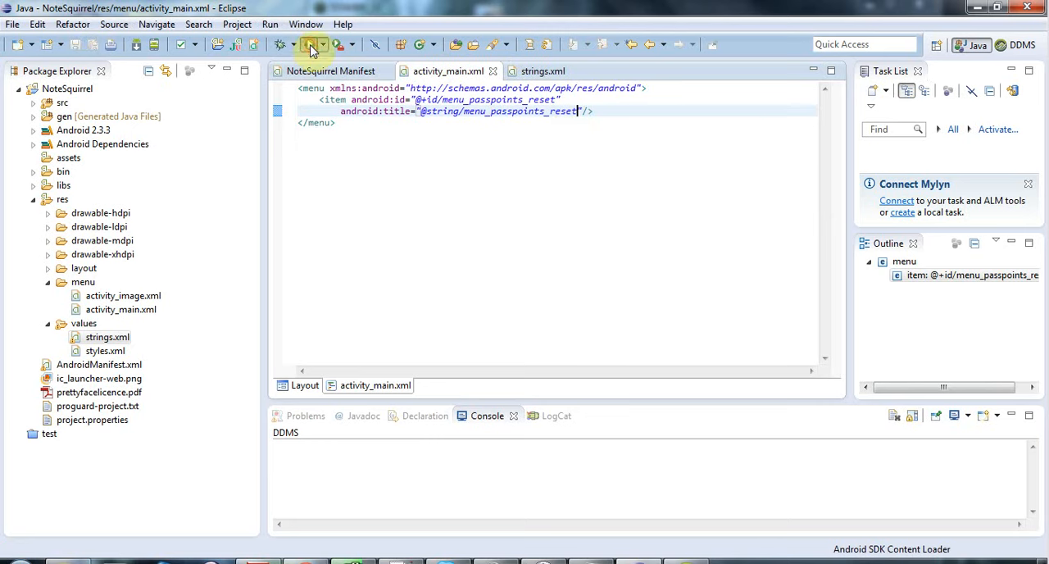
Launch NoteSquirrel on the emulator and show the Android console output
click(302, 45)
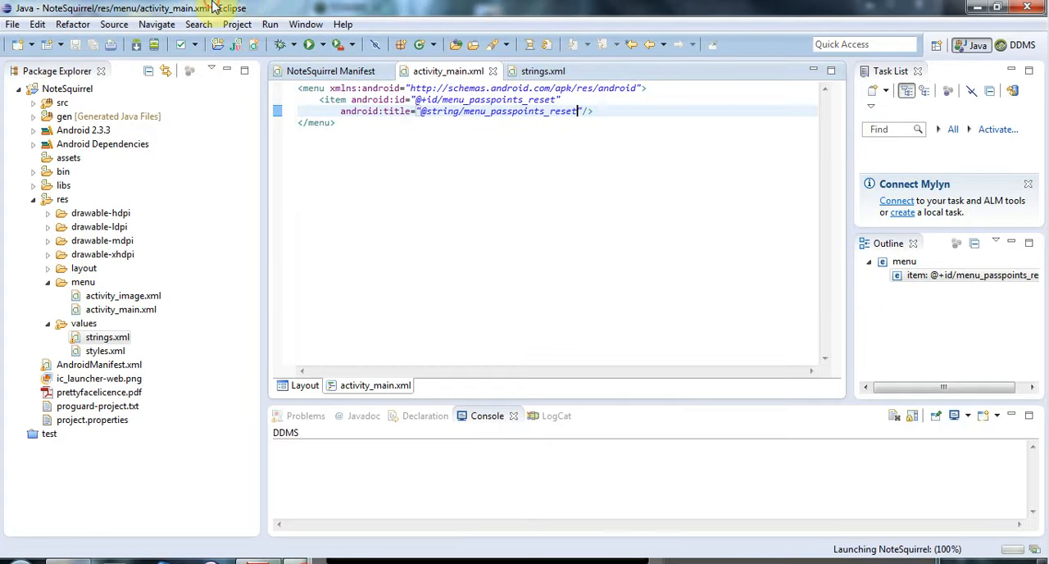
click(974, 416)
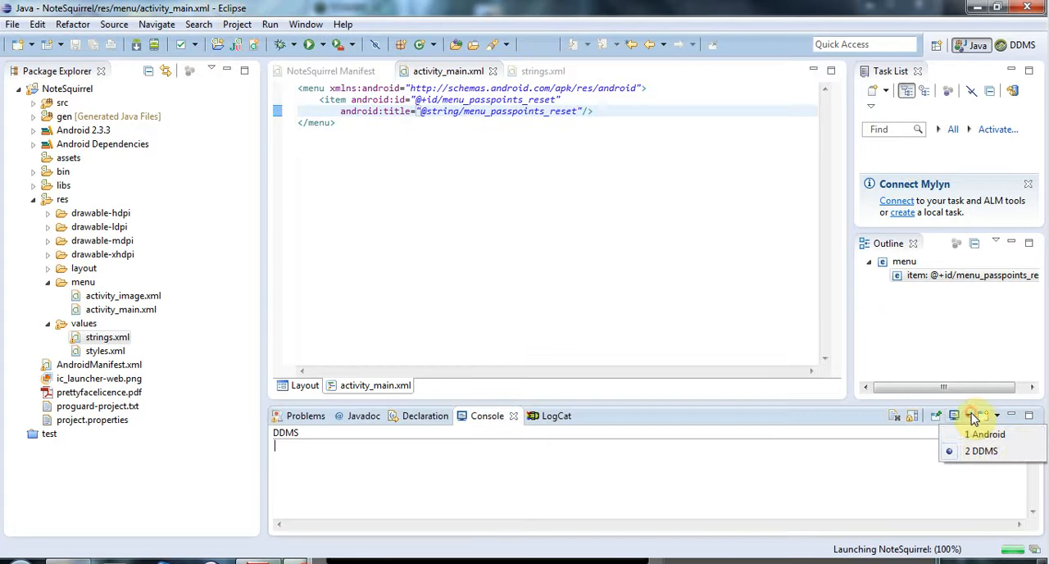
click(983, 434)
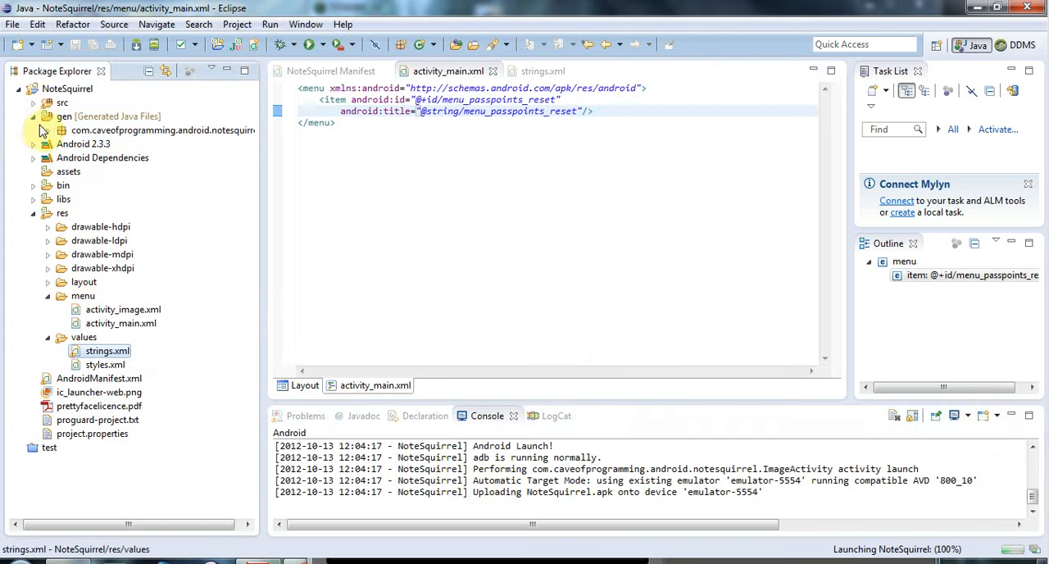
Expand gen, src and the com.caveofprogramming package to list the Java classes
click(61, 131)
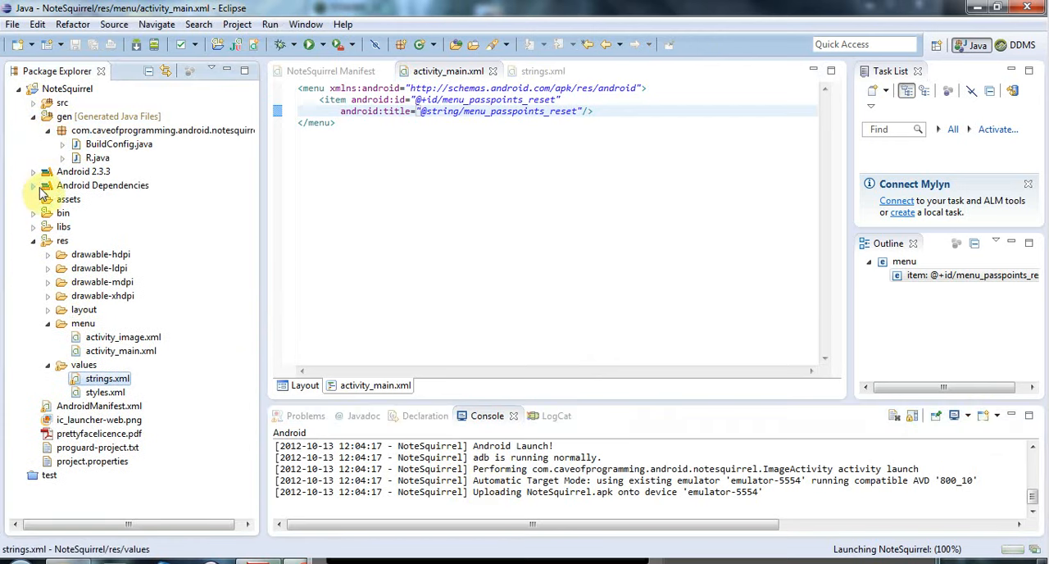
click(33, 102)
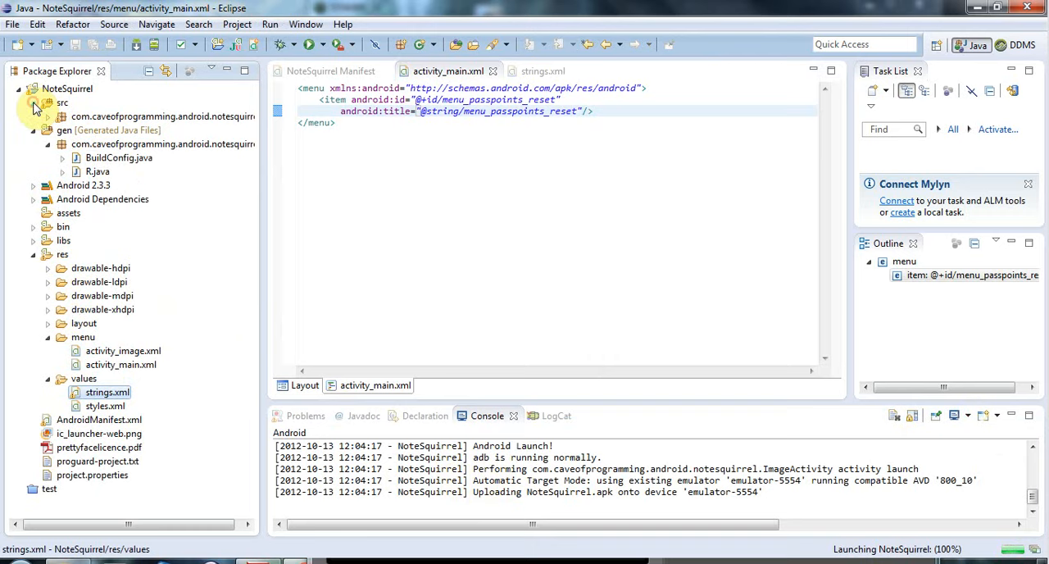
click(47, 116)
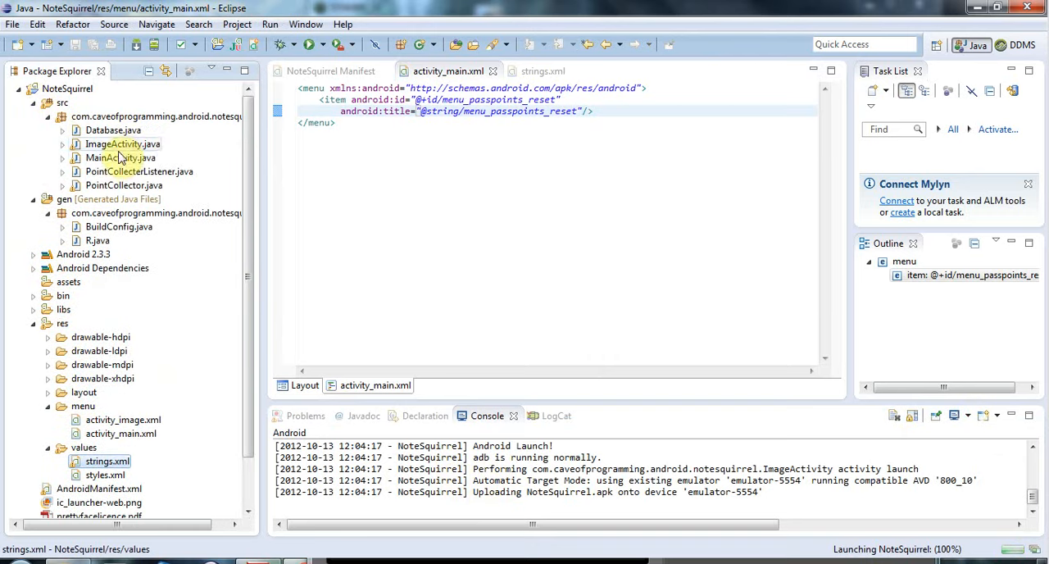
Open MainActivity.java and inspect onCreateOptionsMenu inflating the activity_main menu
double_click(122, 157)
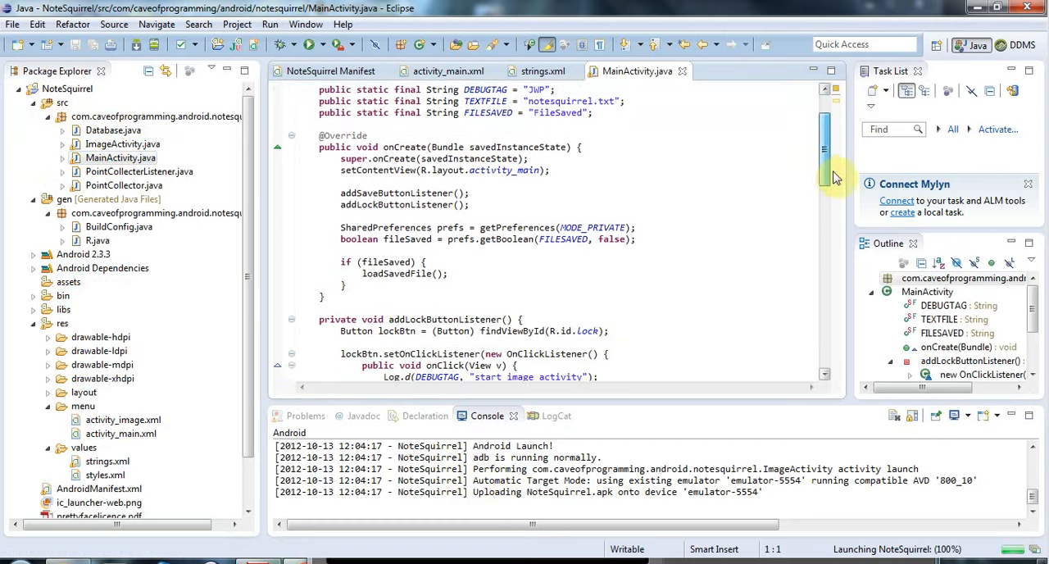
scroll(down, 3)
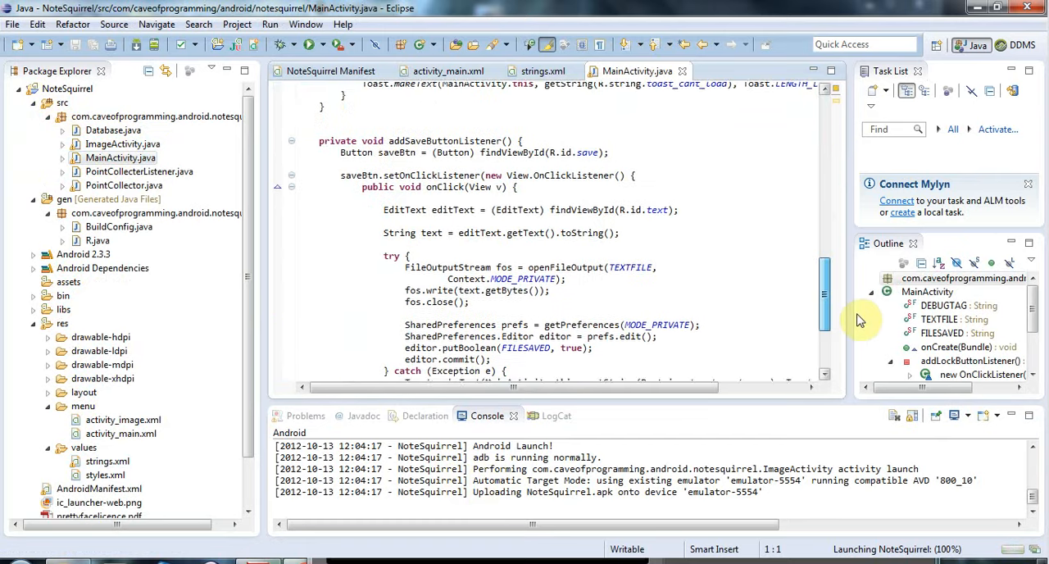
scroll(down, 3)
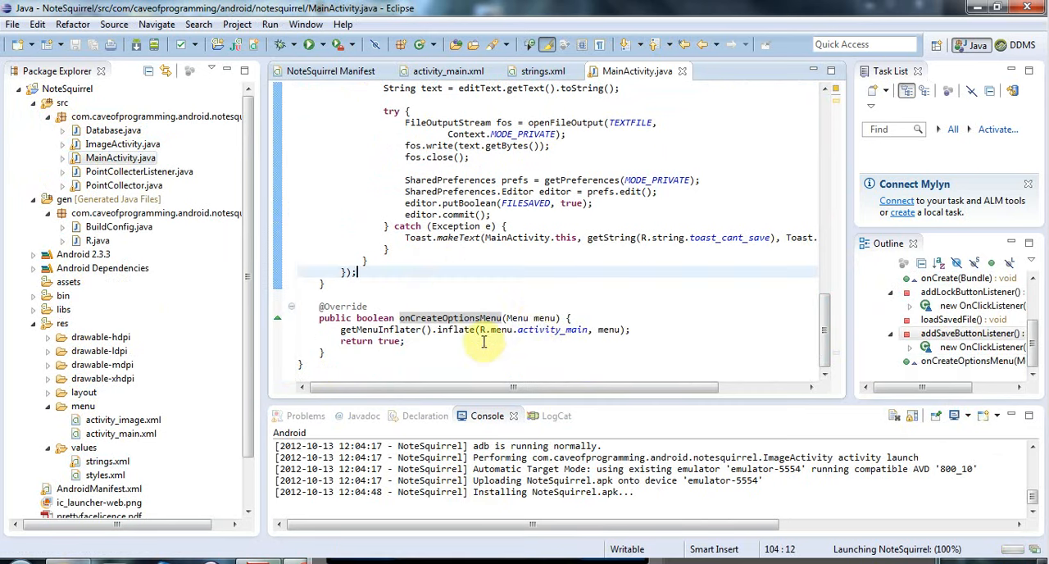
double_click(553, 329)
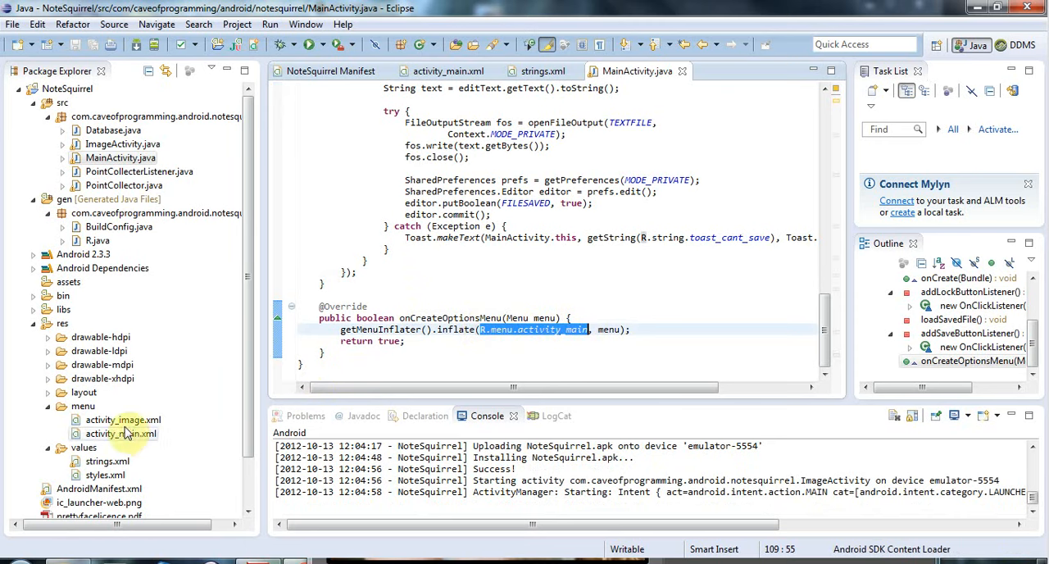
click(122, 434)
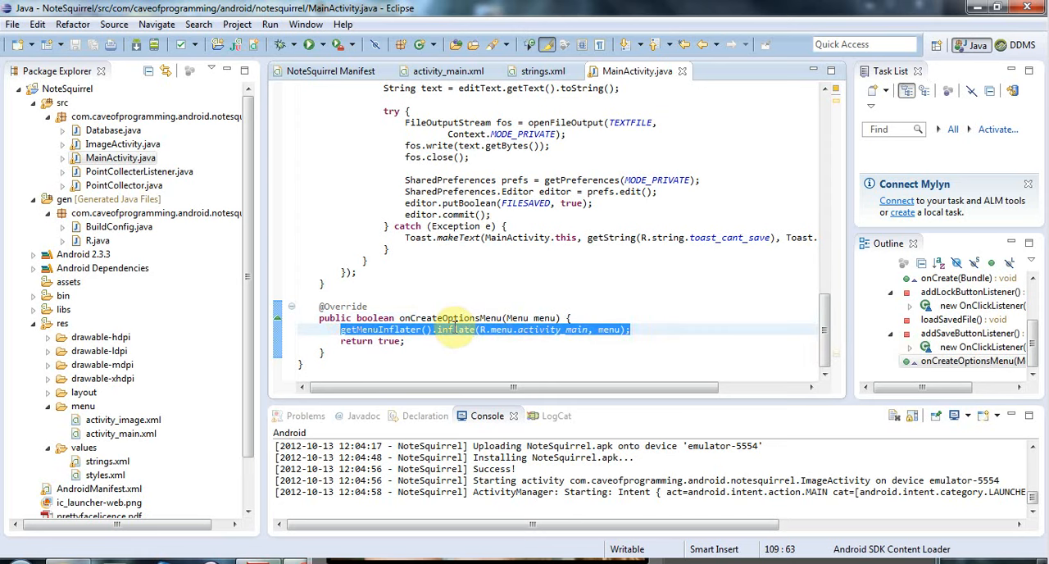
double_click(454, 330)
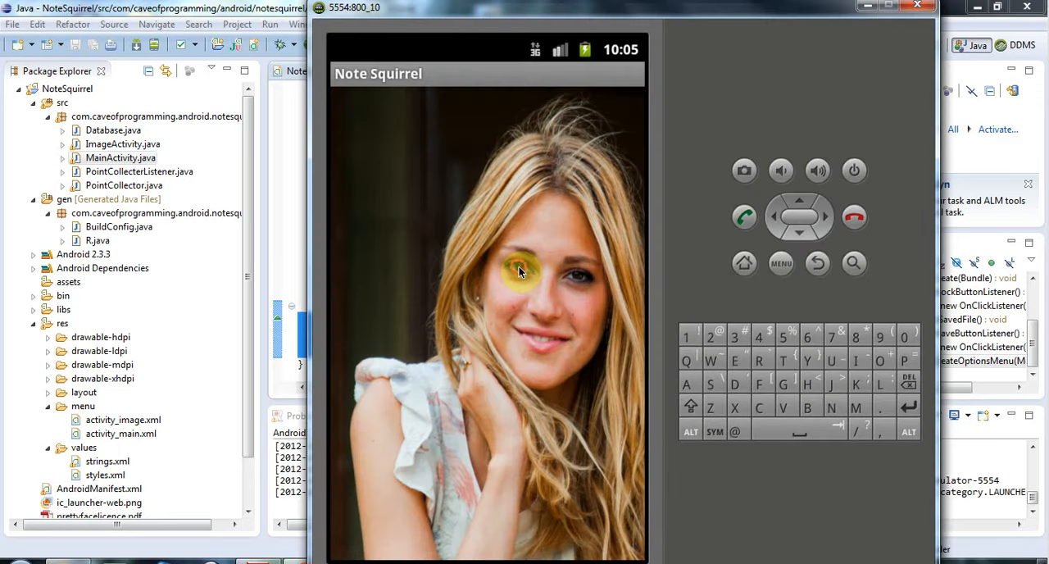
Tap the two passpoints on the photo to unlock Note Squirrel
click(535, 351)
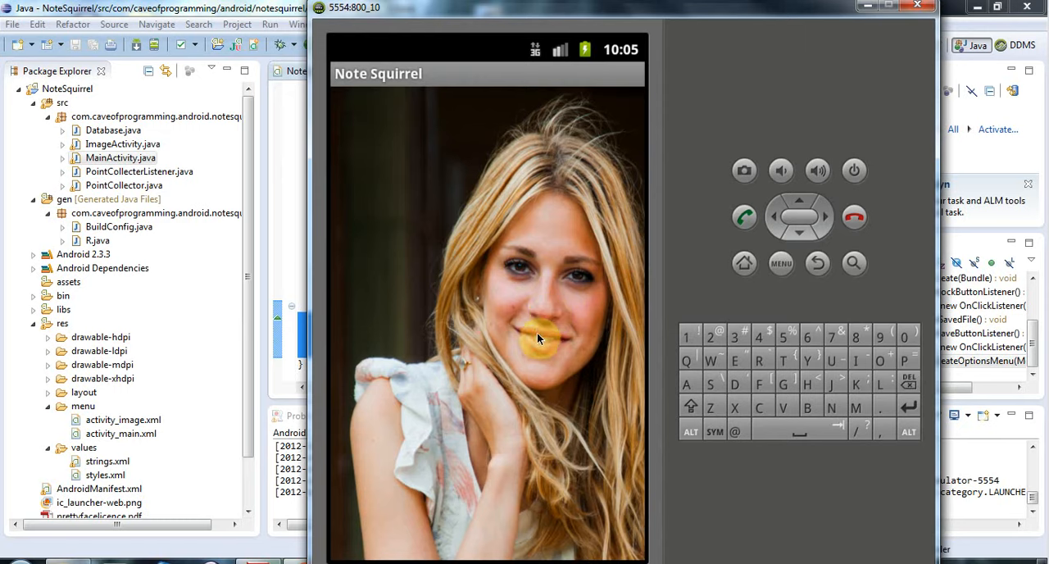
click(541, 339)
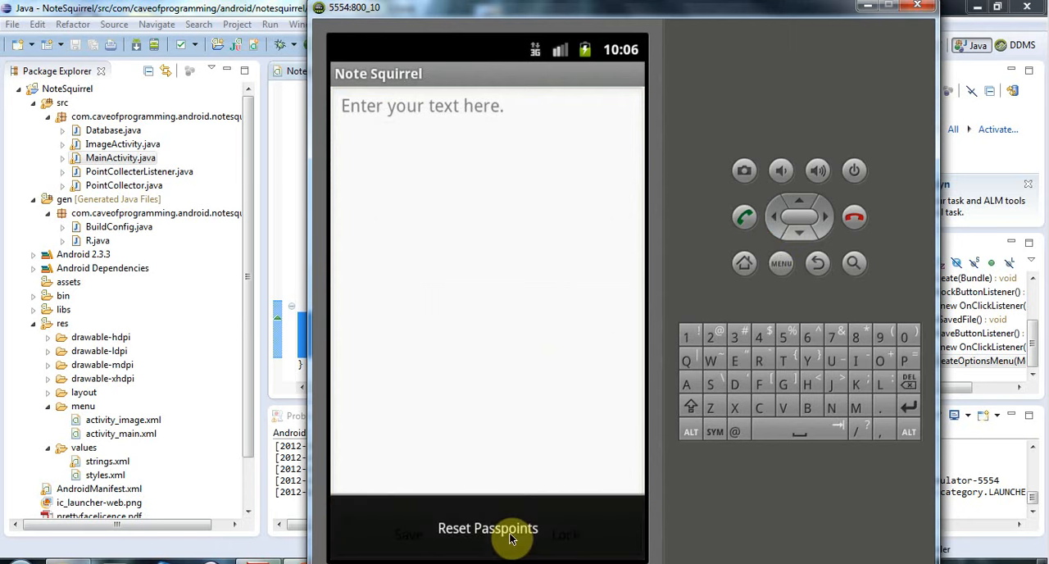
mouse_move(254, 133)
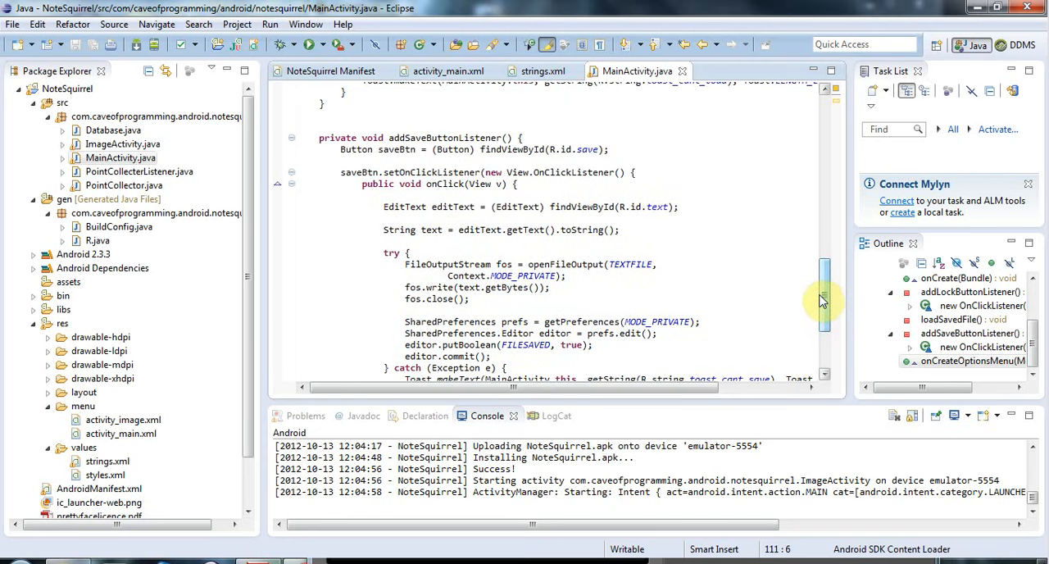
mouse_move(825, 303)
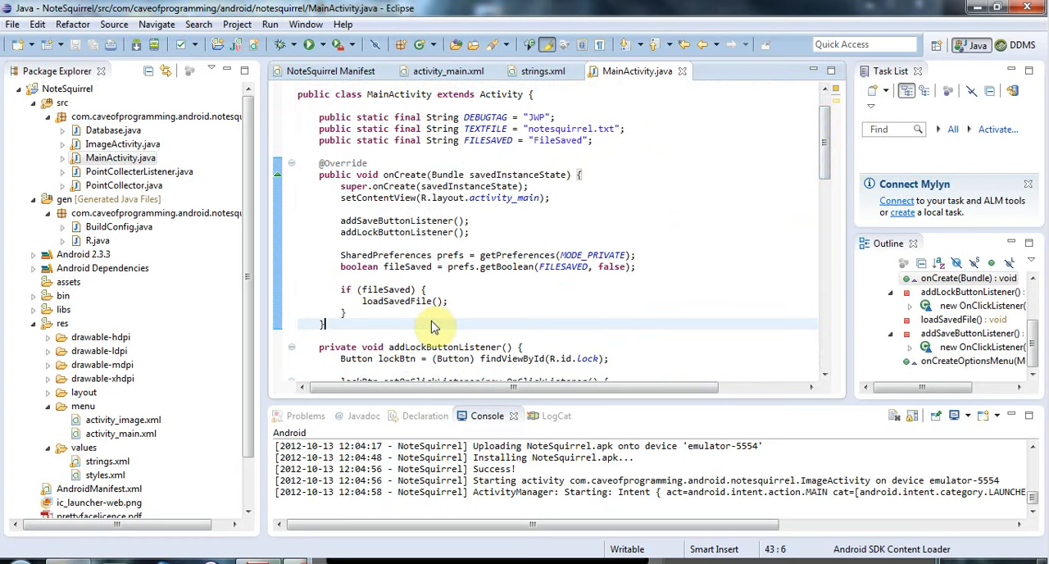
Bring up the editor context menu just after onCreate in MainActivity
right_click(432, 325)
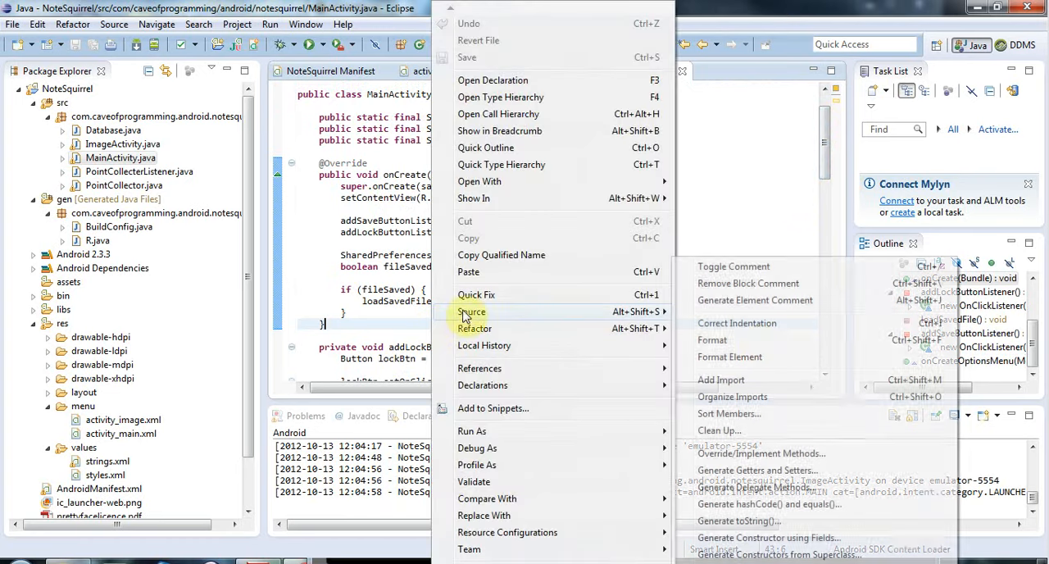
Generate an onMenuItemSelected(int, MenuItem) override stub via Override/Implement Methods
click(760, 454)
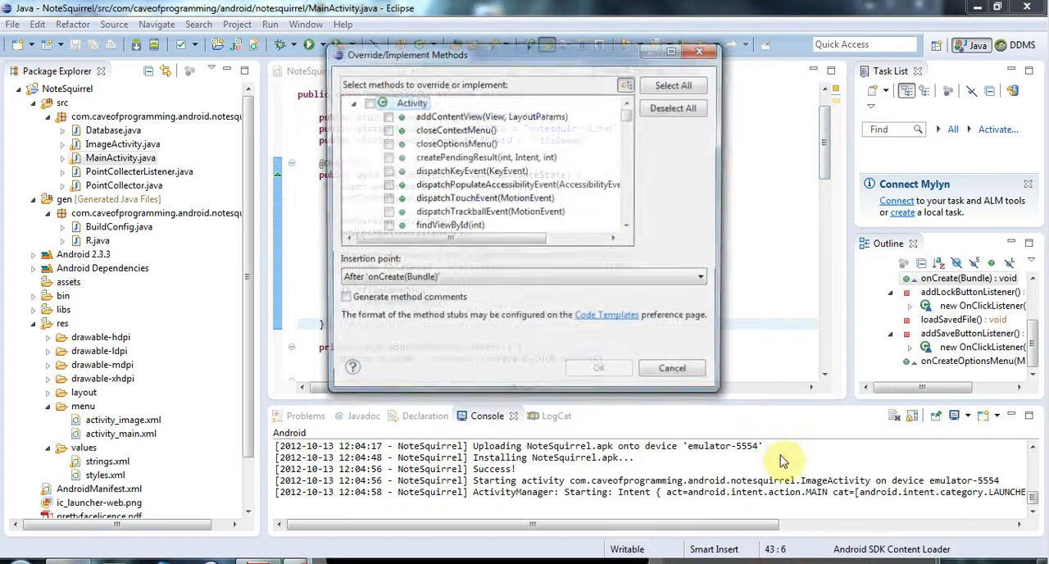
scroll(down, 3)
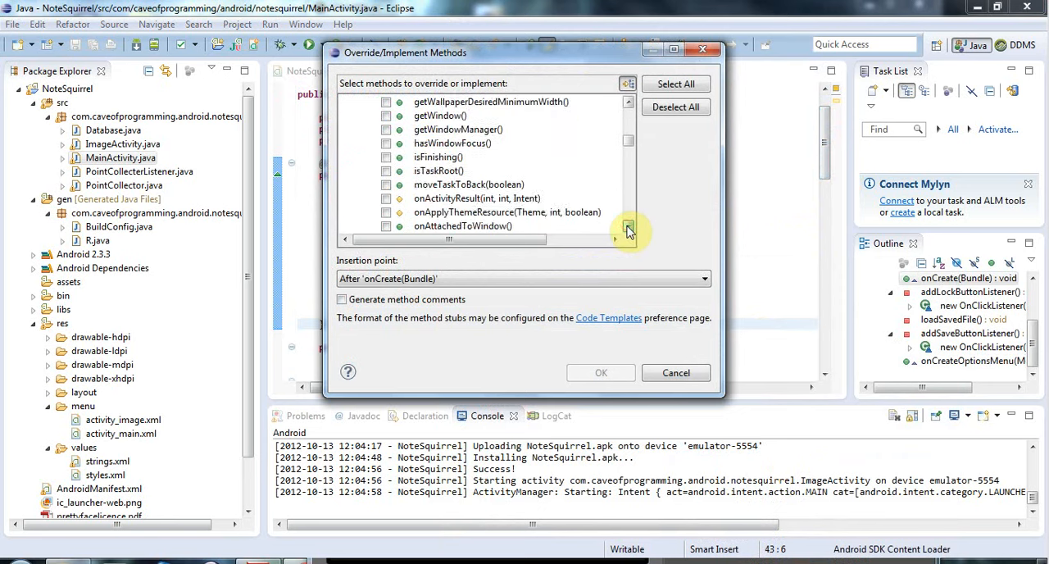
scroll(down, 3)
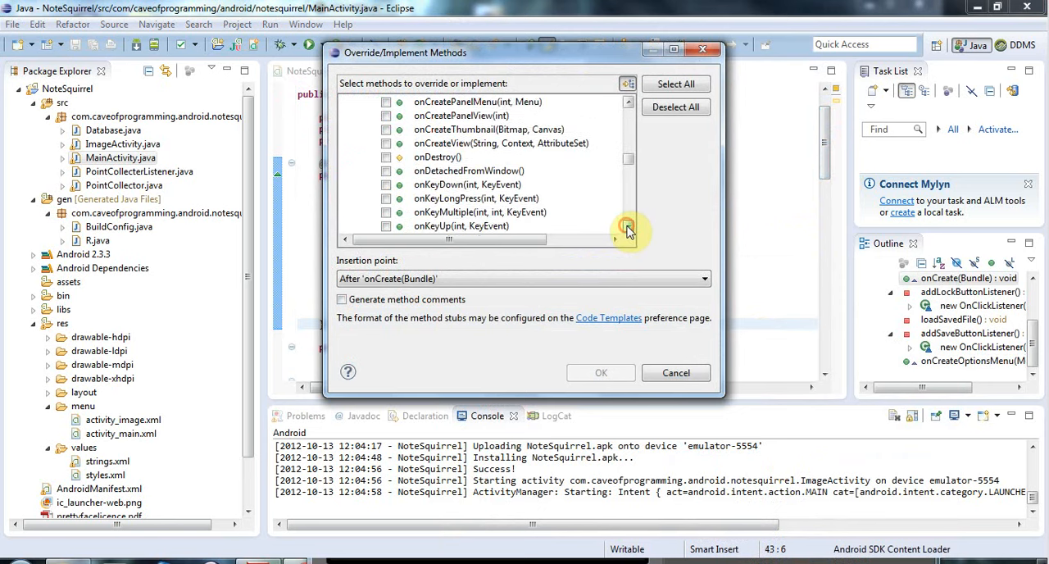
scroll(down, 3)
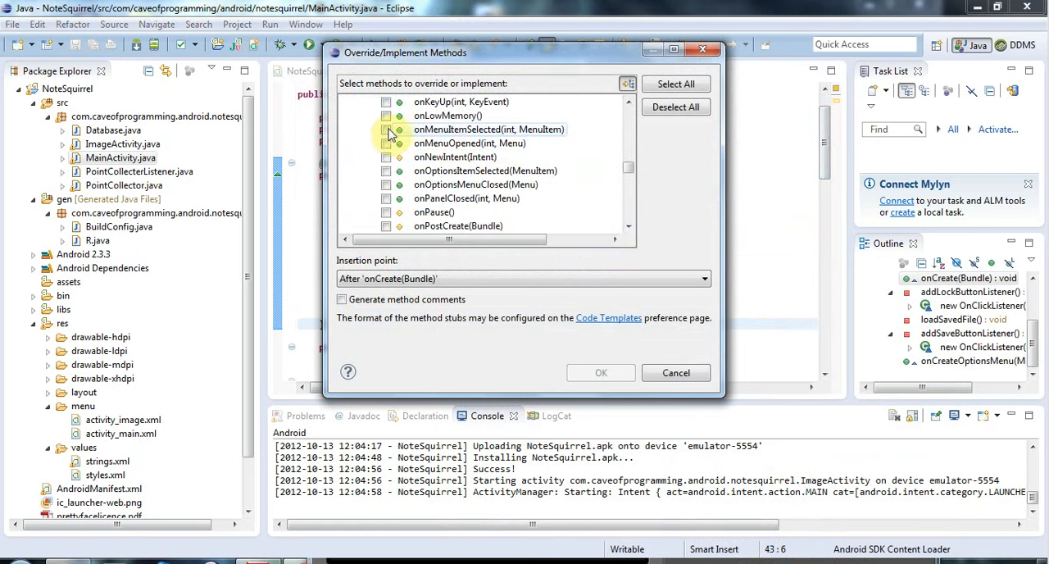
click(386, 130)
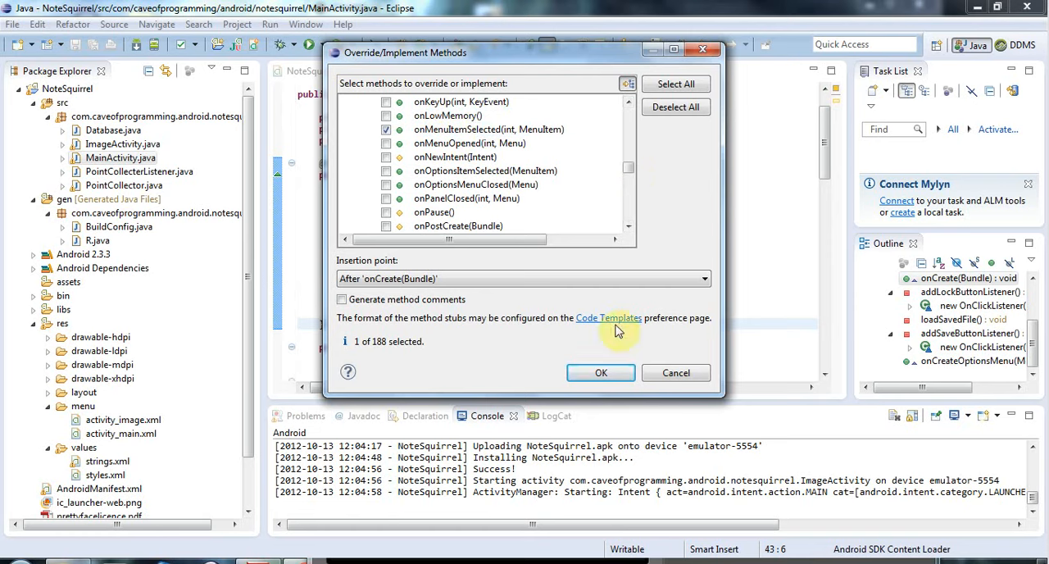
click(600, 373)
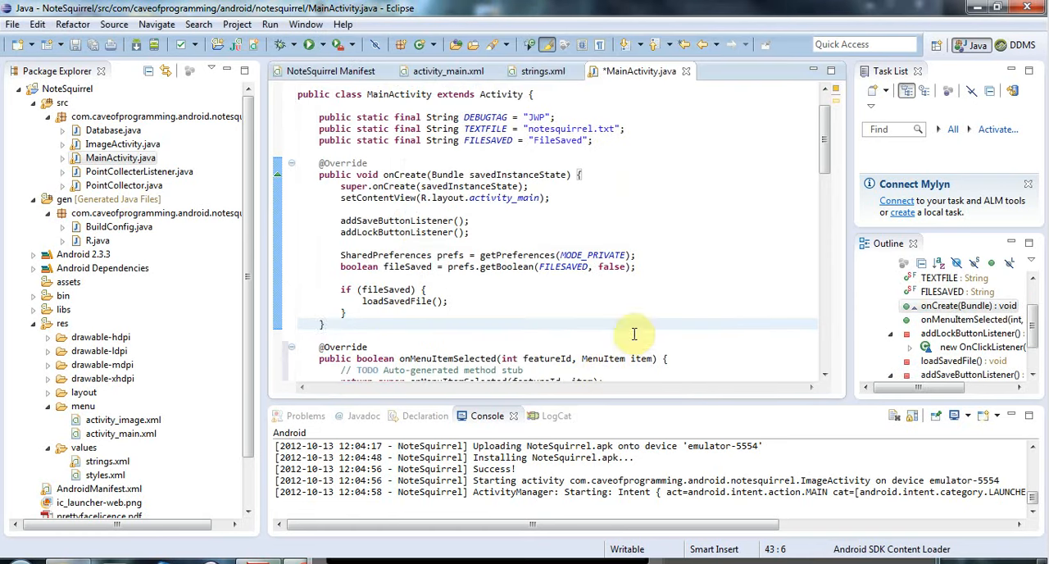
Glance at activity_main.xml, then delete the TODO comment line in MainActivity.java's onMenuItemSelected
scroll(down, 3)
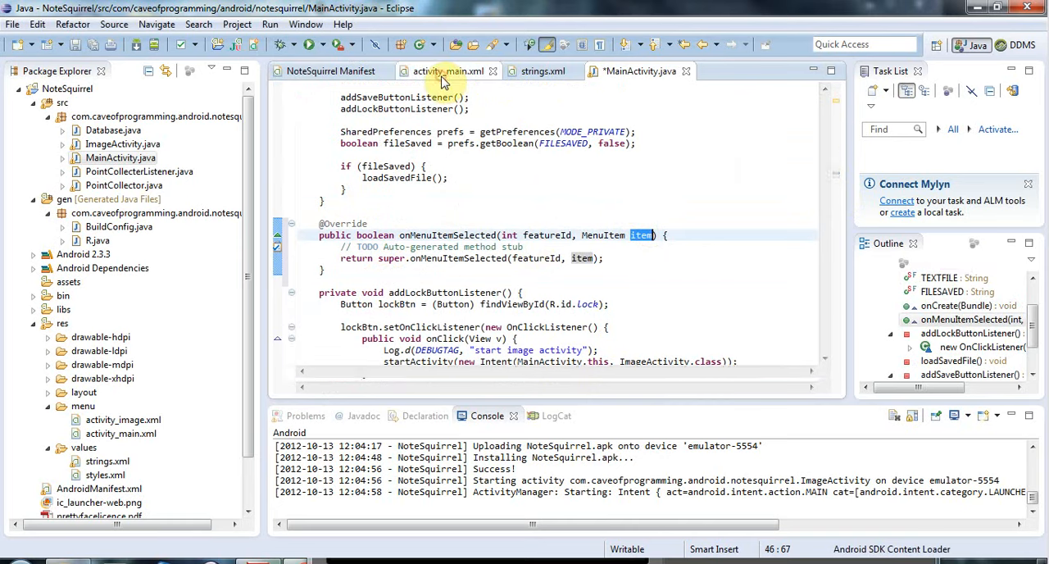
click(444, 71)
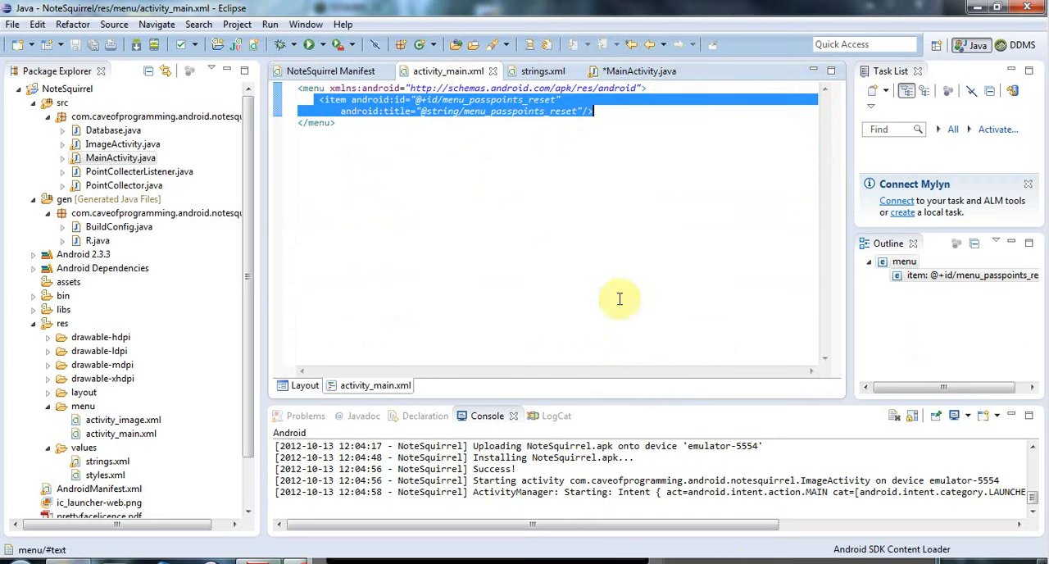
mouse_move(519, 216)
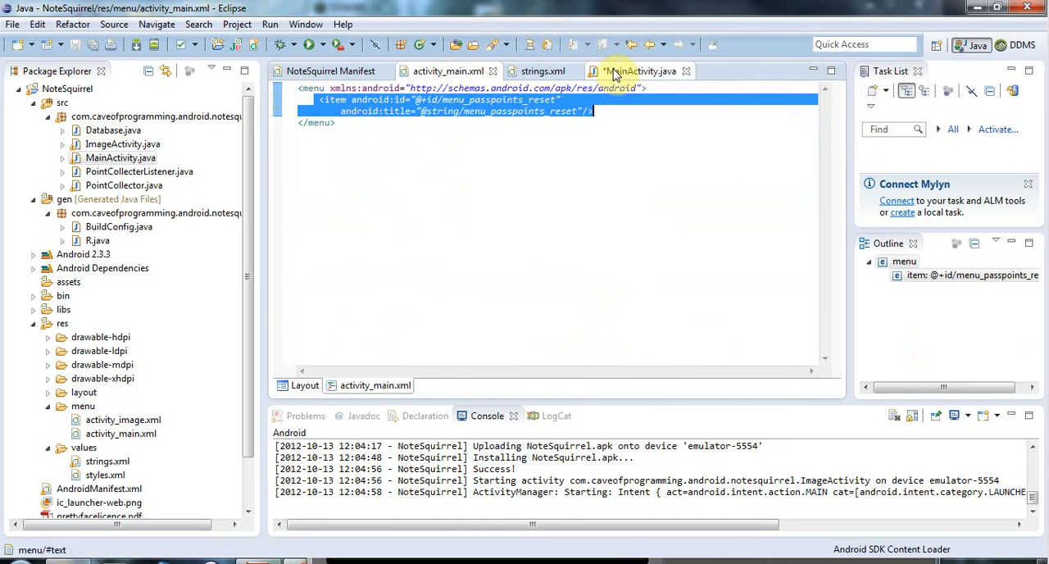
mouse_move(616, 70)
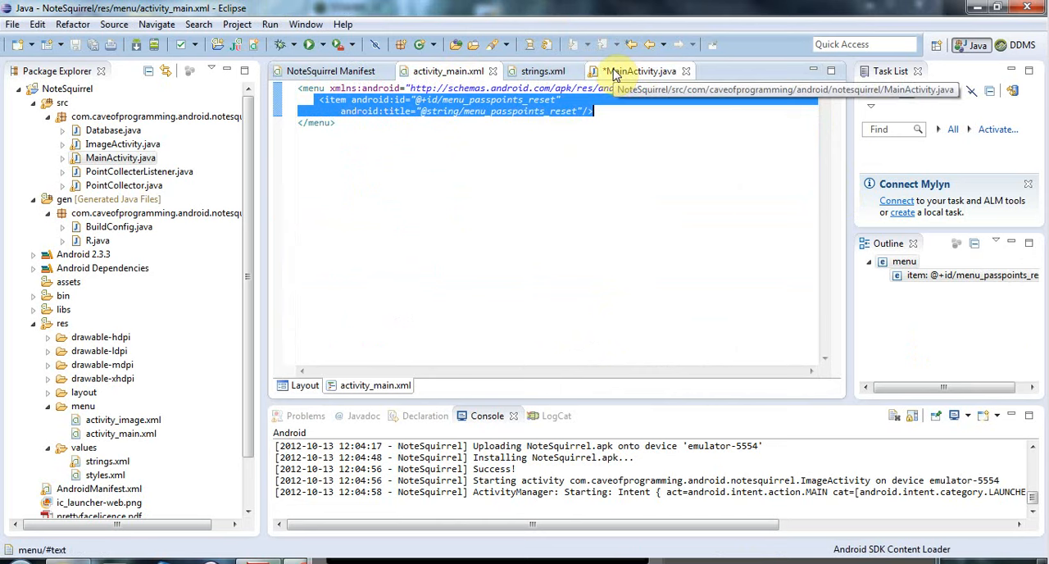
click(639, 70)
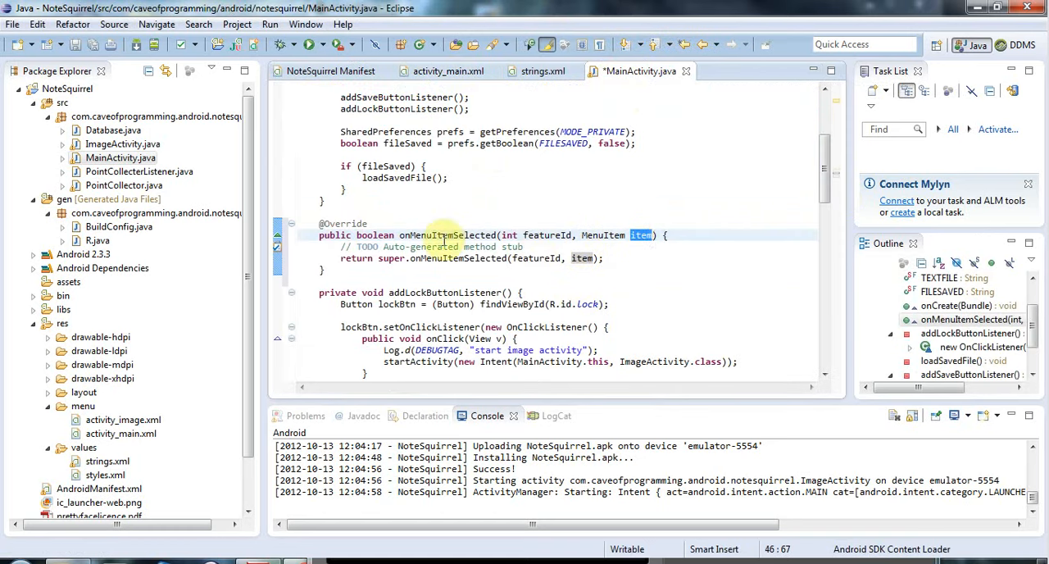
triple_click(430, 246)
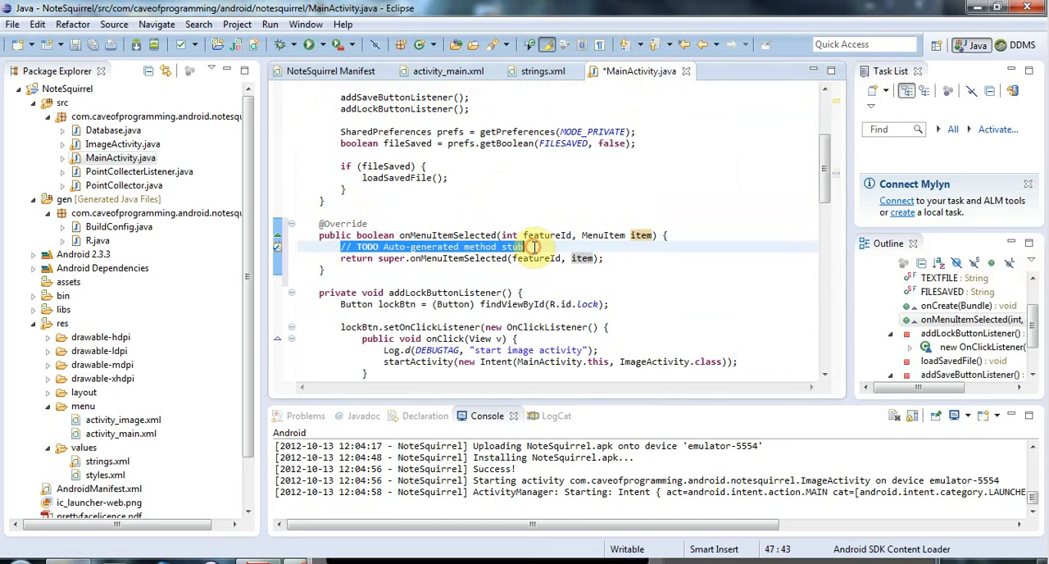
key(Delete)
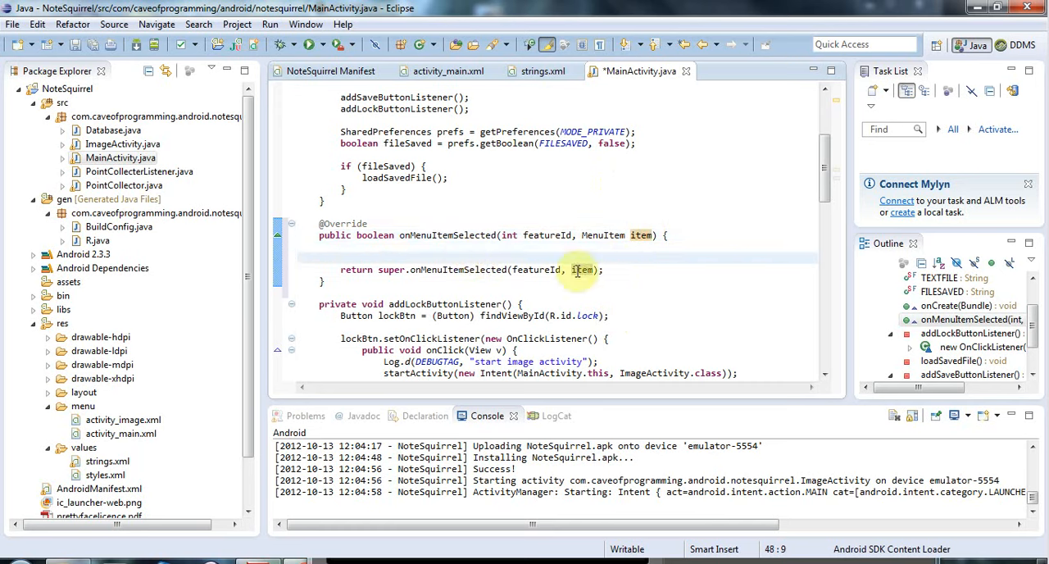
mouse_move(581, 269)
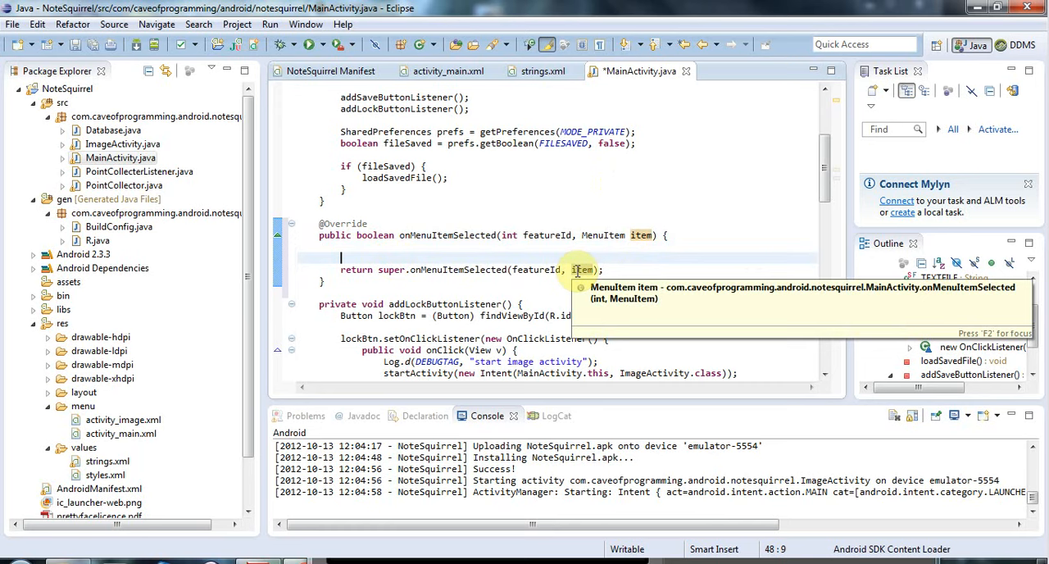
Add an empty switch on item.getItemId(), dismiss the content assist error, and view activity_main.xml
text(switch() {)
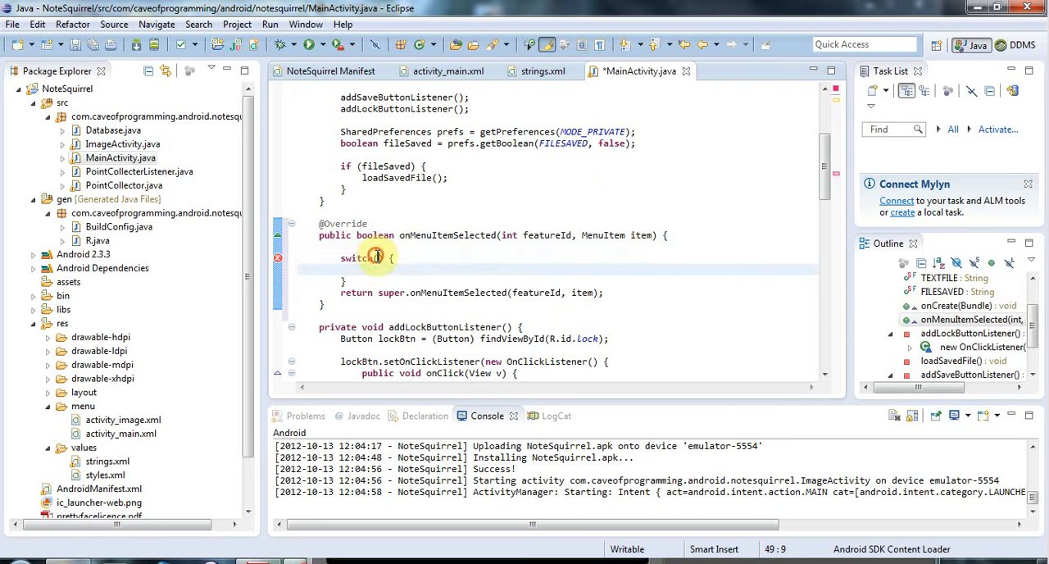
text((item.)
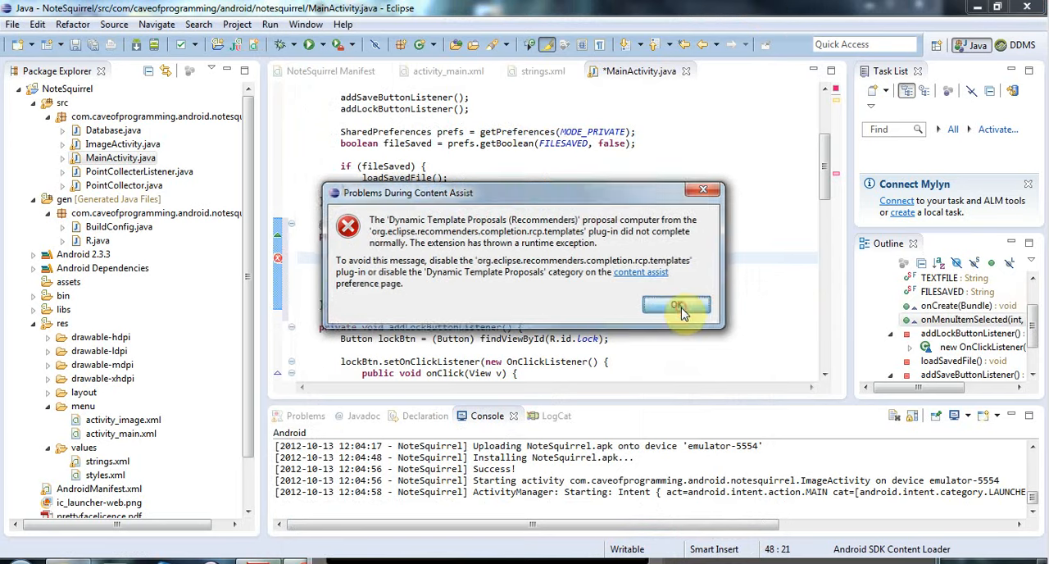
click(676, 305)
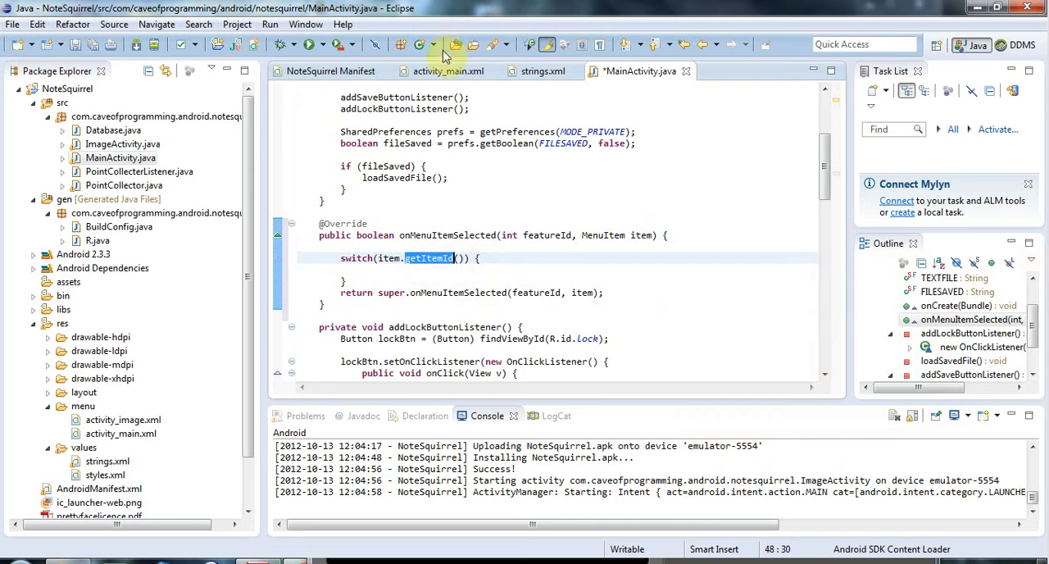
click(446, 71)
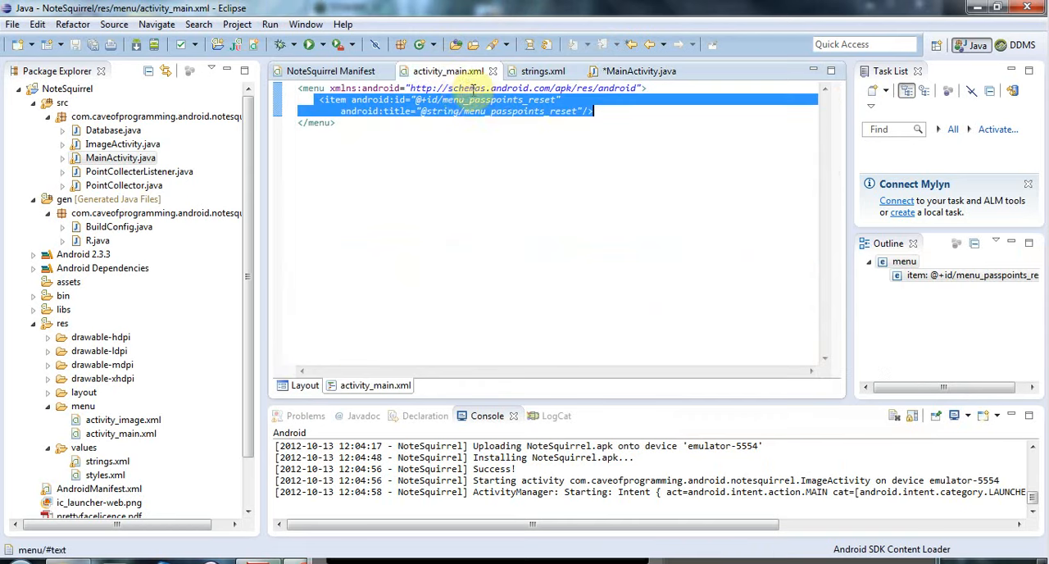
Add a case R.id.menu_passpoints_reset to the switch and begin its return statement
click(463, 99)
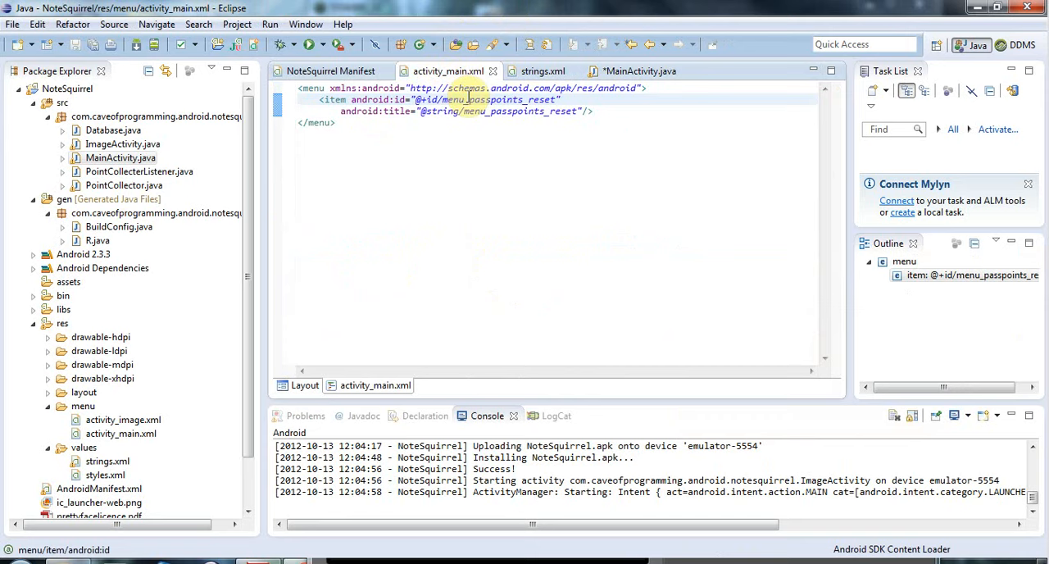
mouse_move(628, 72)
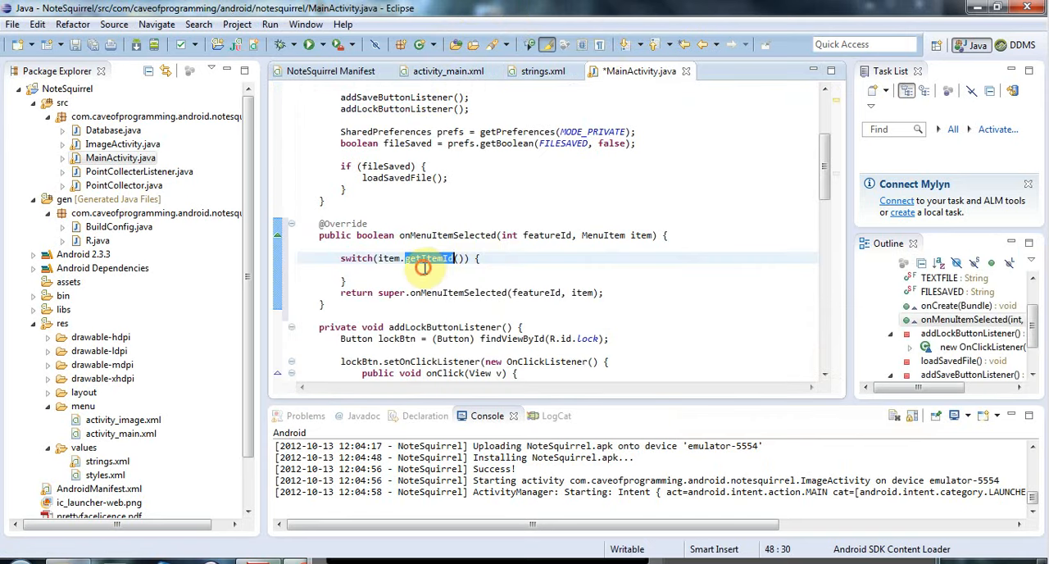
text(case)
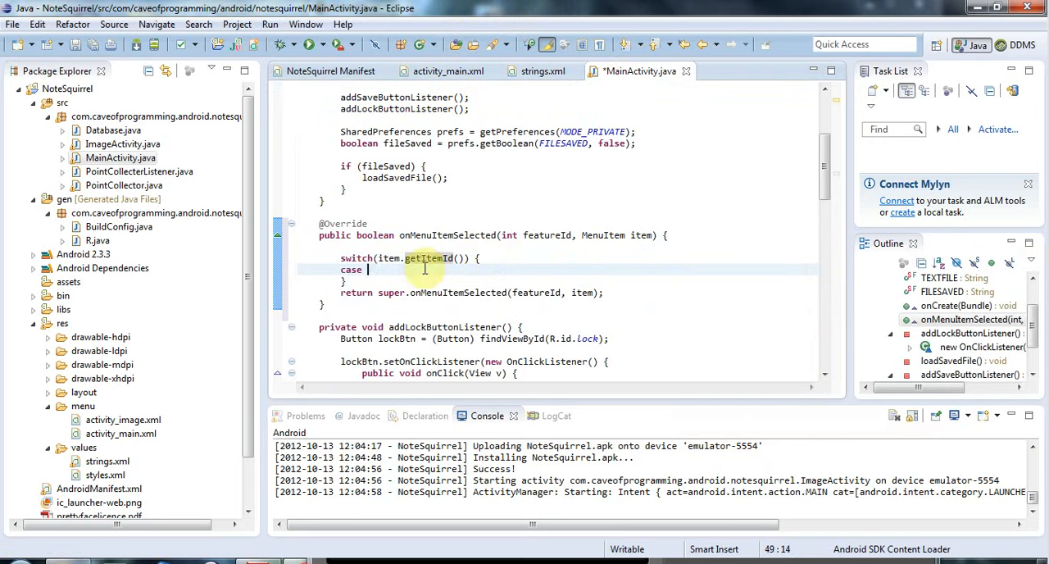
text(R.)
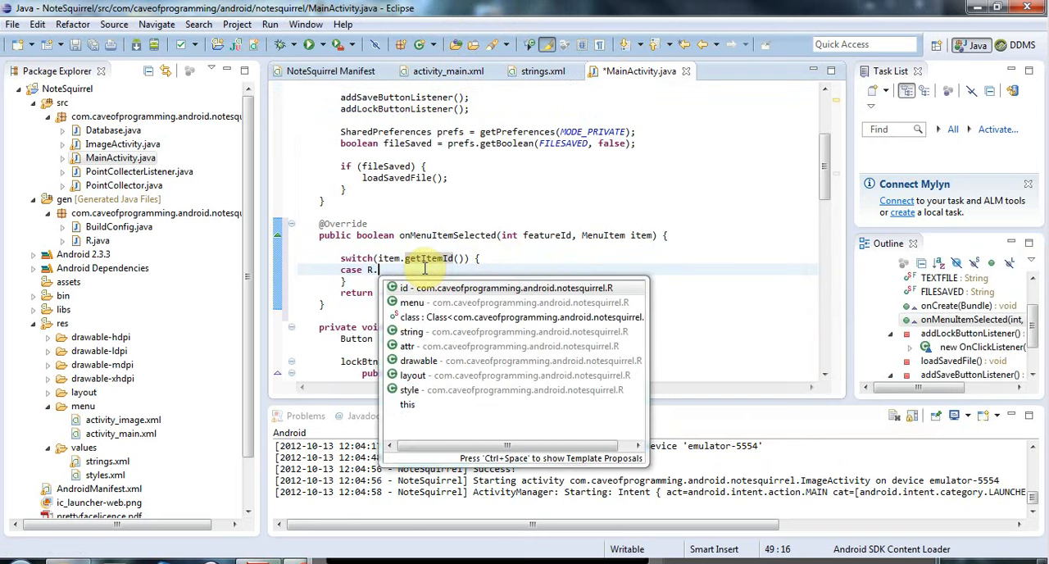
click(401, 287)
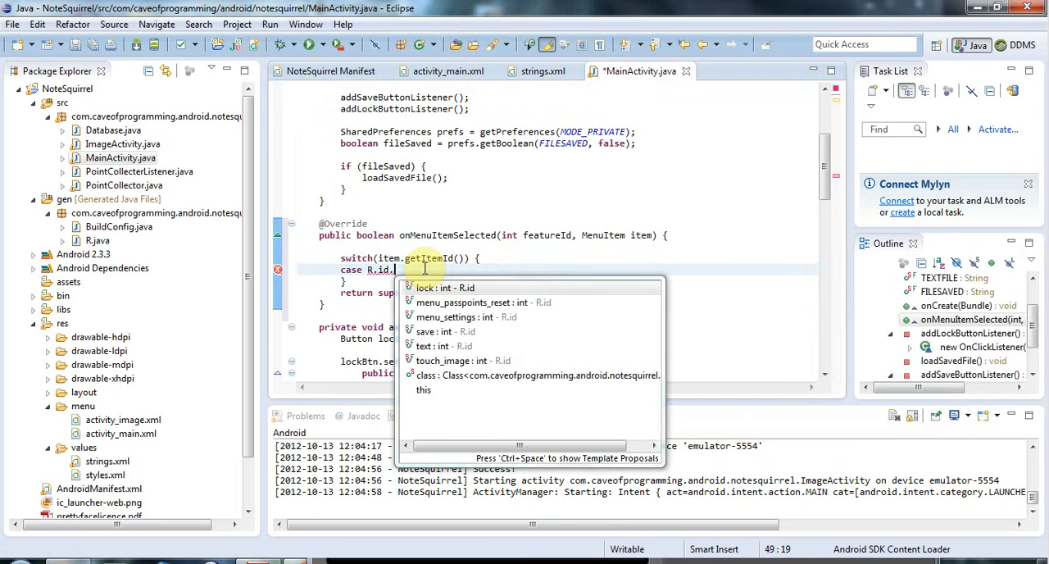
click(473, 301)
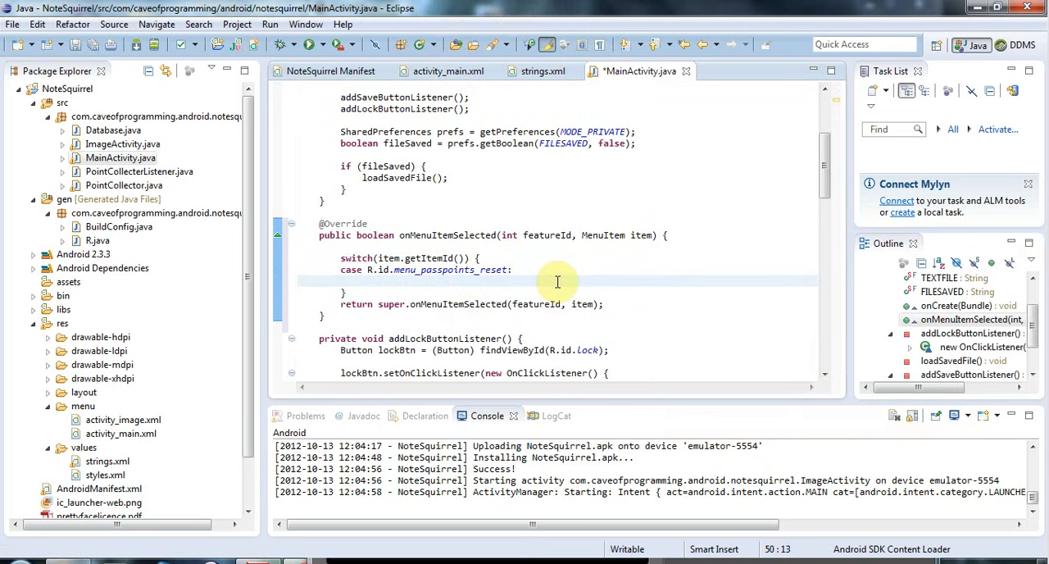
text(return true;)
text(default:)
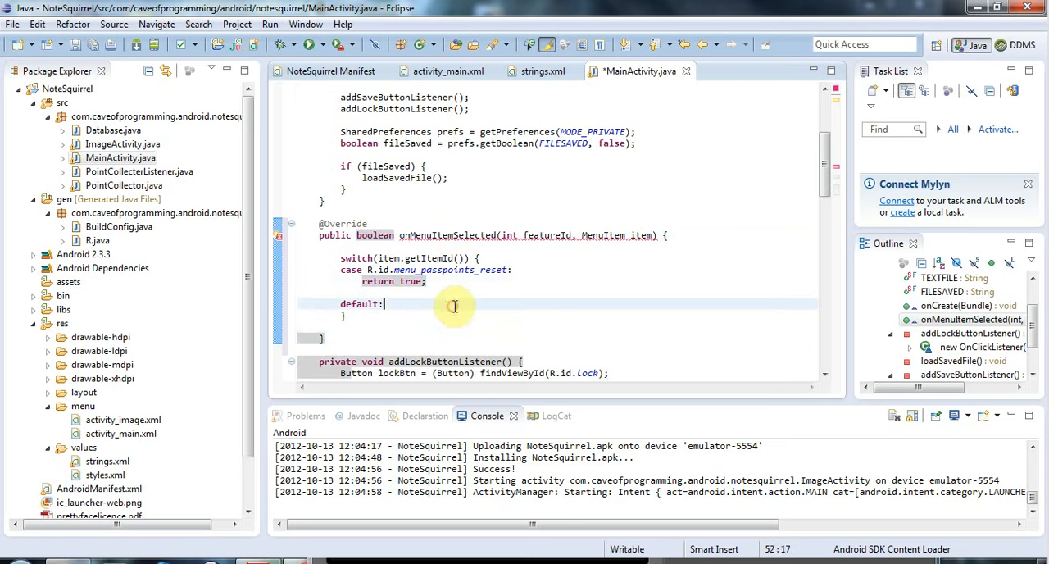
Add a default returning super.onMenuItemSelected(featureId, item) and a Toast.makeText(this, "Hello", duration) call
text(return super.onMenuItemSelected(featureId, item);)
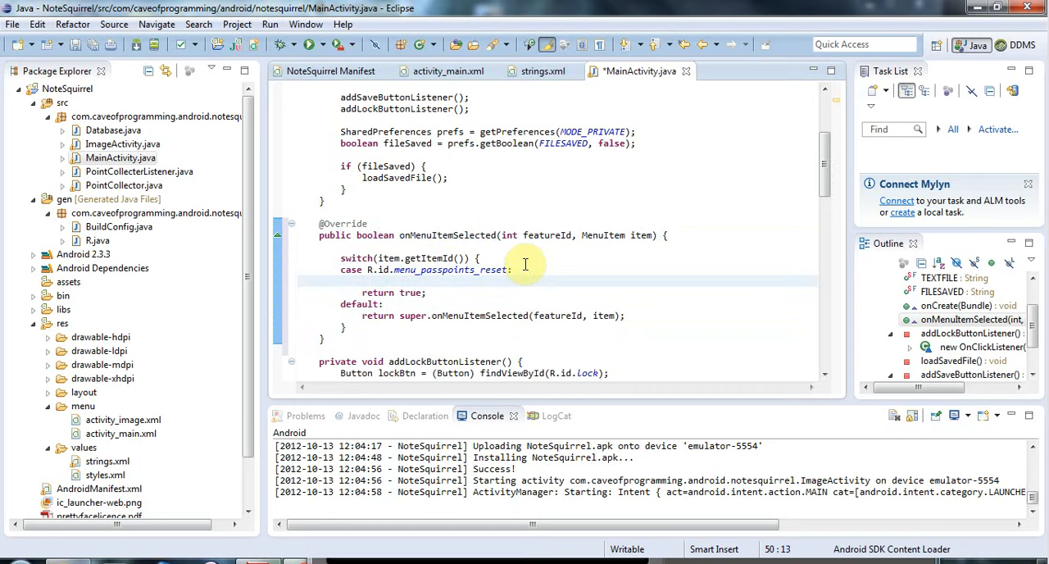
text(Toast.mak)
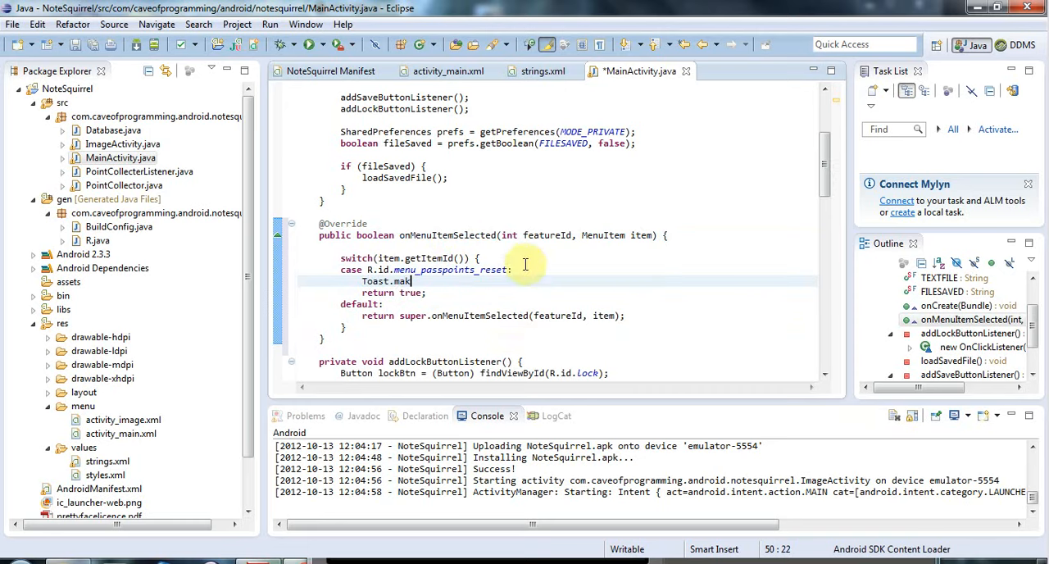
text(eText(this, , duration))
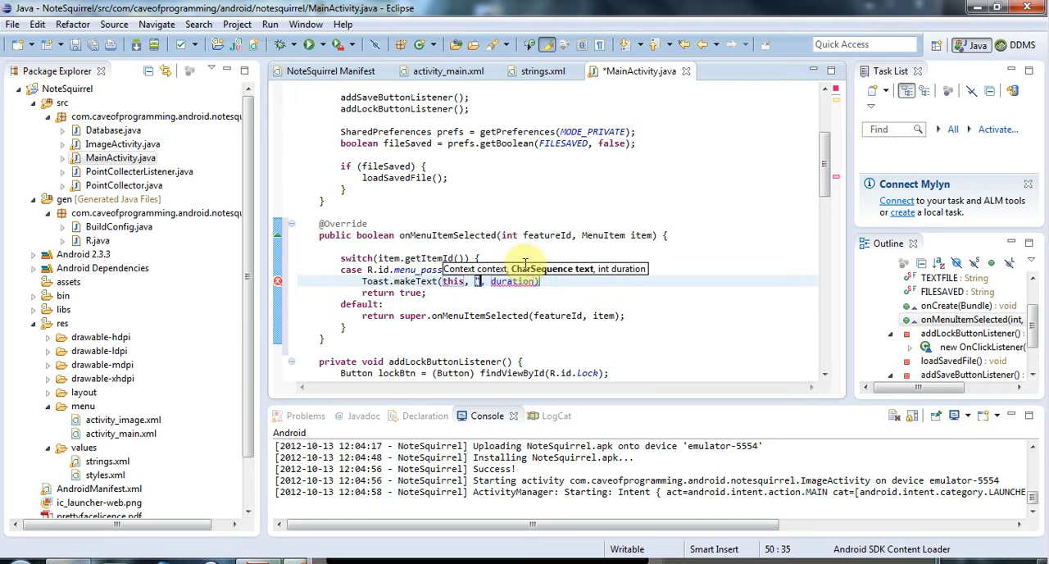
text("Hello")
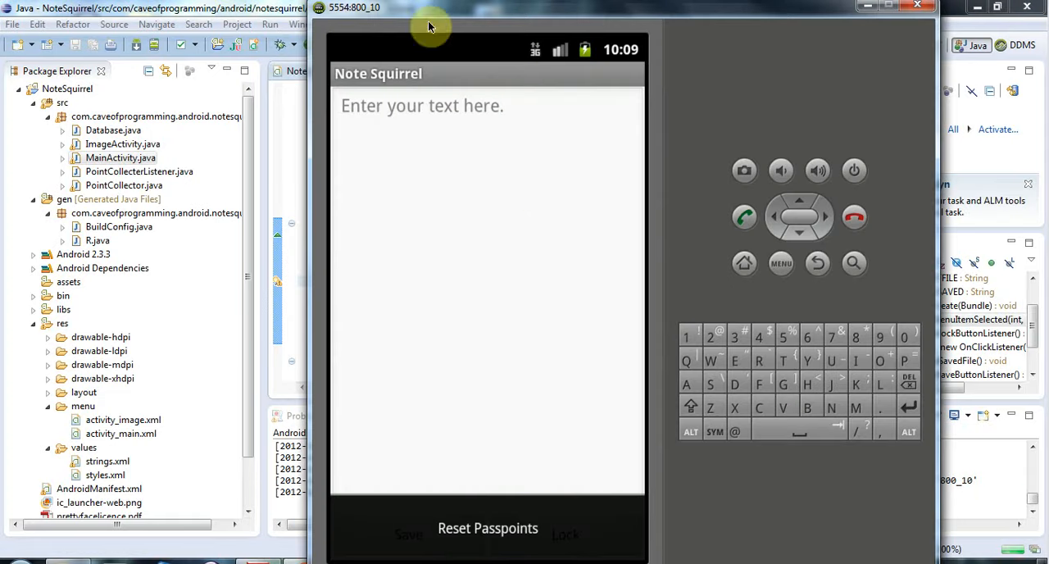
mouse_move(266, 9)
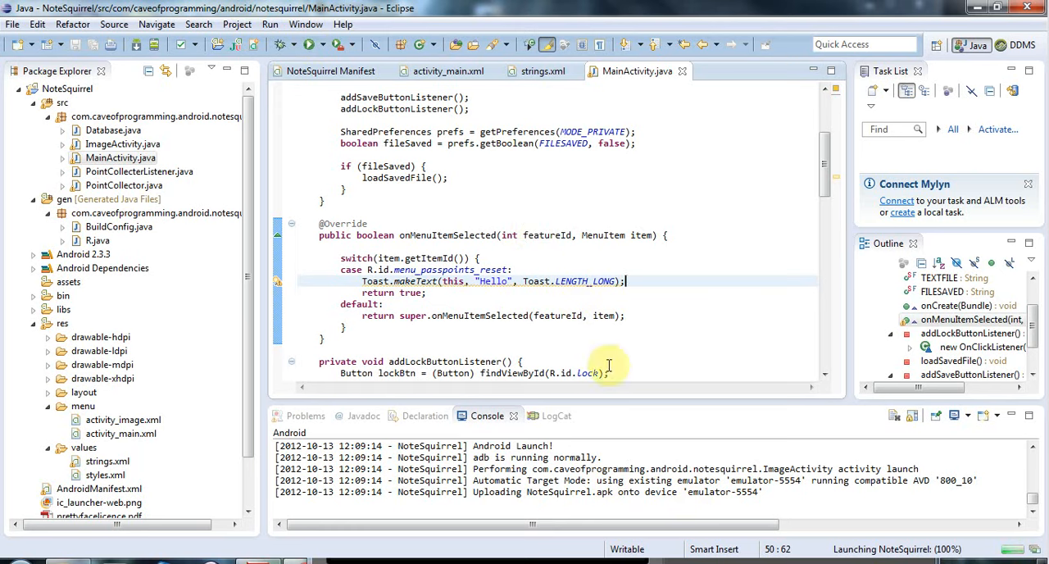
Append .show() to the Hello Toast.makeText statement
double_click(376, 281)
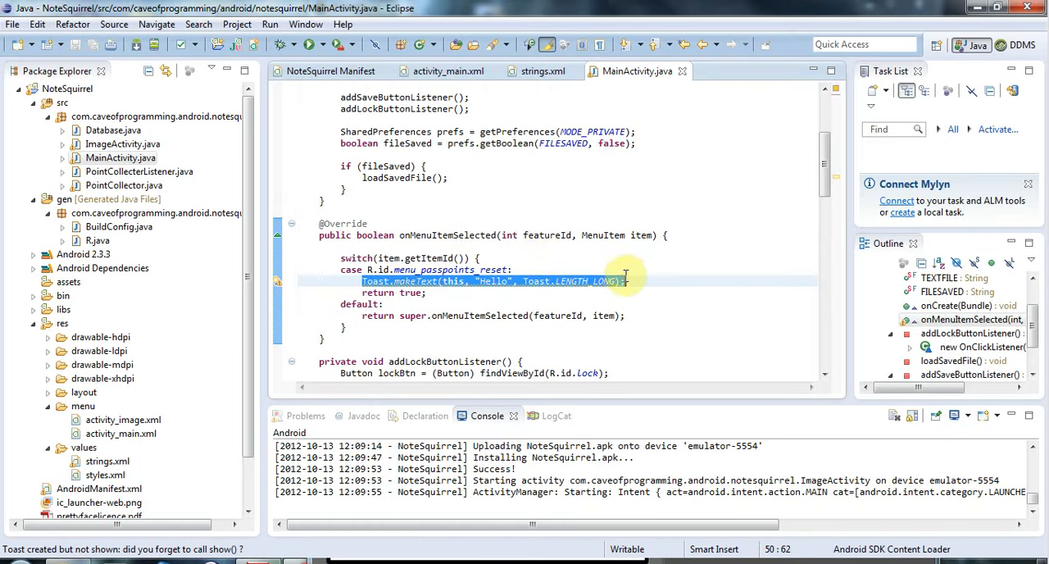
text(.show)
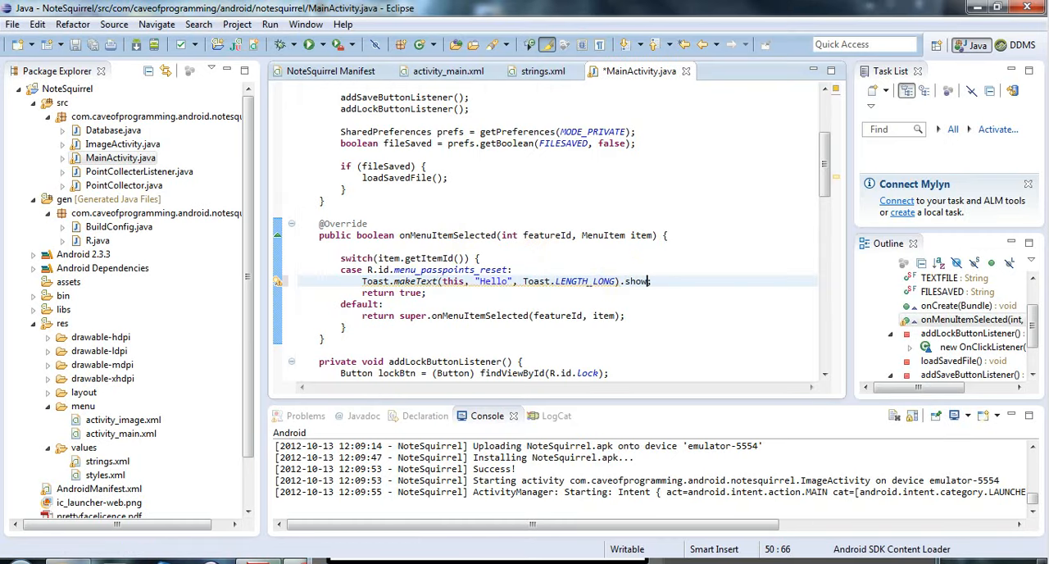
text(())
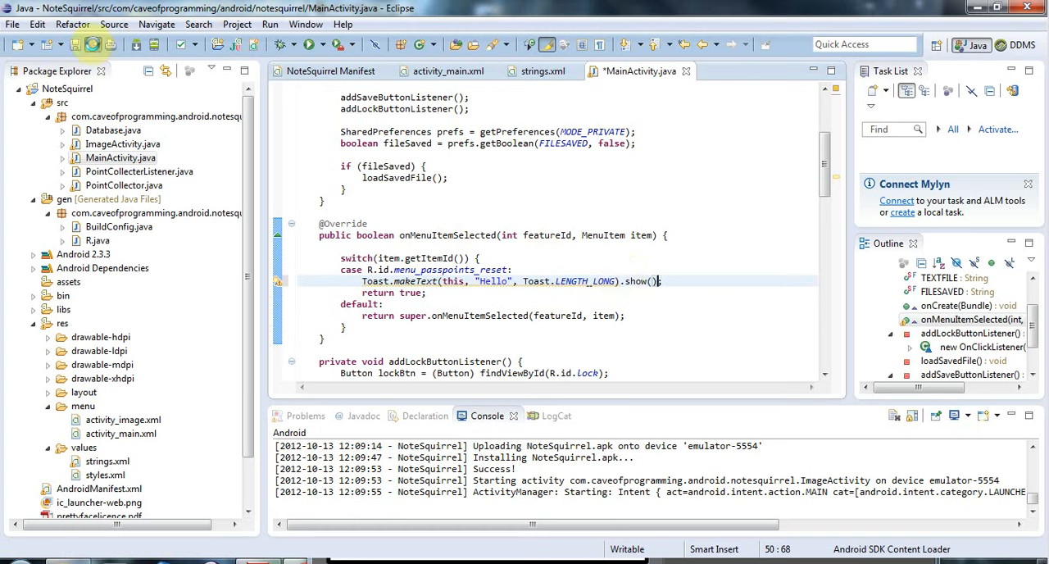
mouse_move(455, 236)
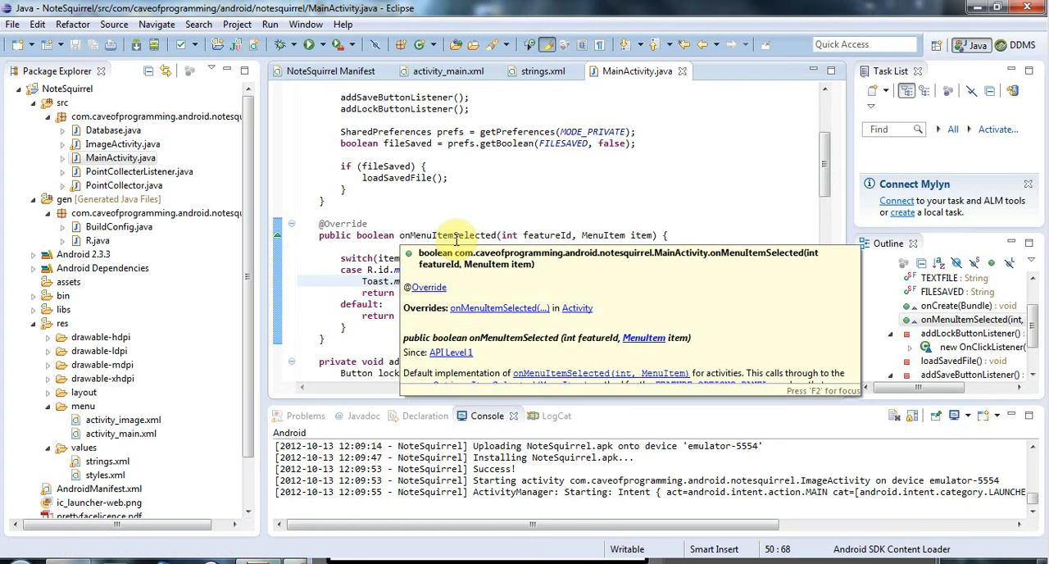
mouse_move(457, 243)
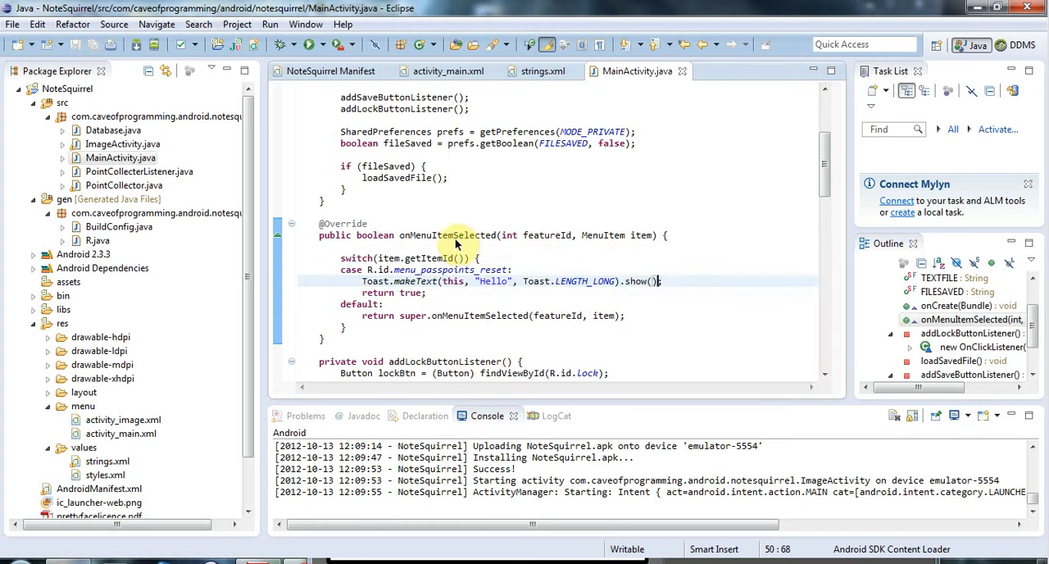